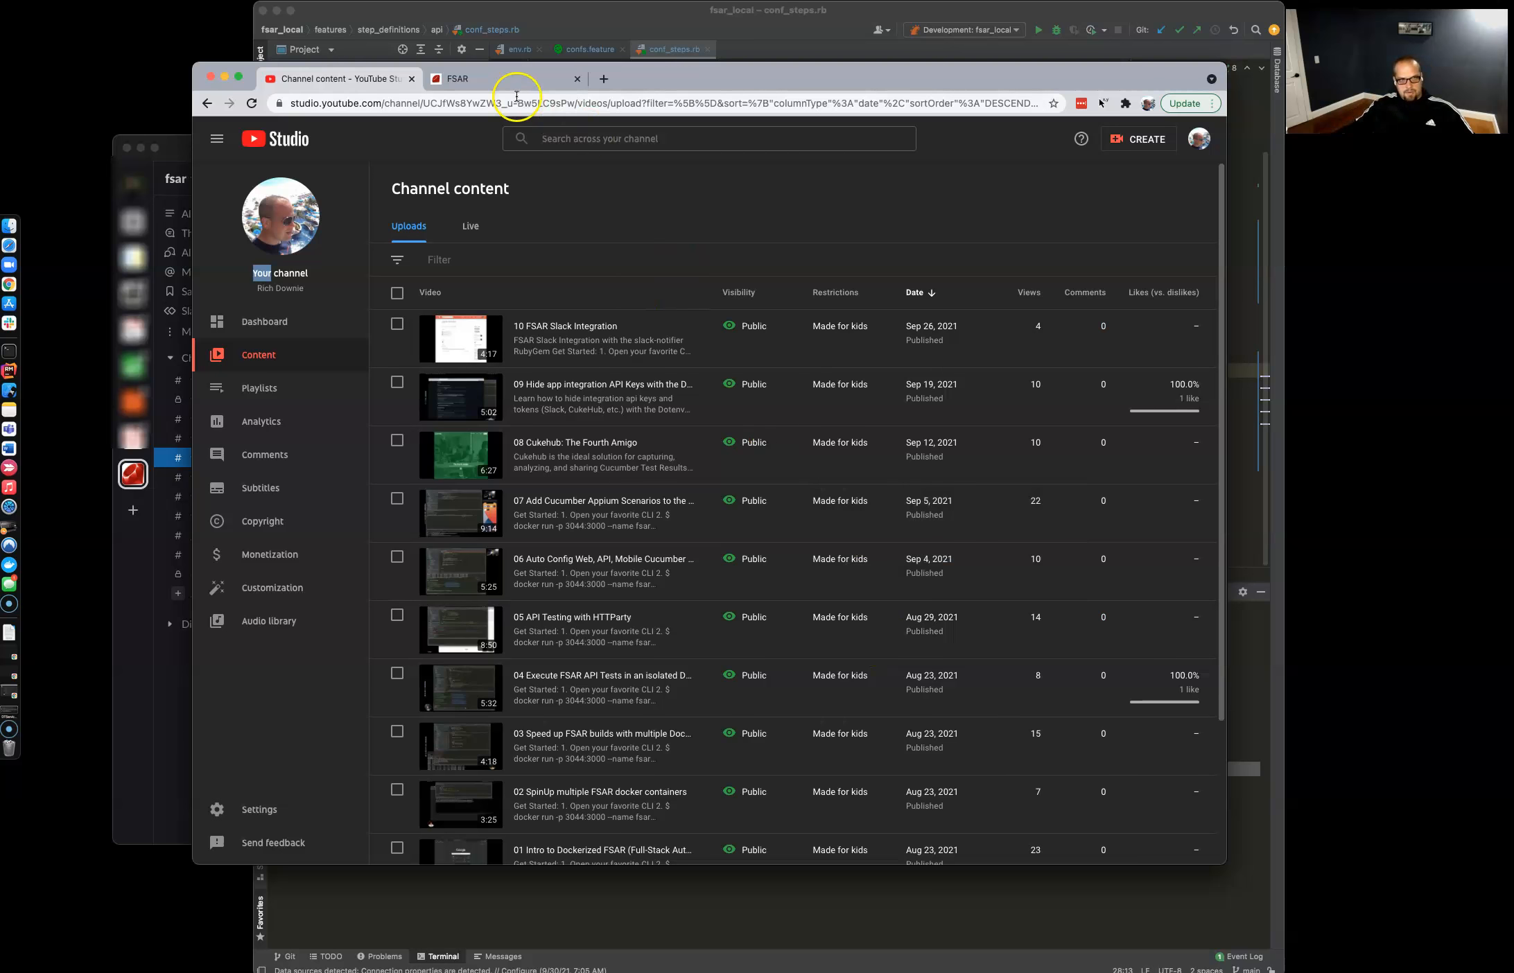
# Step: Switch Chrome to the FSAR tab showing the localhost:3000/confs page
pyautogui.click(502, 77)
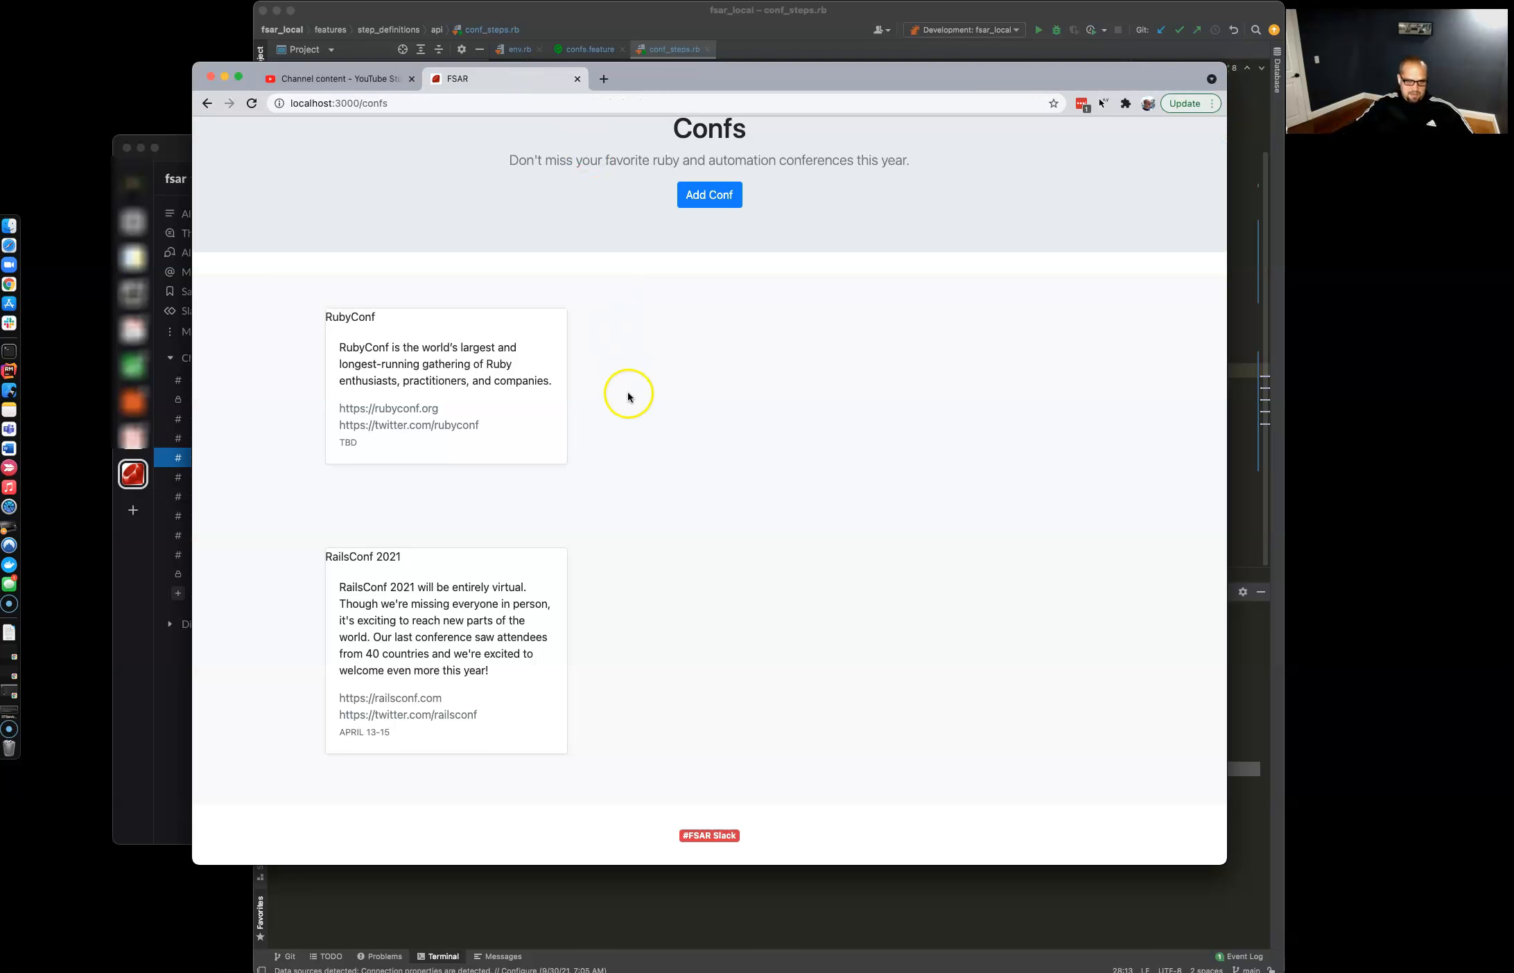
pyautogui.moveTo(788, 266)
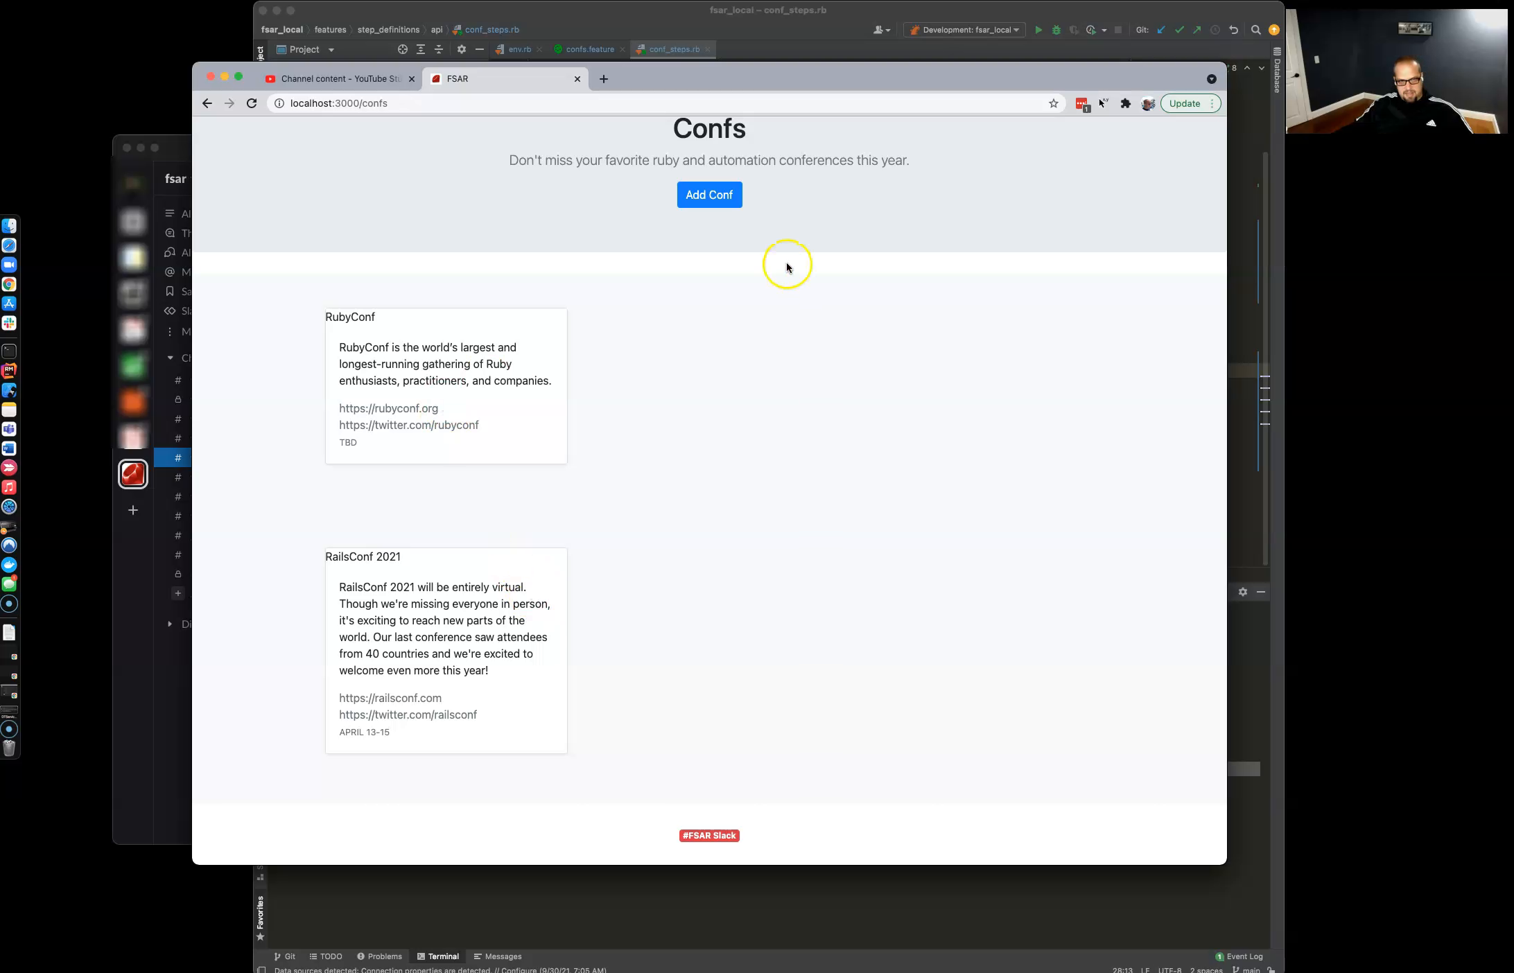
pyautogui.moveTo(625, 480)
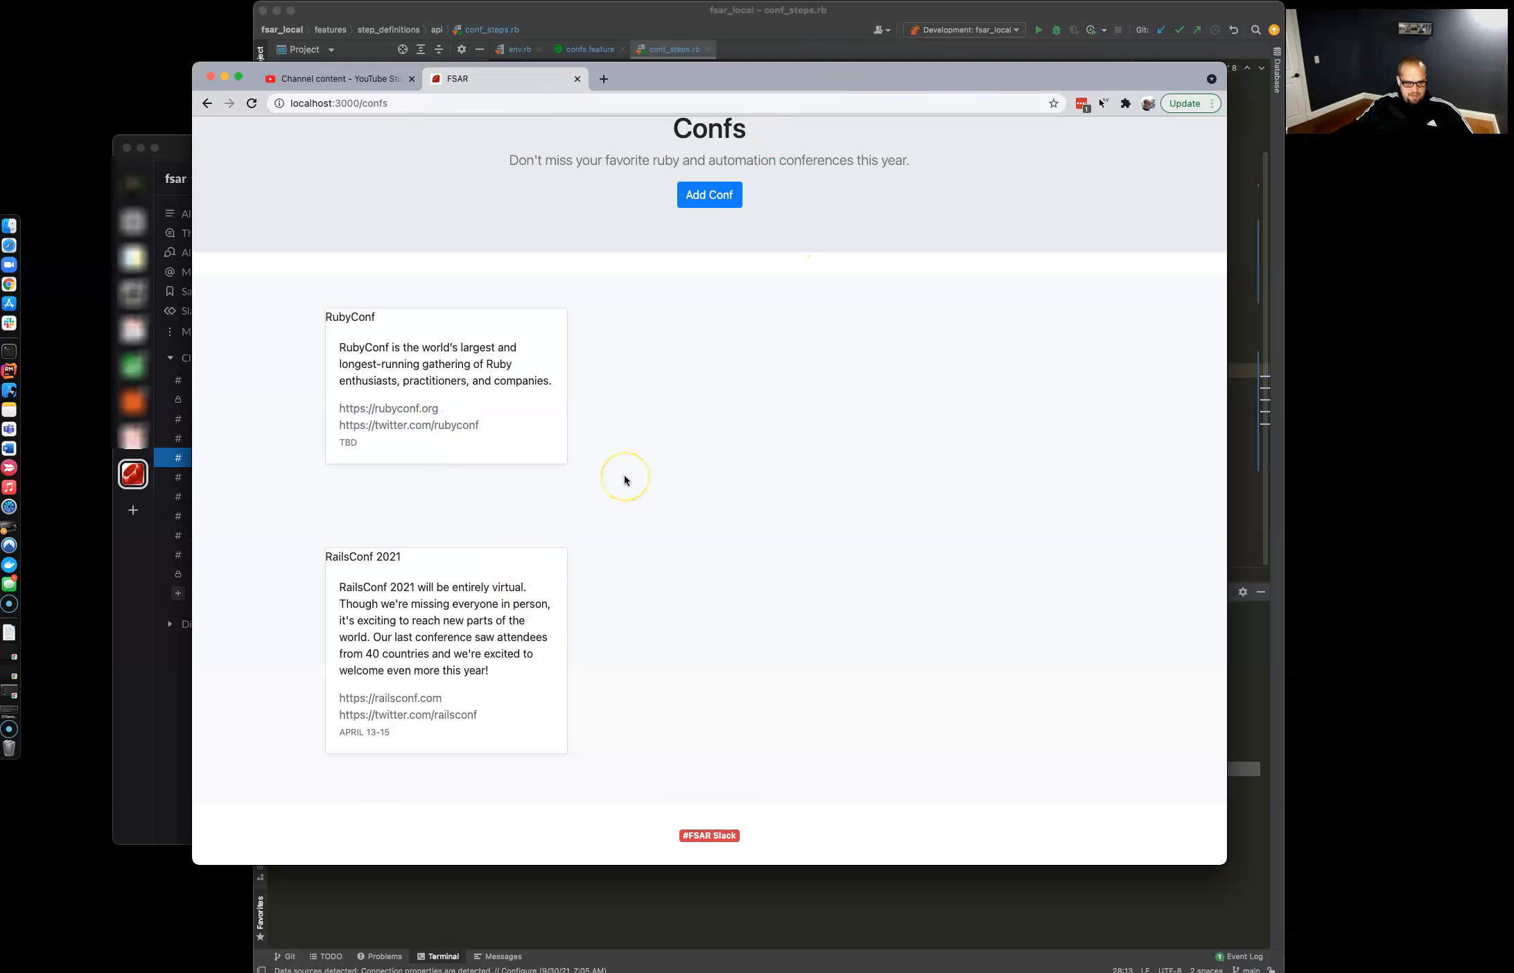
pyautogui.moveTo(603, 573)
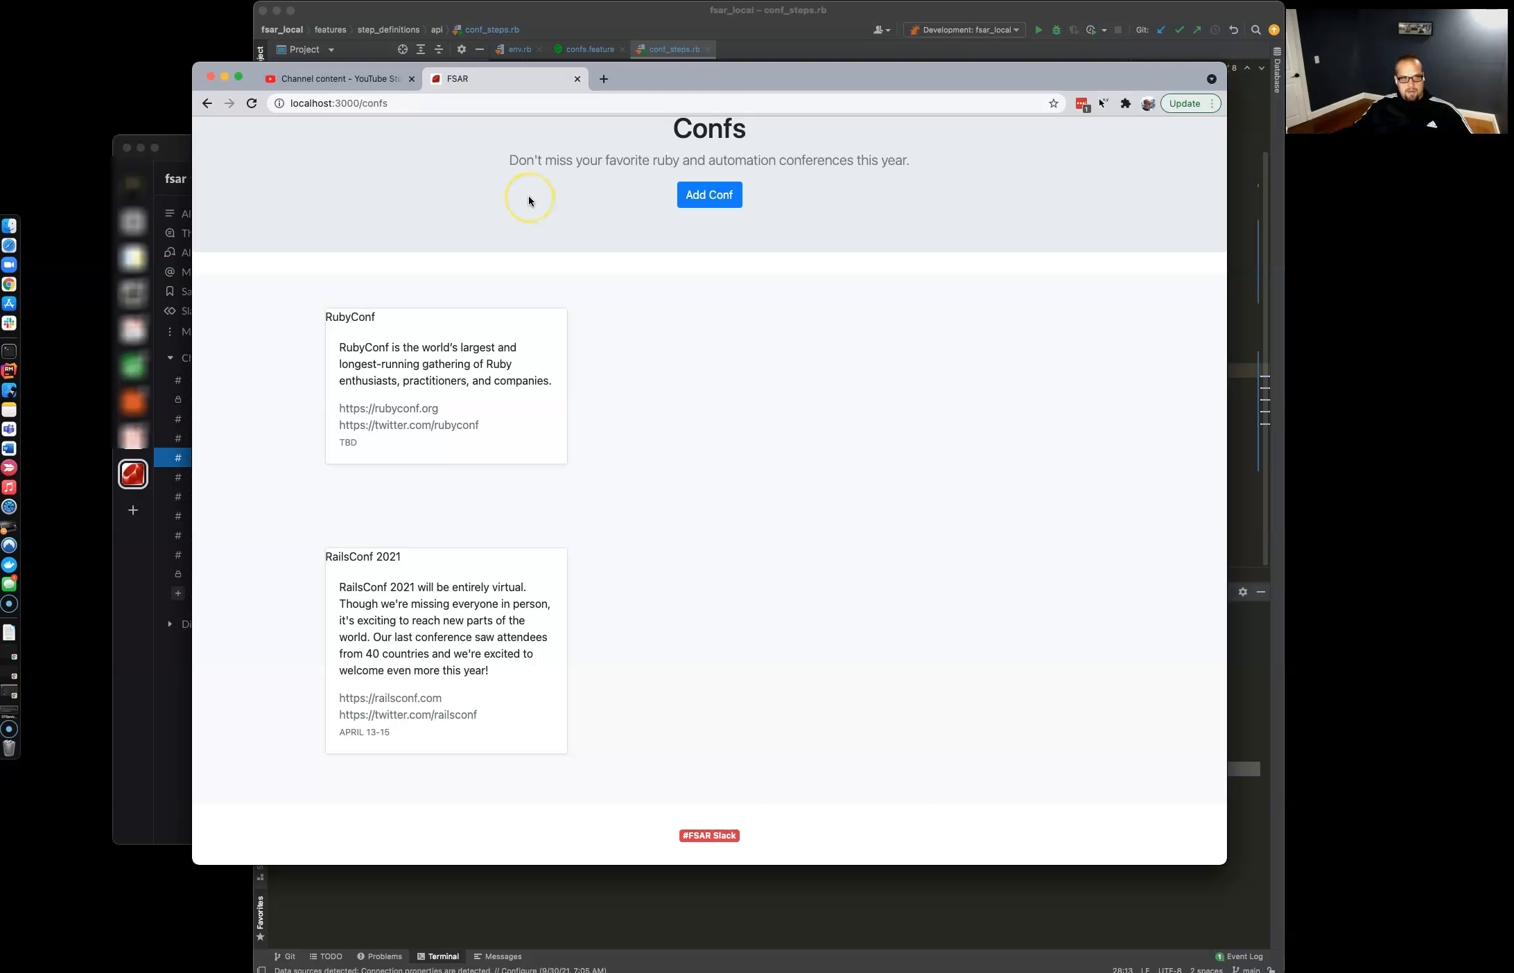
# Step: Review the $notifier Slack setup in features/support/env.rb, then bring up confs.feature
pyautogui.click(631, 18)
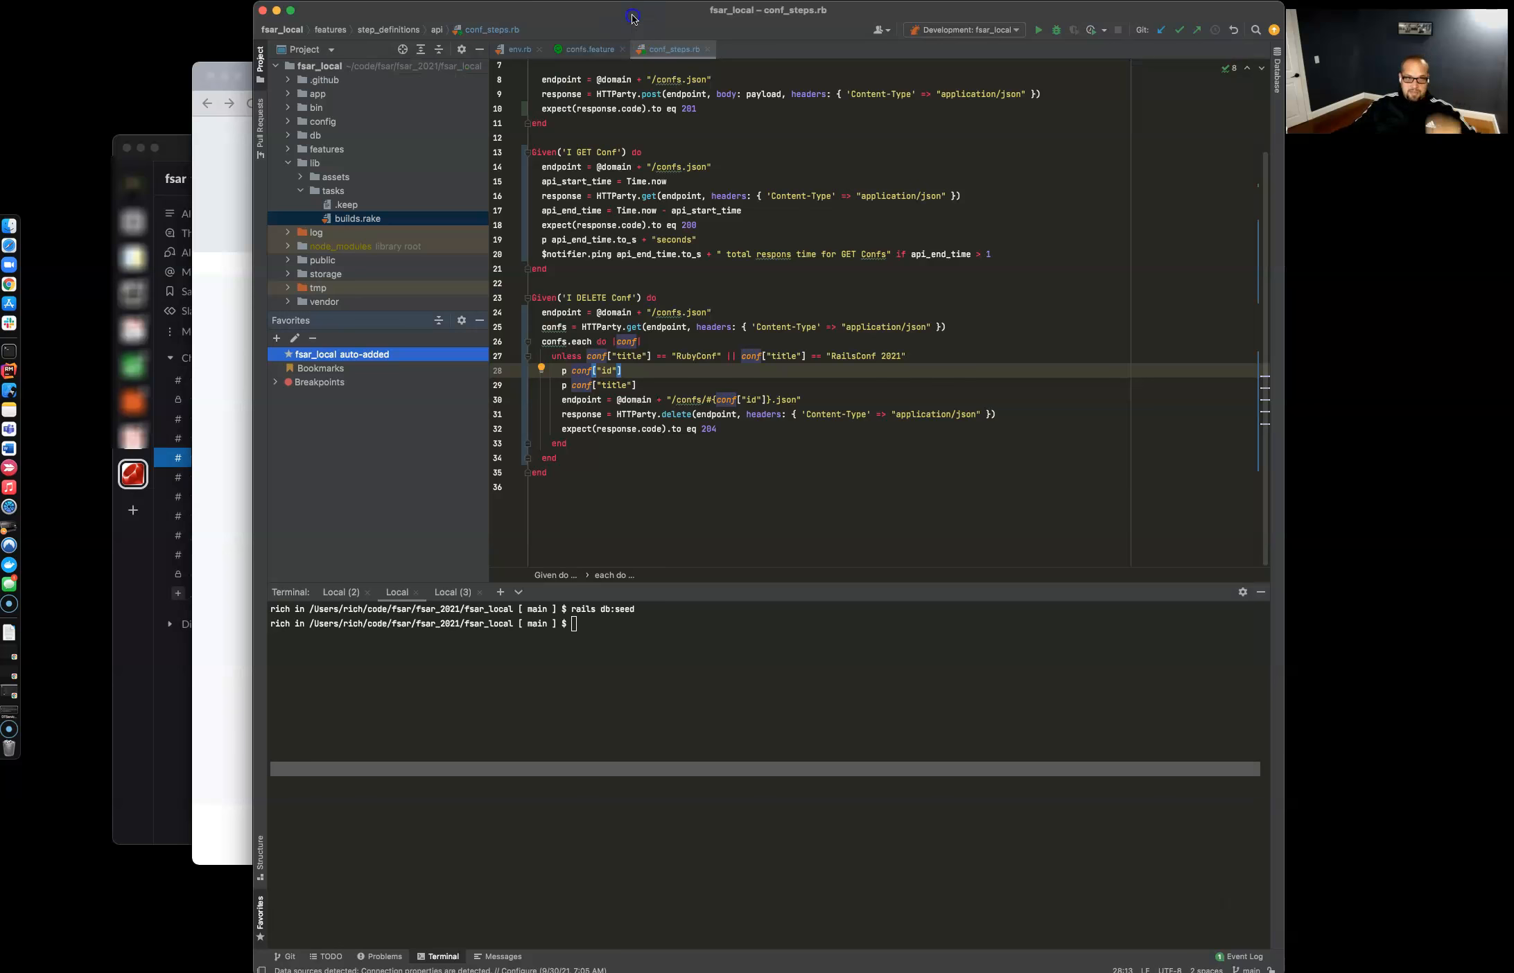
pyautogui.click(519, 50)
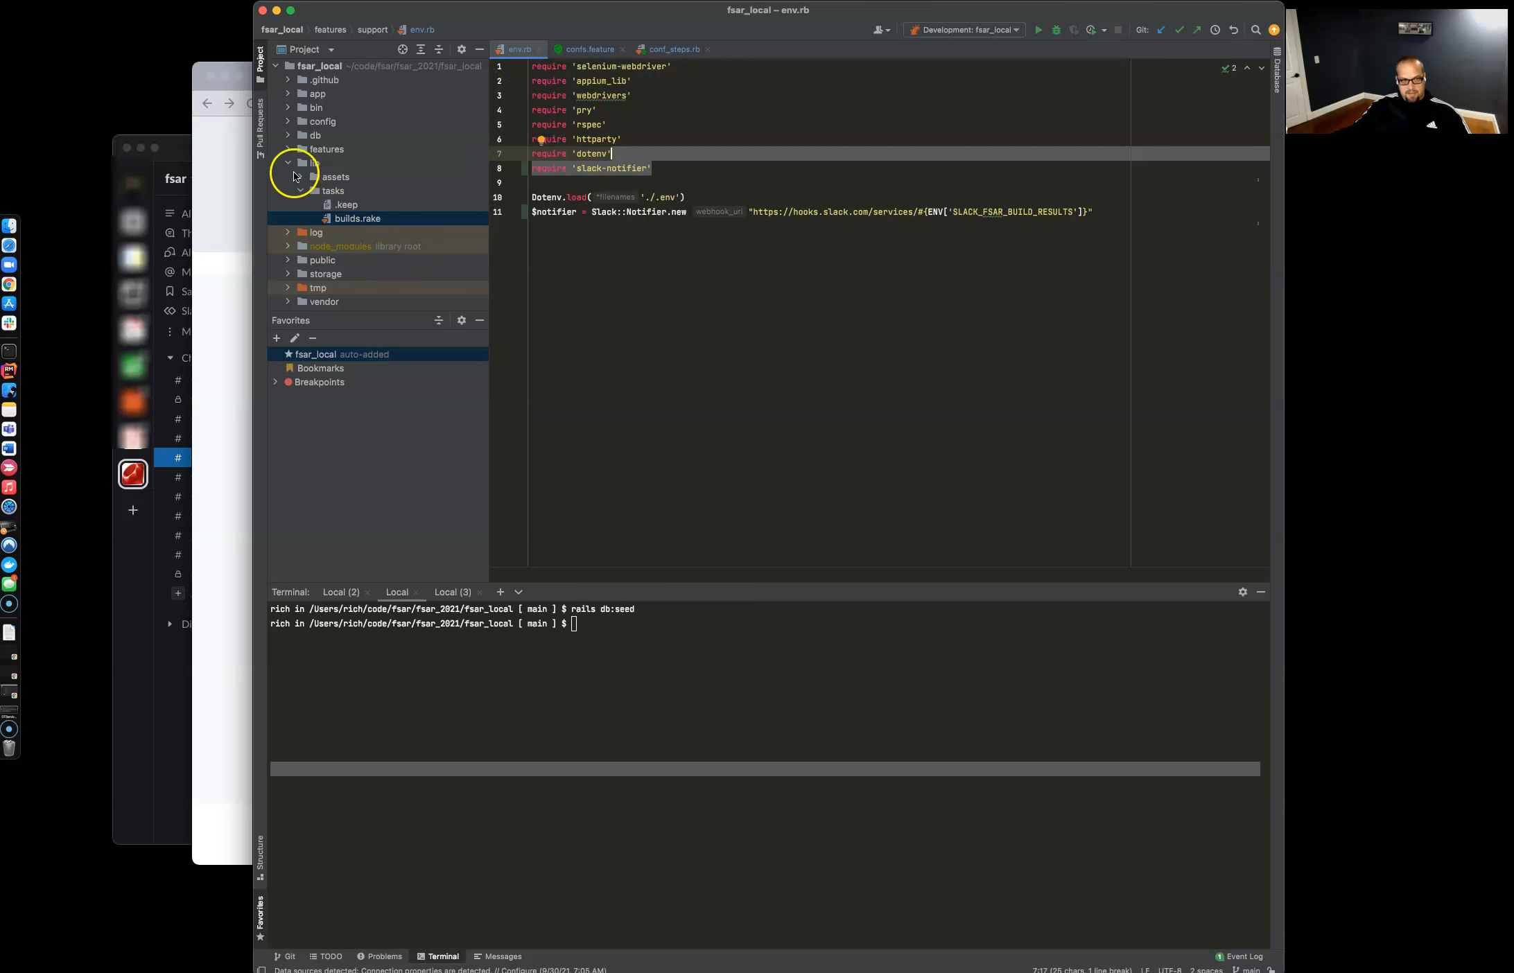
pyautogui.click(288, 164)
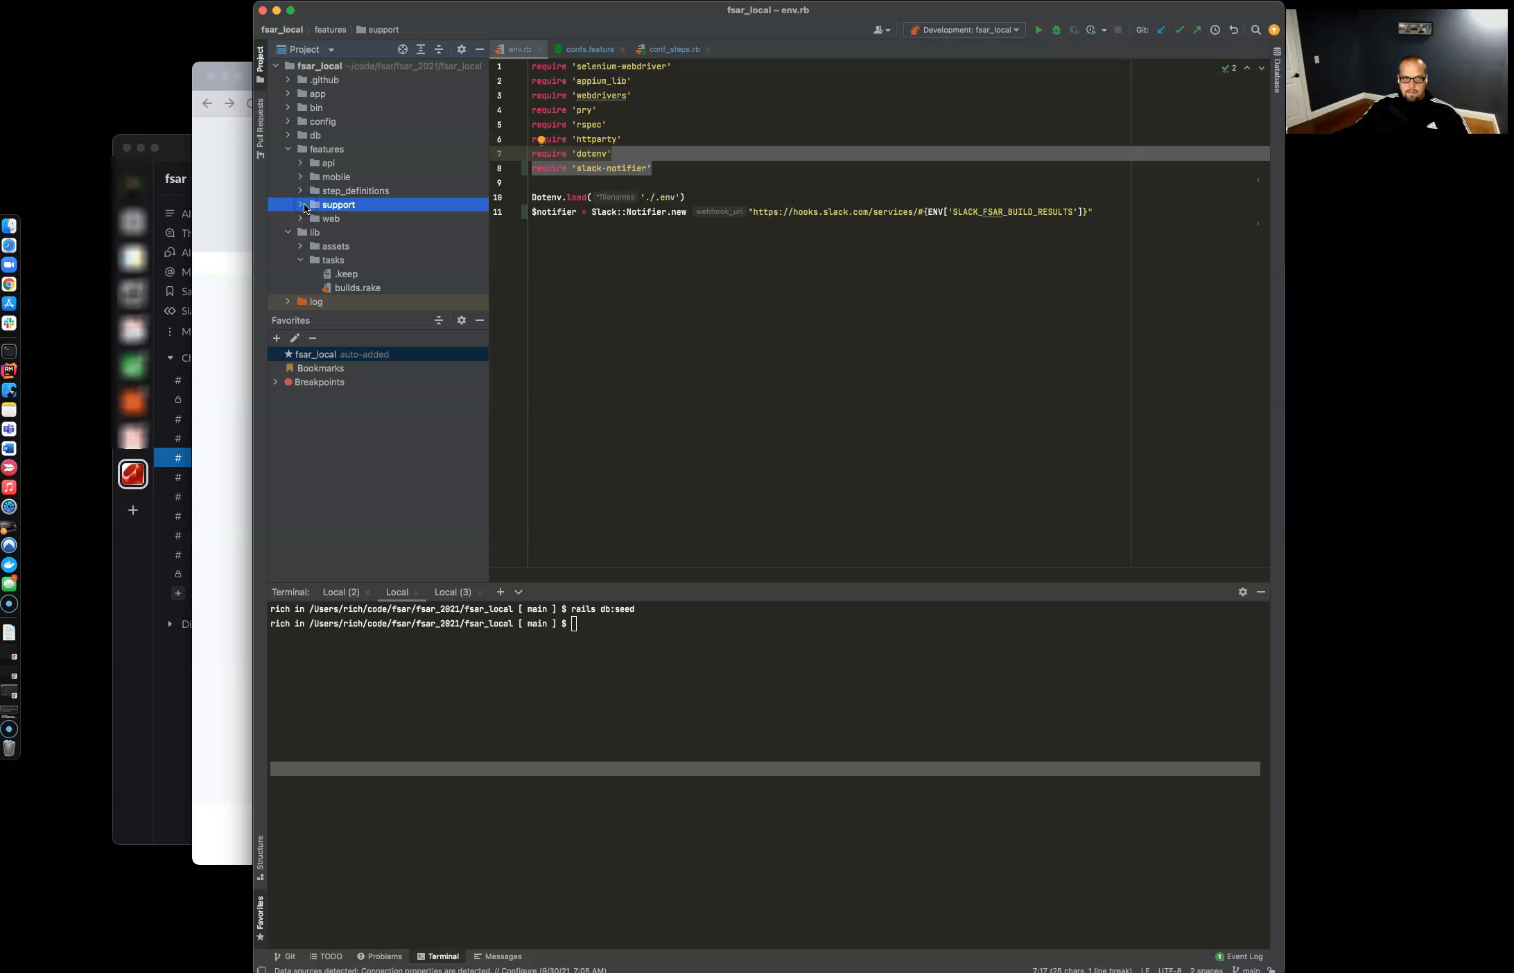
pyautogui.click(301, 205)
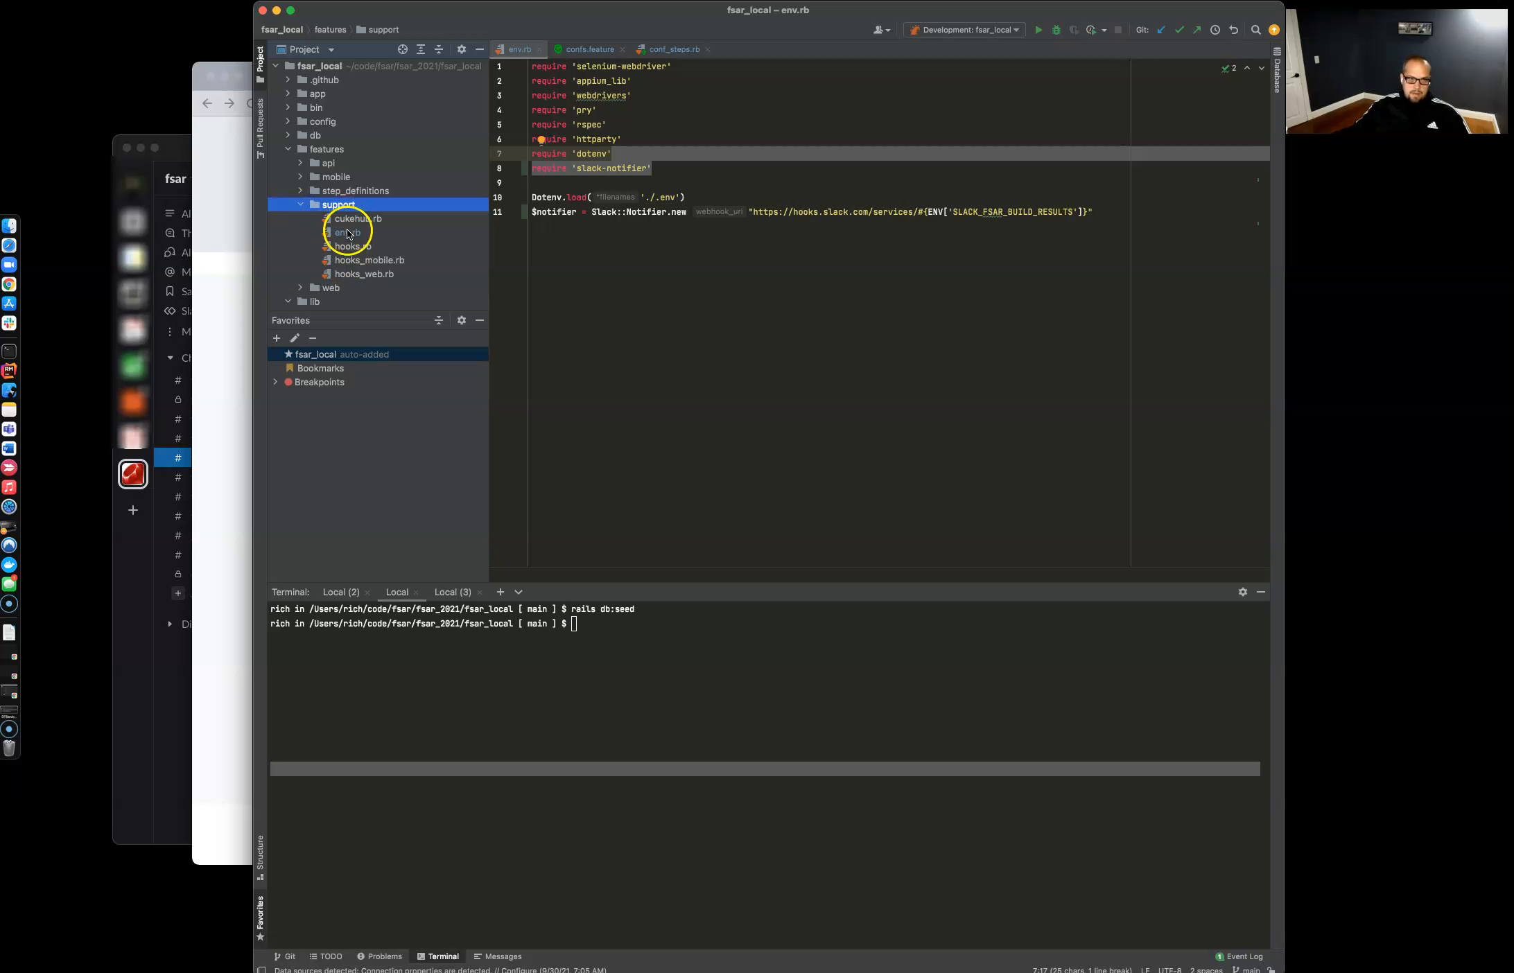
pyautogui.click(348, 231)
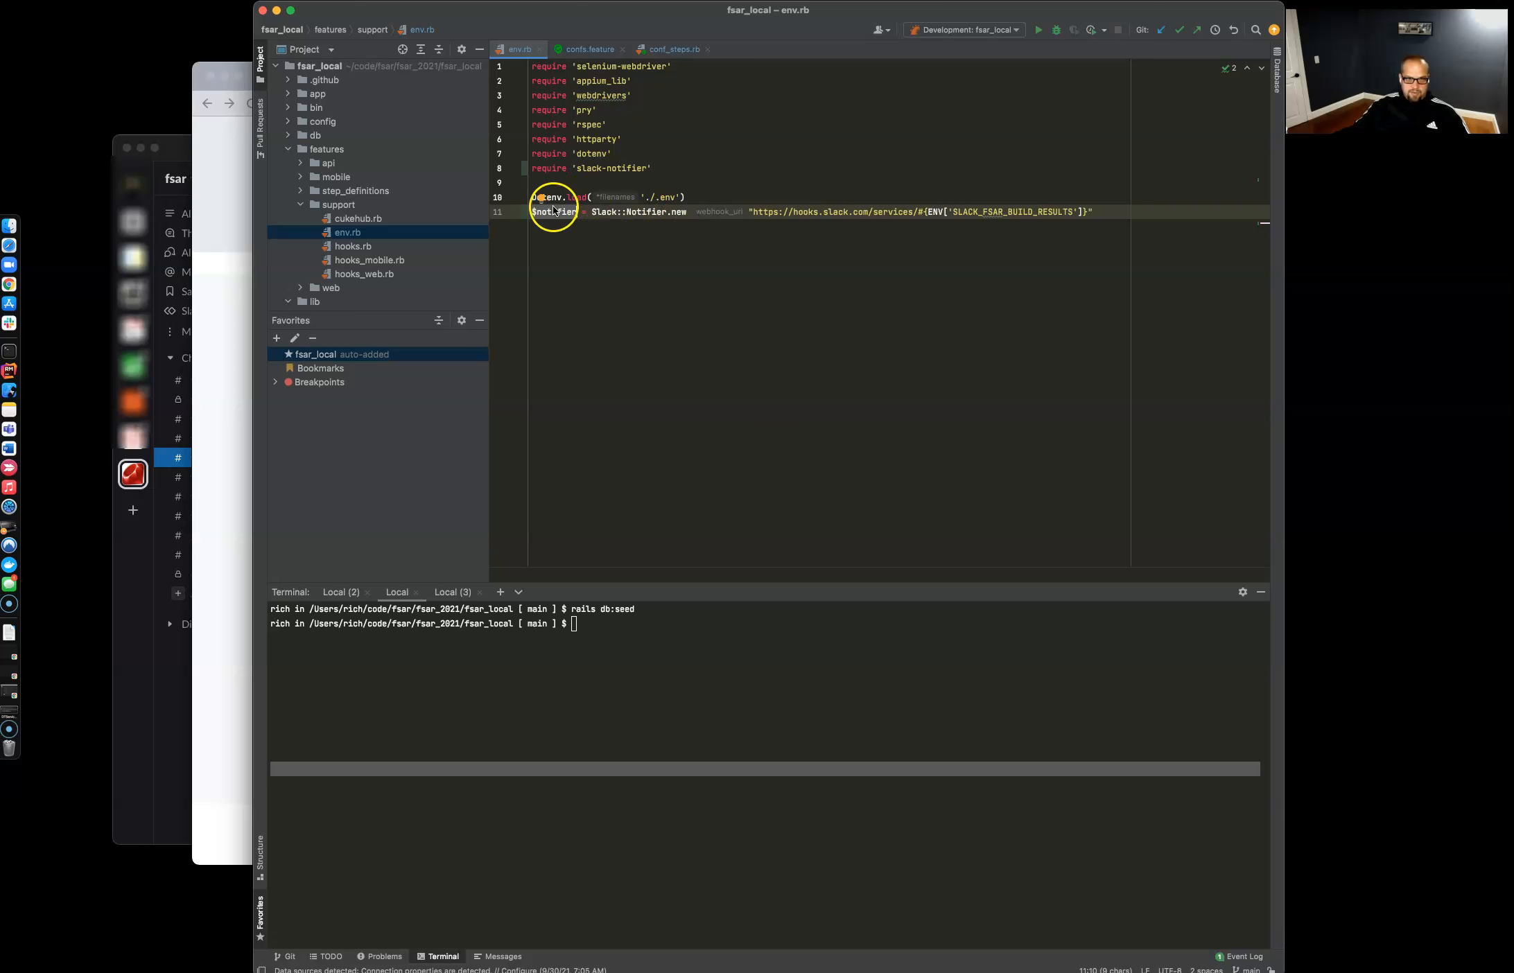
pyautogui.click(586, 50)
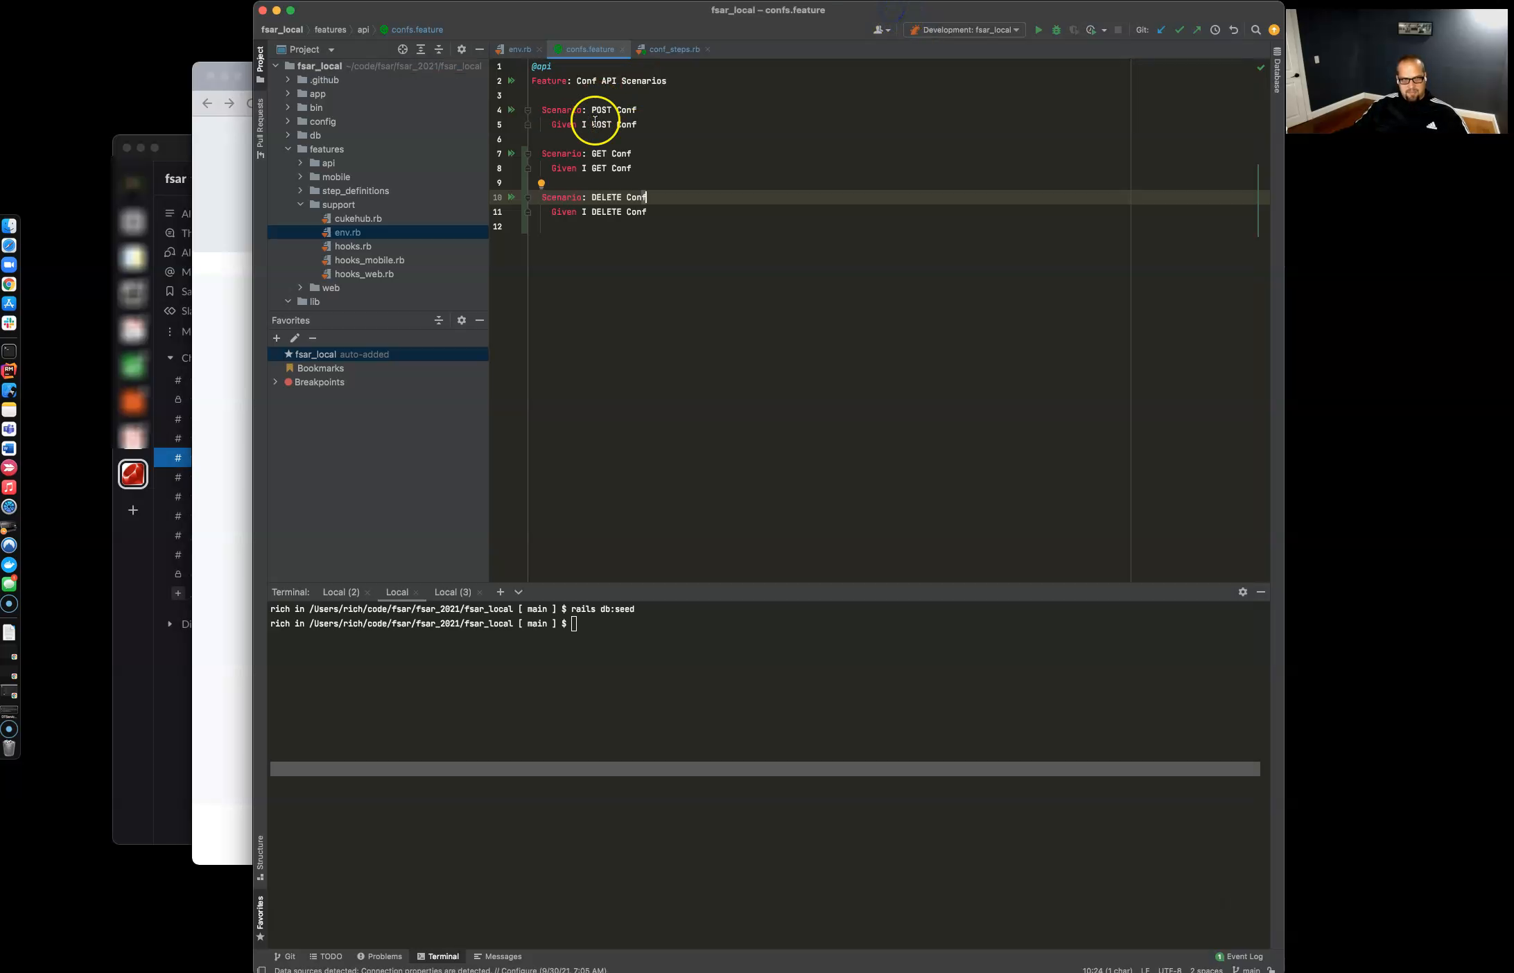
# Step: Add binding.pry to the POST step and run cucumber features/api/confs.feature:4
pyautogui.click(669, 50)
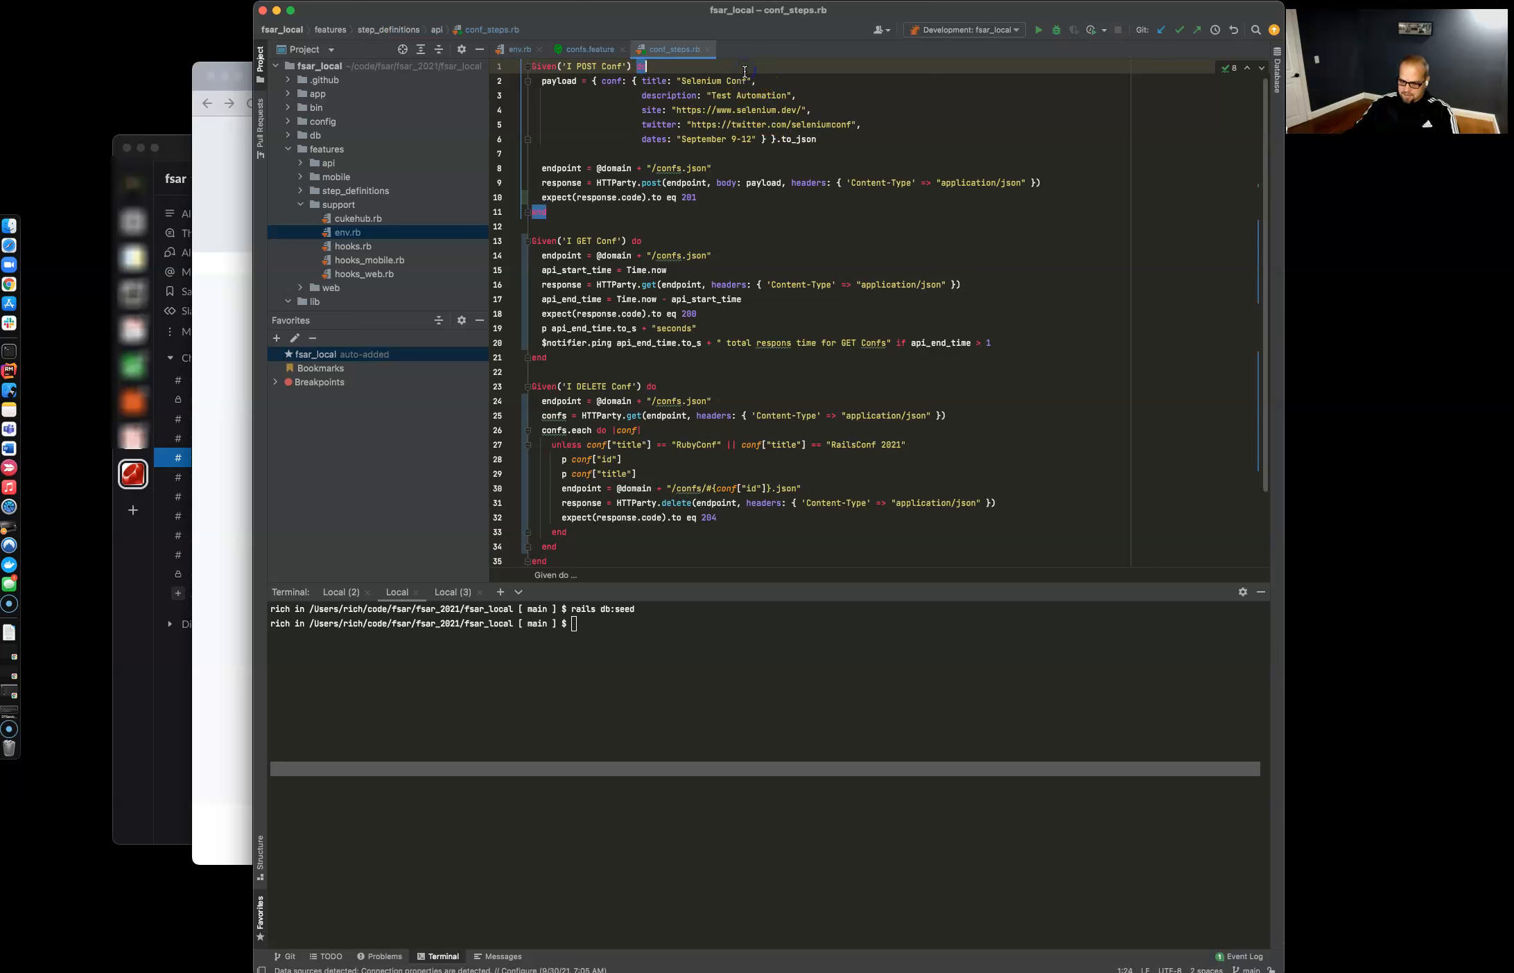
pyautogui.write('binding.pry')
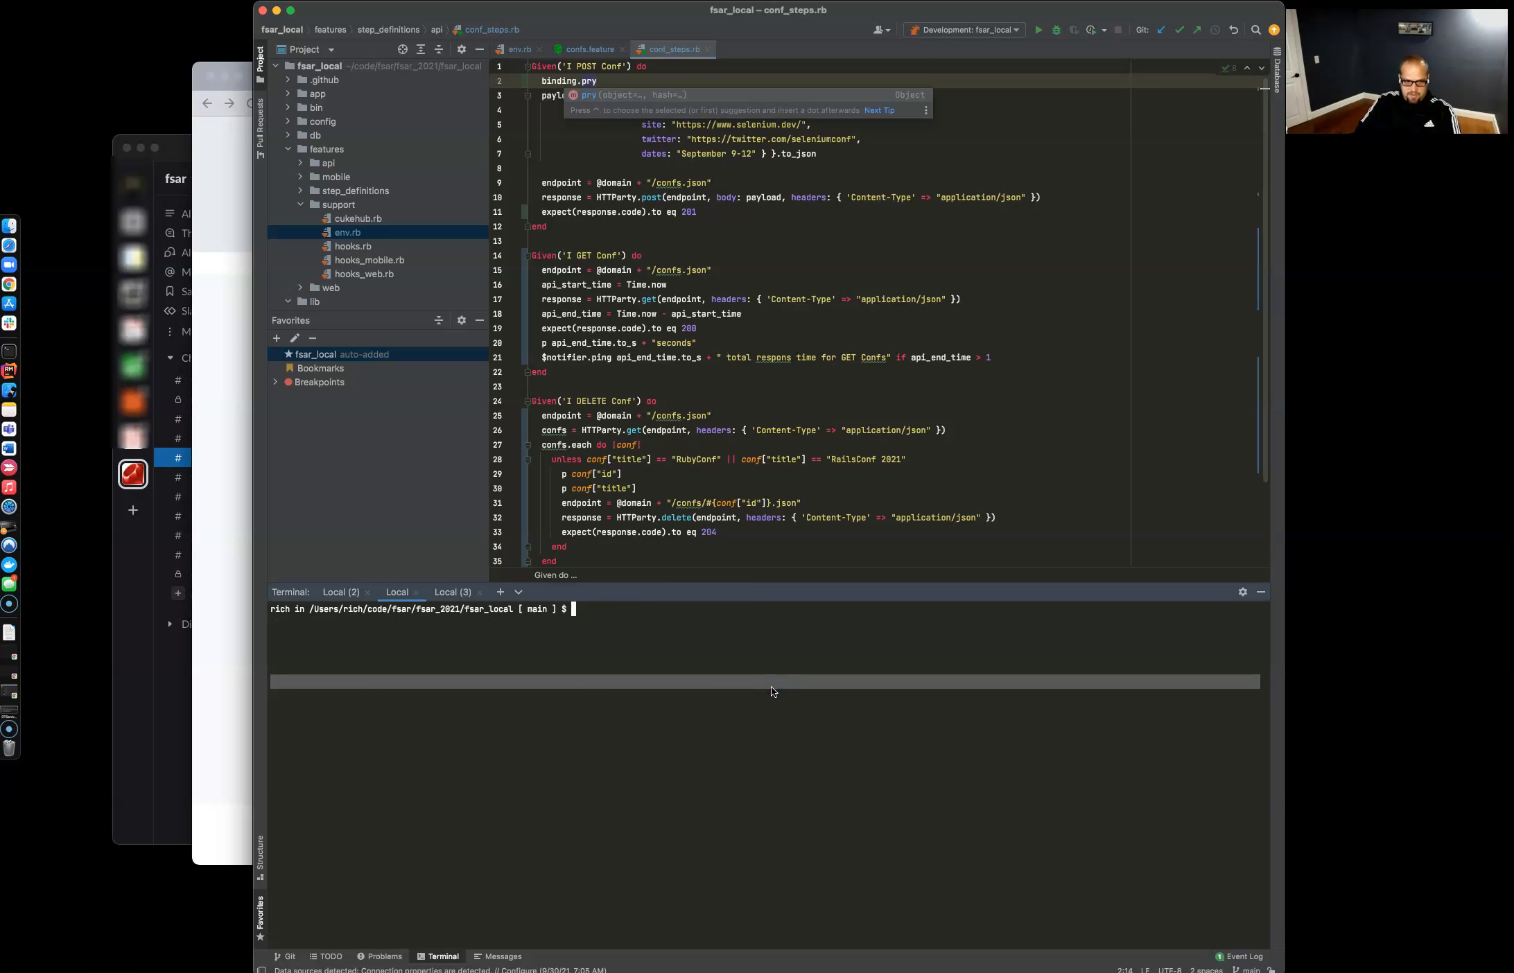
pyautogui.write('cucumber features/api/')
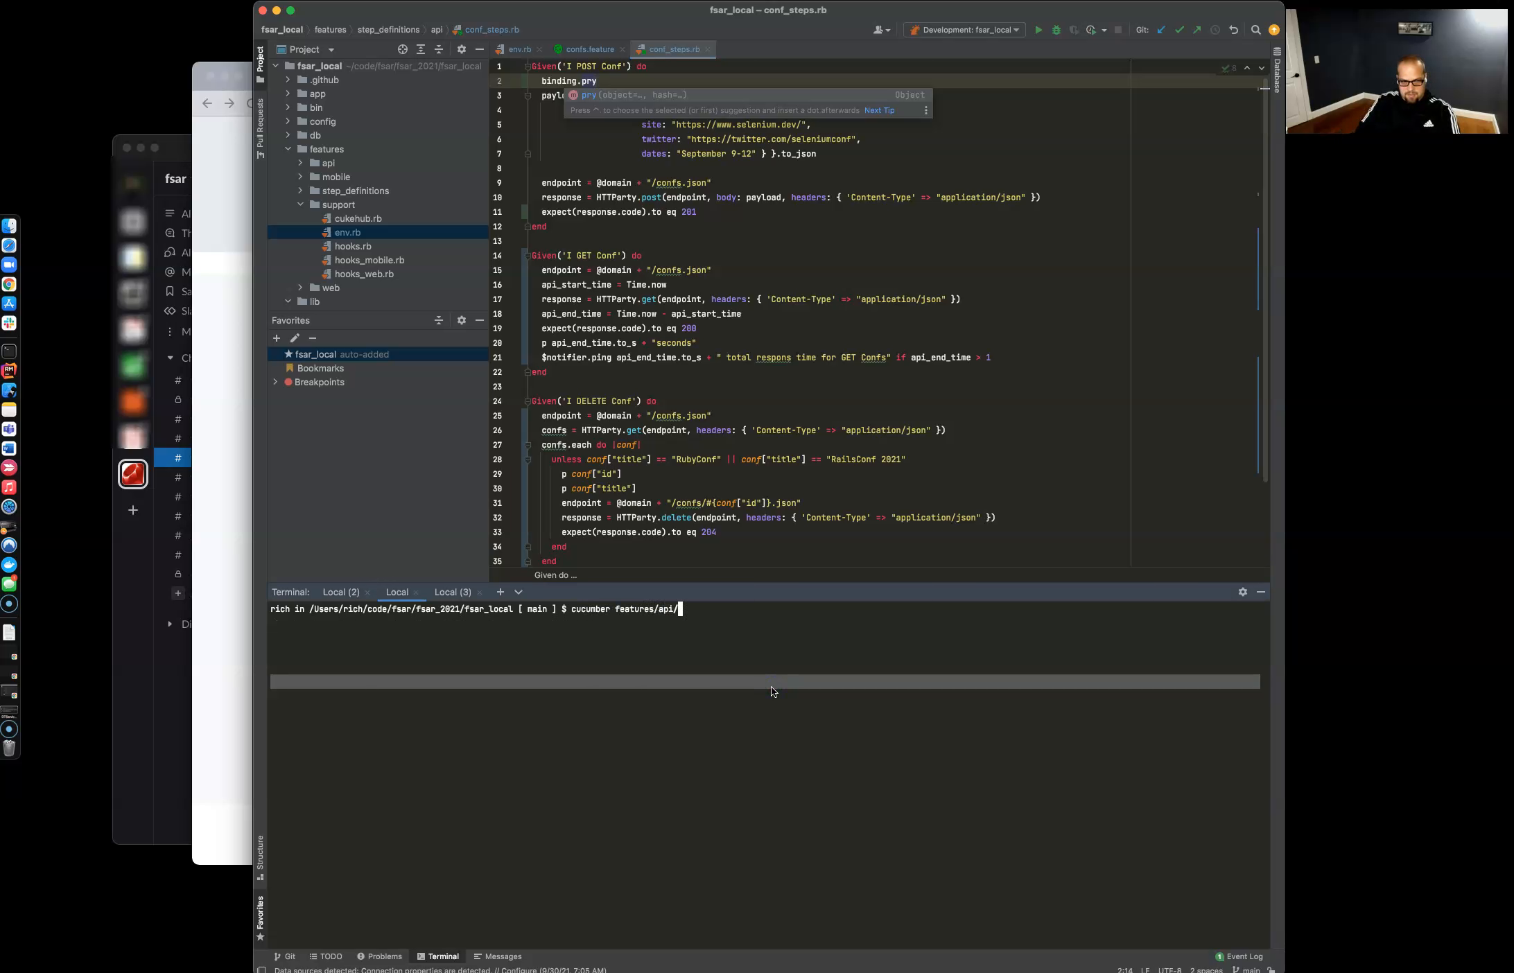
pyautogui.write('confs.feature:')
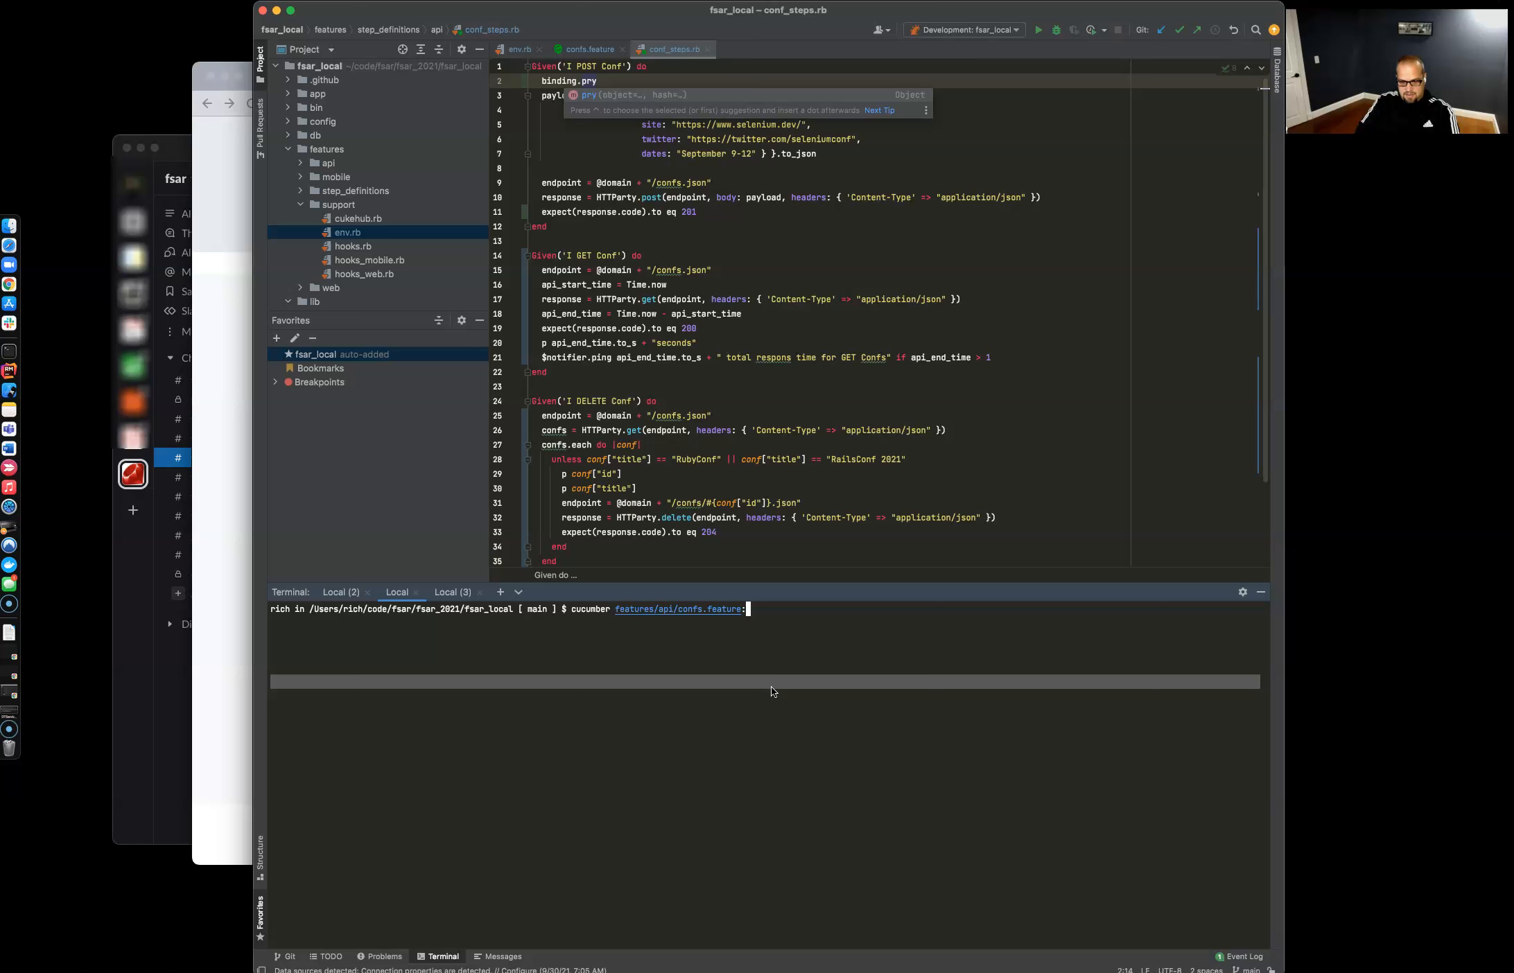
pyautogui.write(':4')
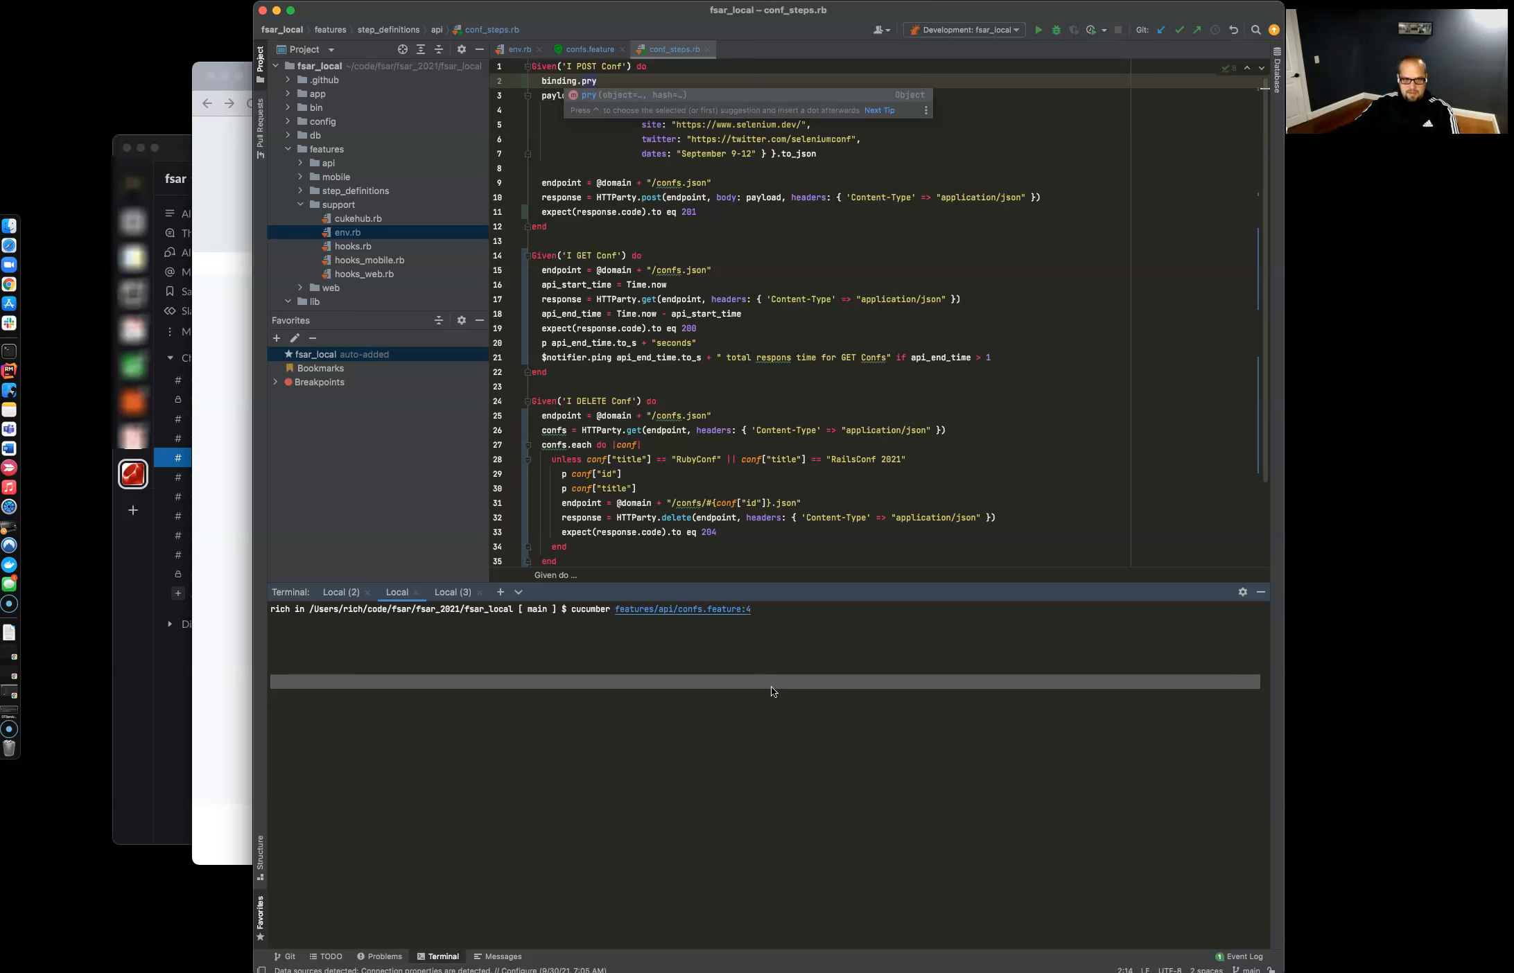
pyautogui.press('enter')
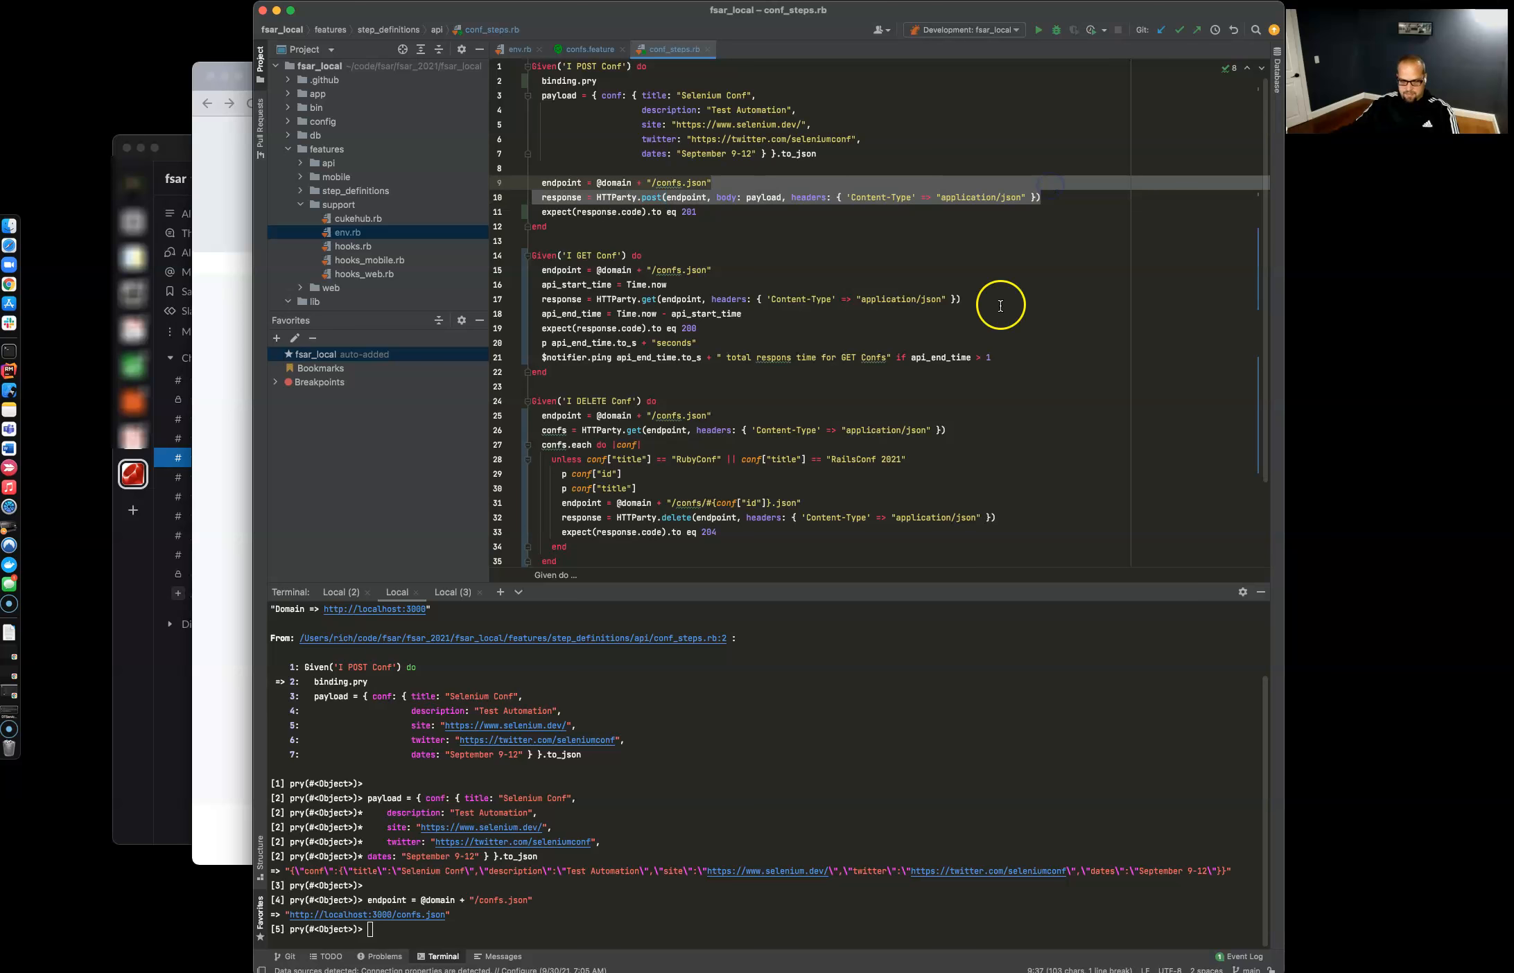
# Step: Evaluate the HTTParty.post of the Selenium Conf payload in pry, getting a 201 response
pyautogui.write('response = HTTParty.post(endpoint, body: payload, headers: { \'Content-Type\' => "application/json" })')
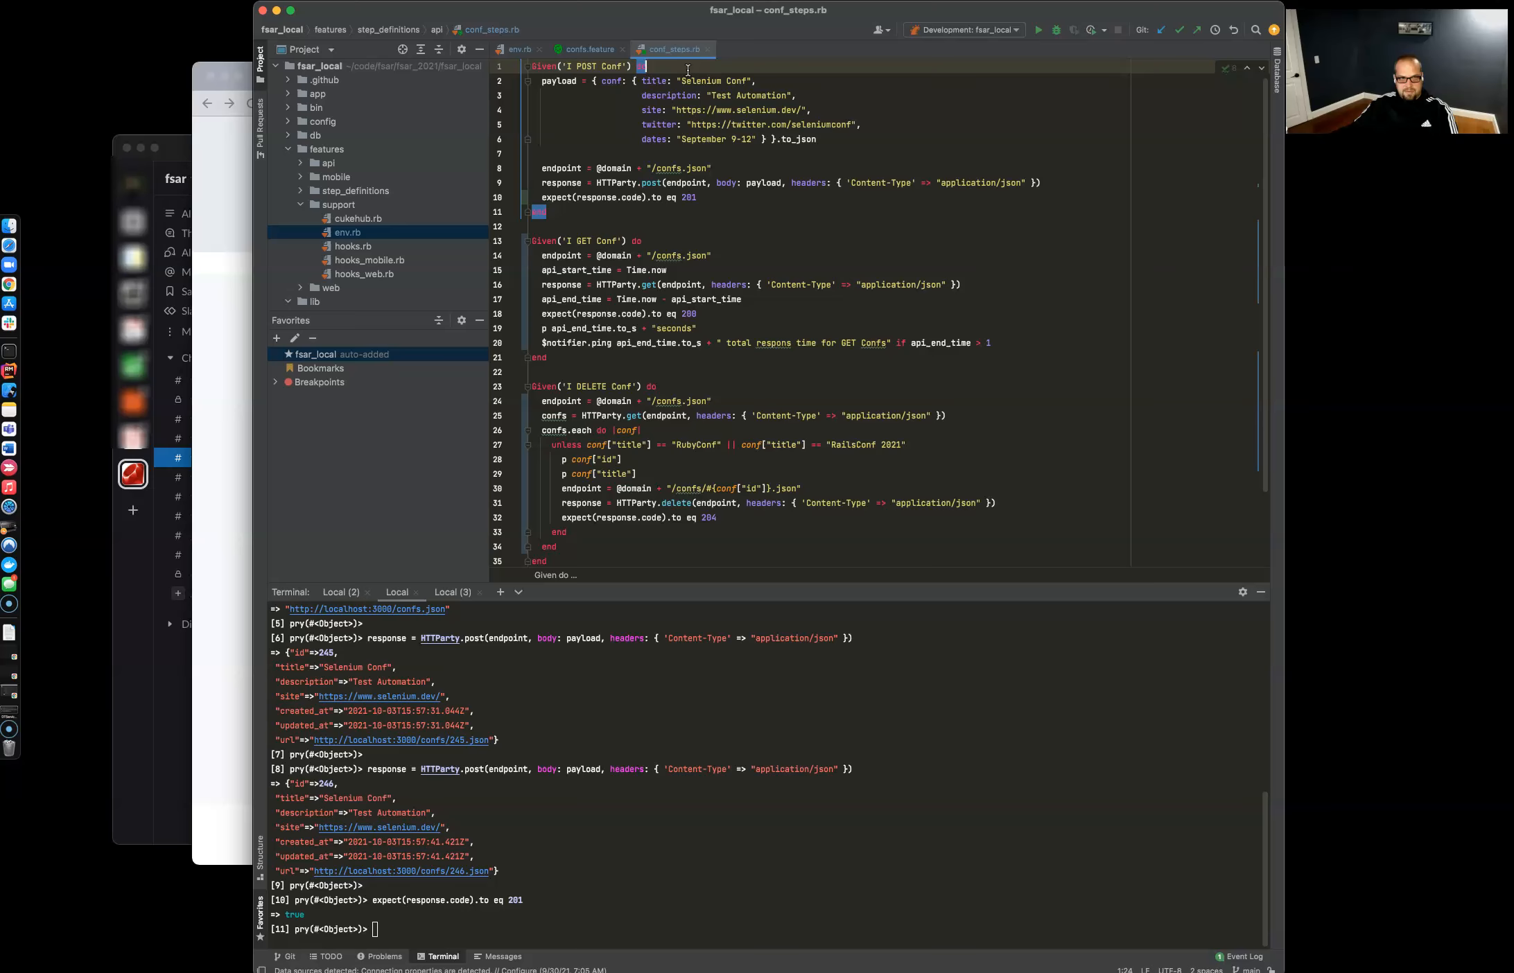
# Step: Exit pry so the POST Conf scenario passes, then return to conf_steps.rb
pyautogui.click(585, 50)
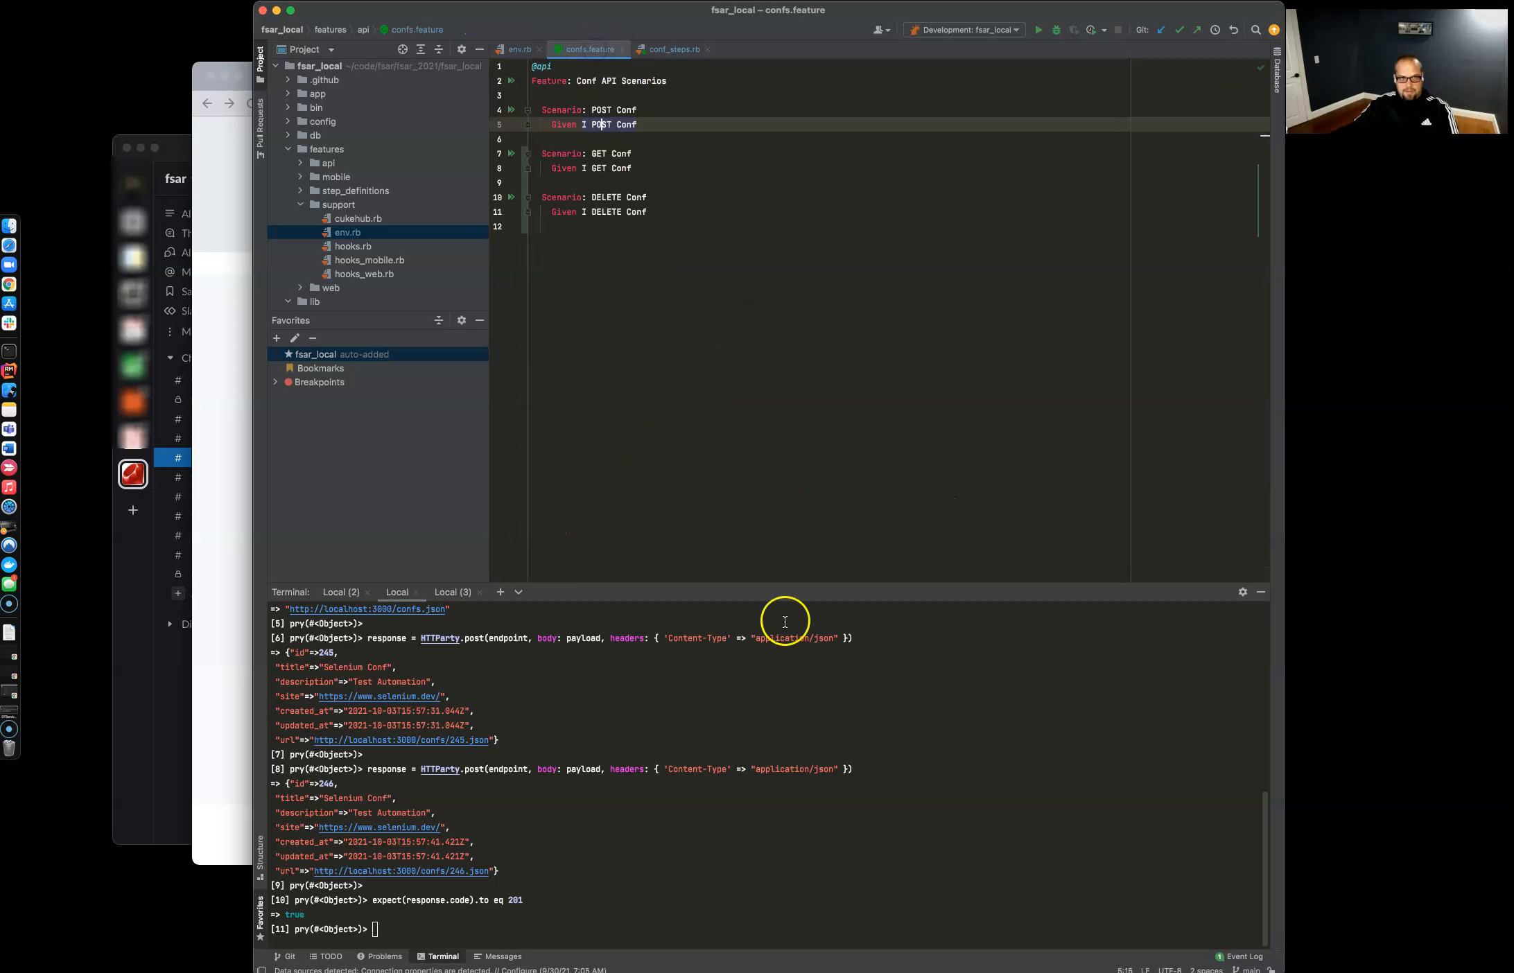
pyautogui.write('exit')
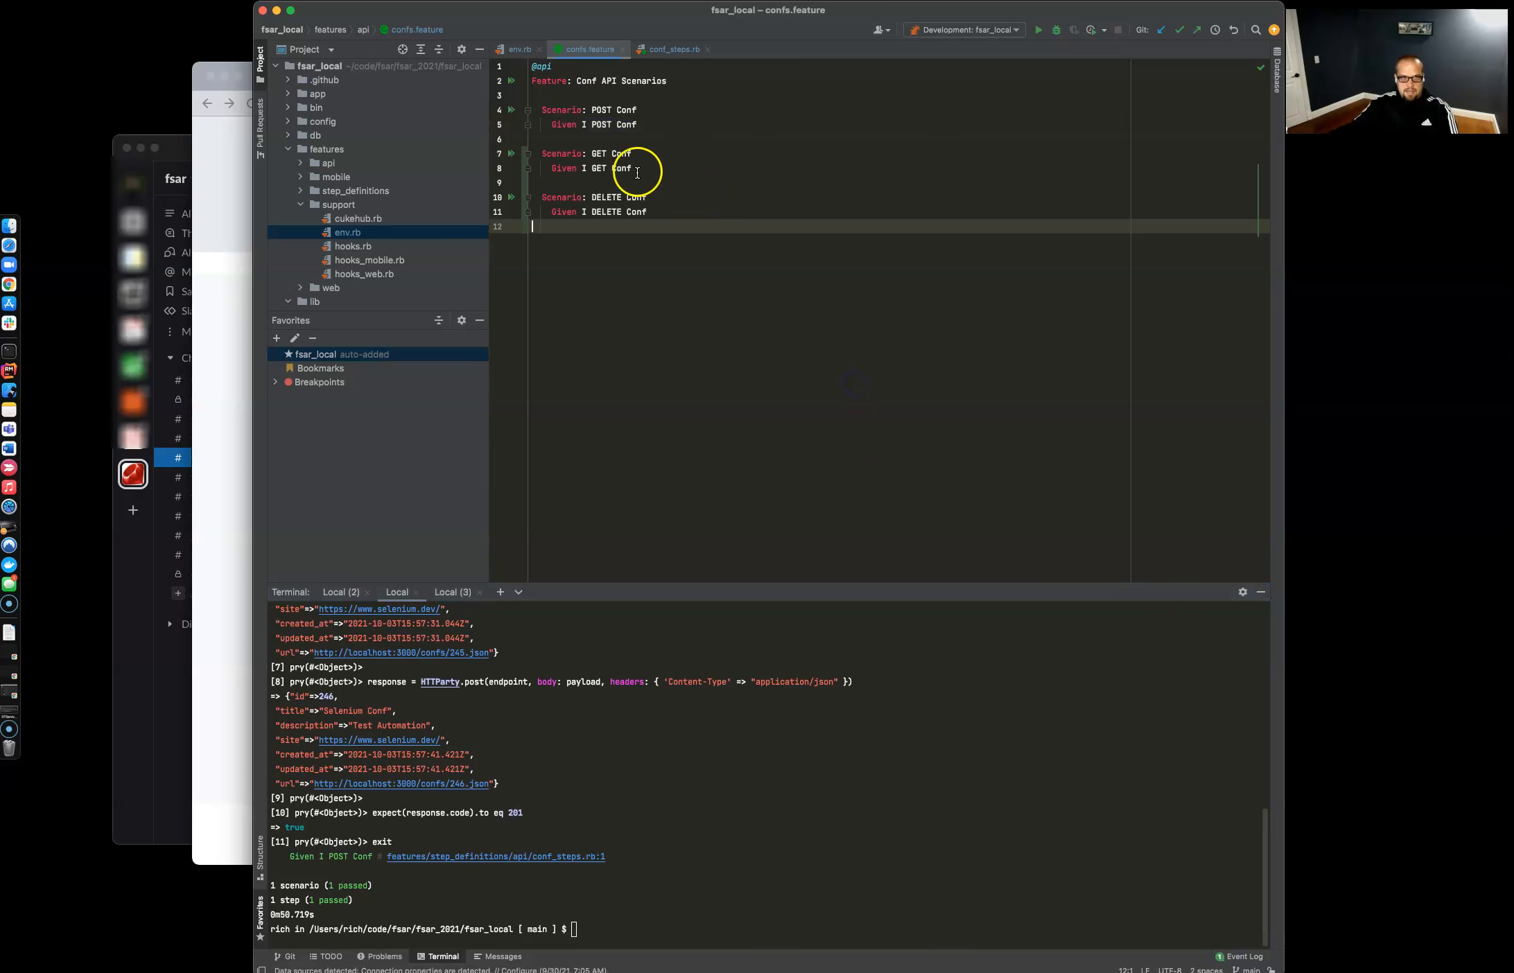
pyautogui.click(670, 49)
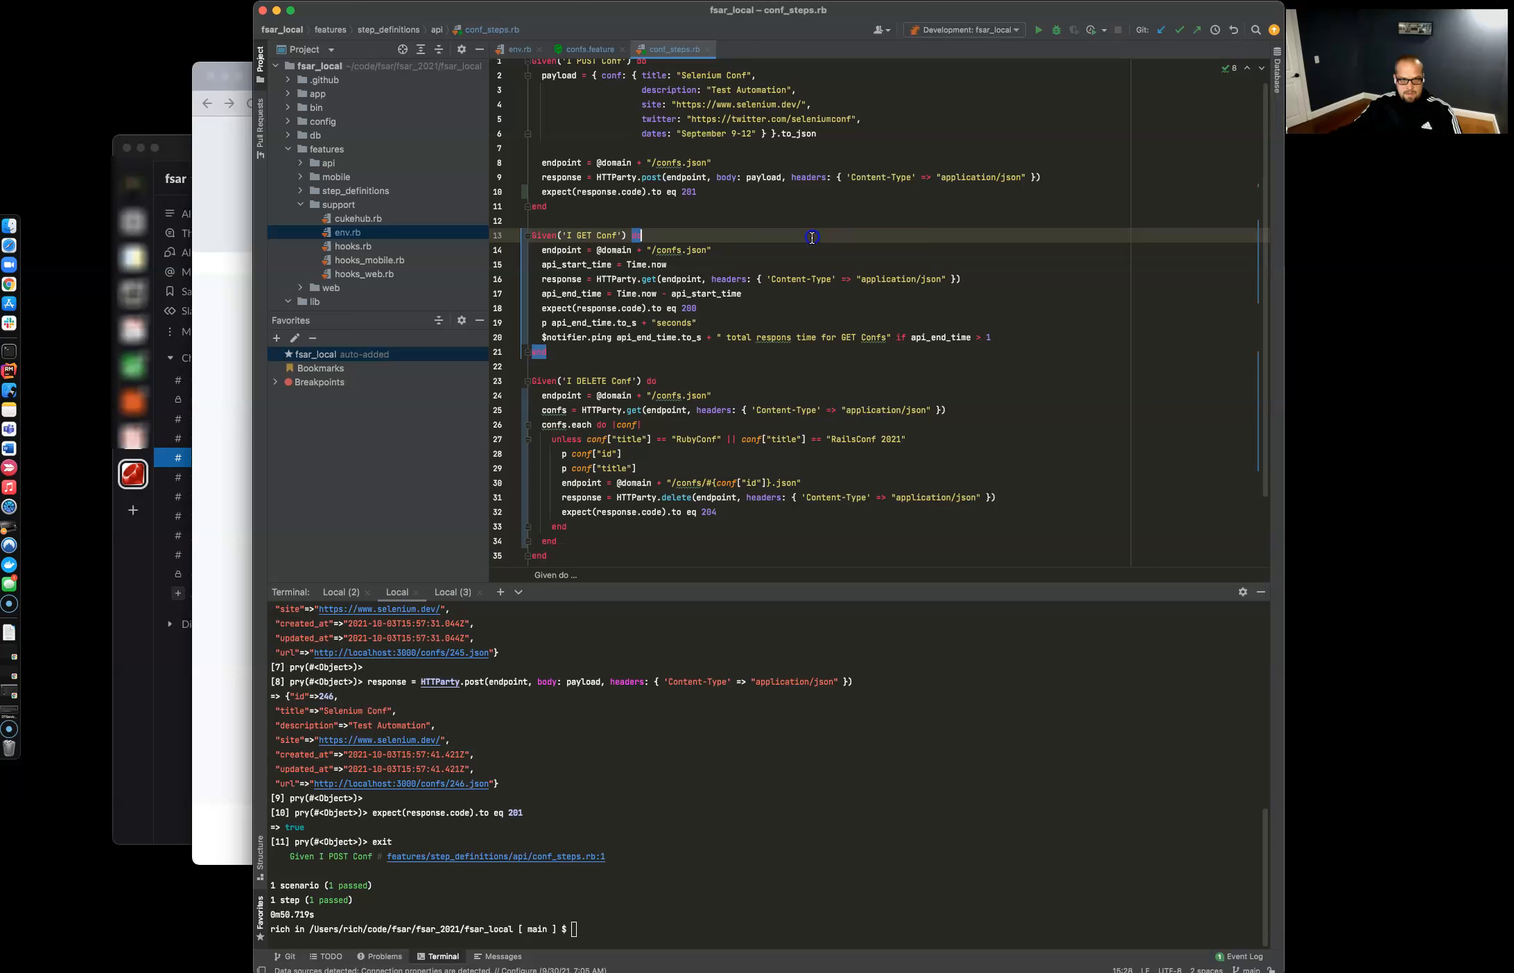
# Step: Add binding.pry to the GET Conf step and run cucumber features/api/confs.feature:7 into pry
pyautogui.write('binding.pry')
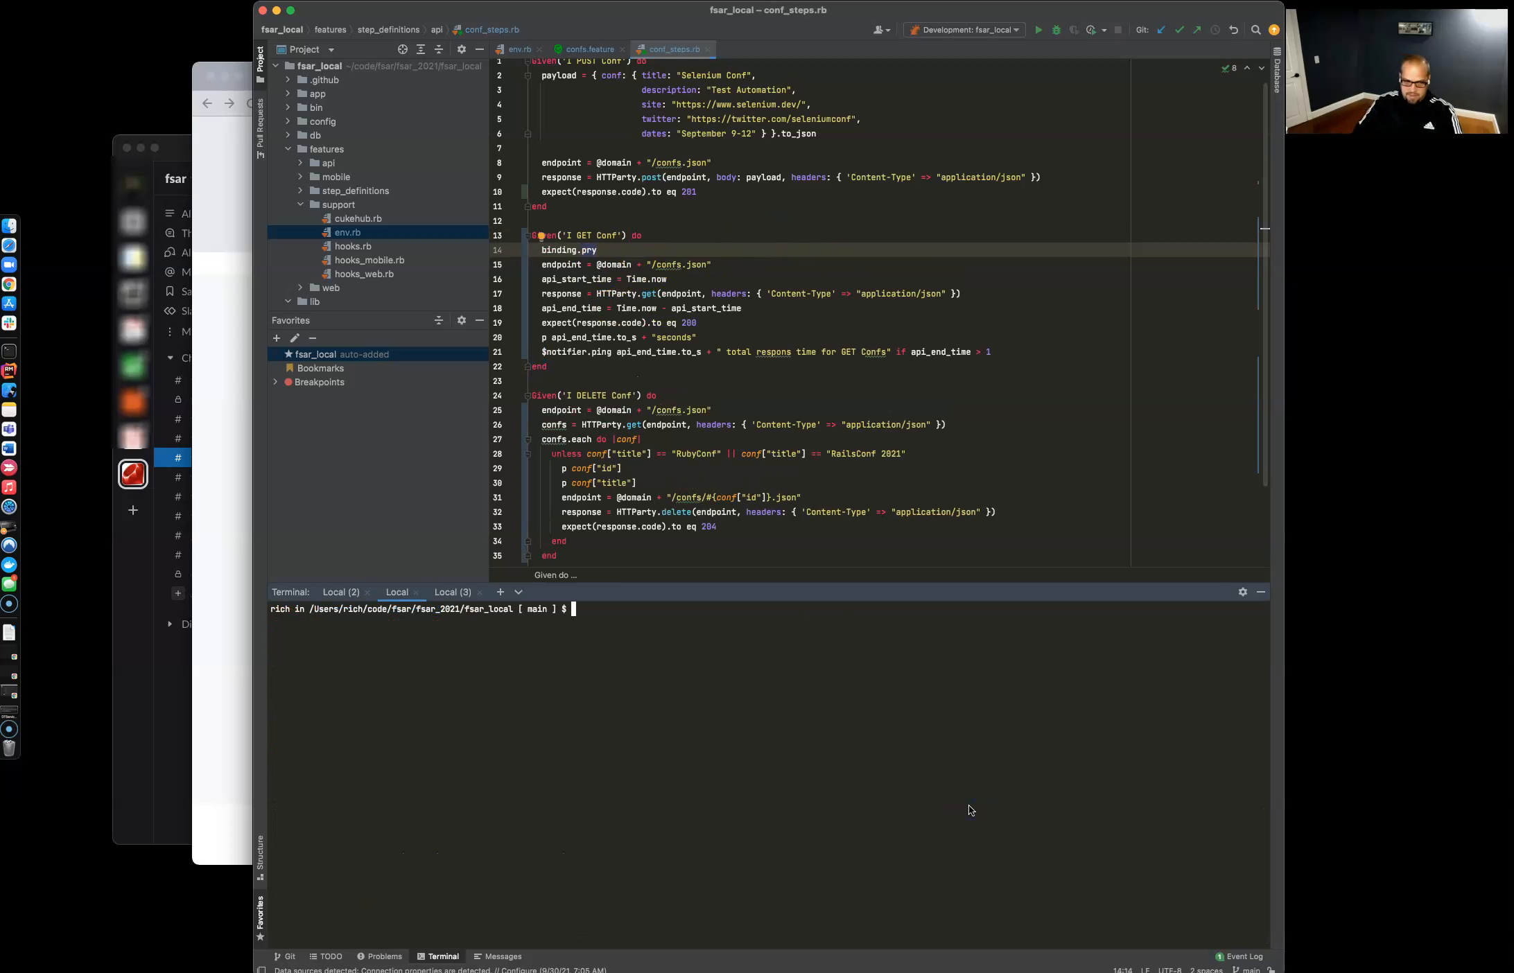
pyautogui.write('cucumber features/api/confs.feature:7')
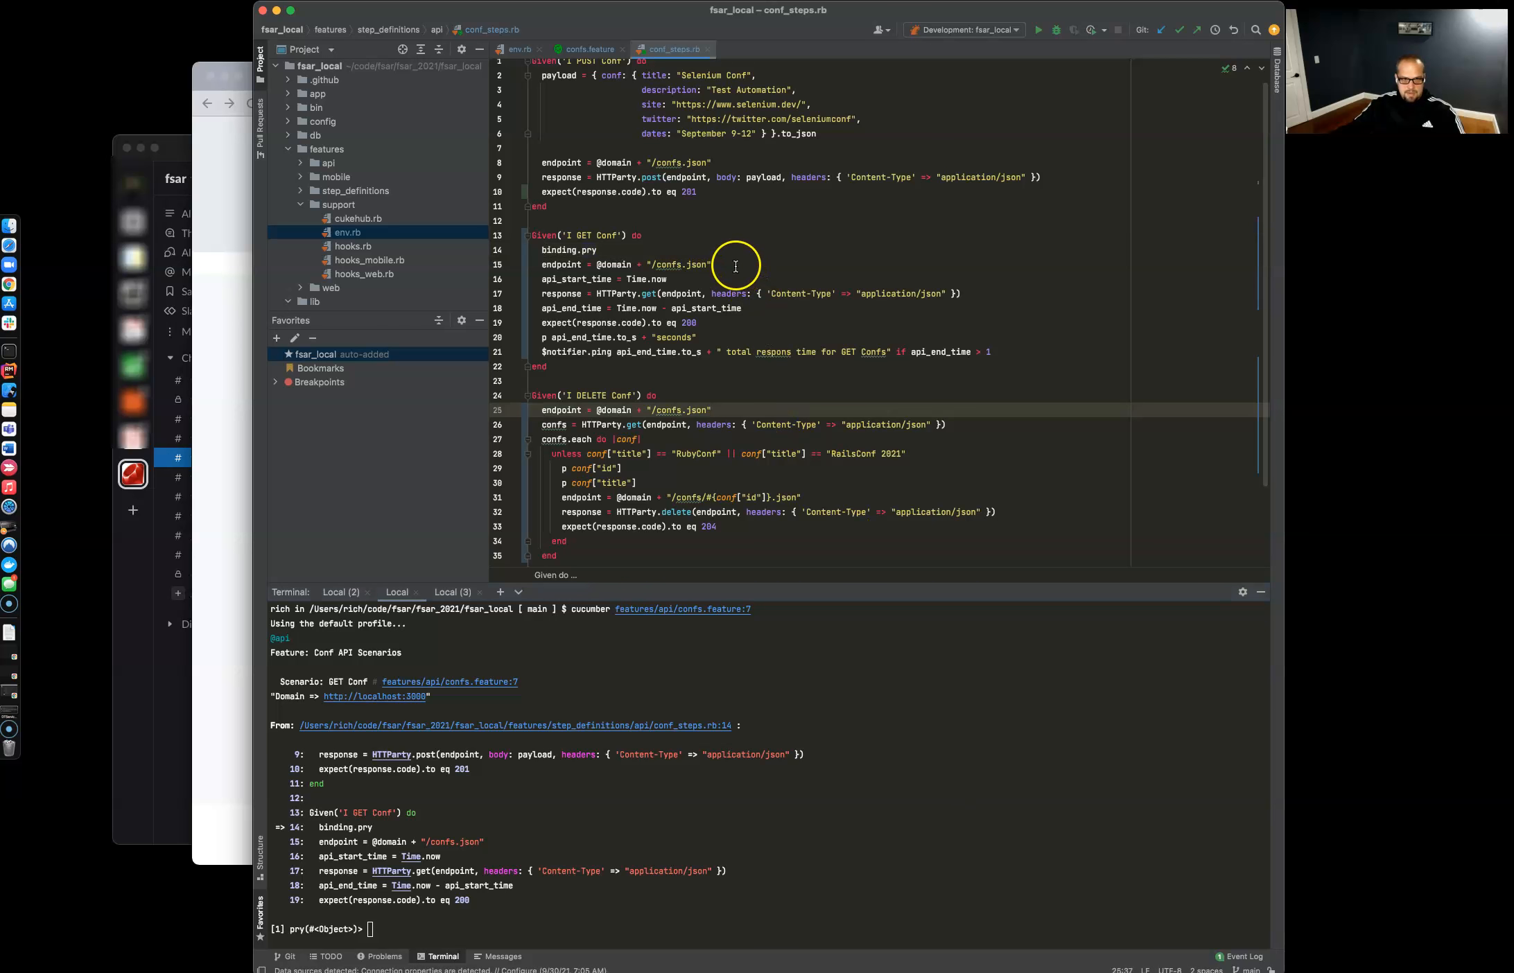
pyautogui.click(596, 249)
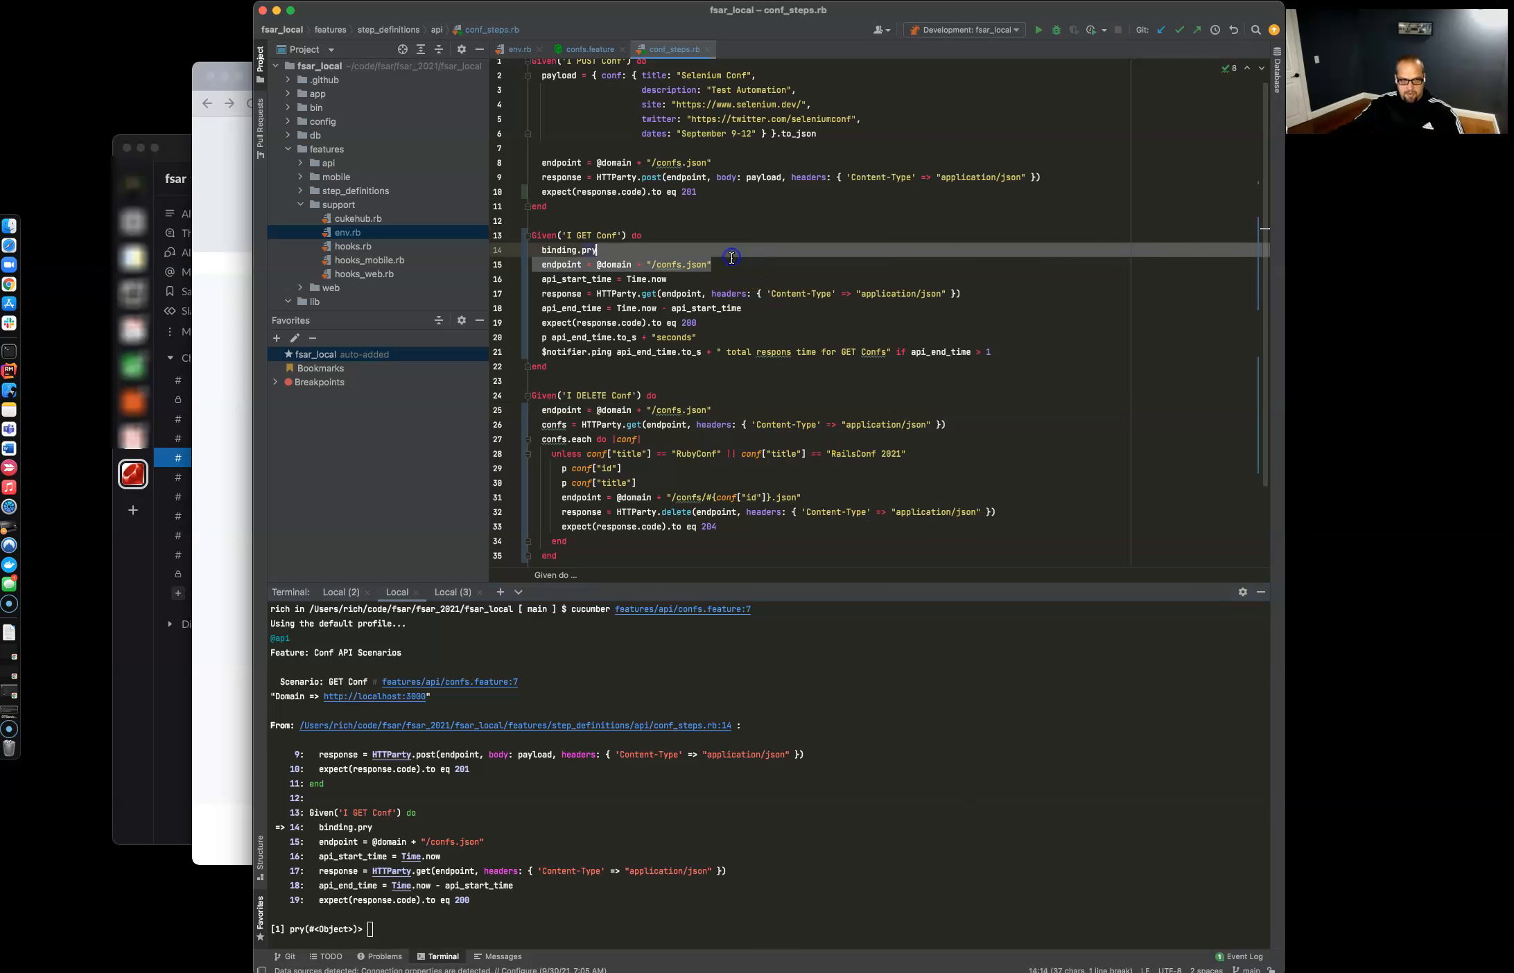
pyautogui.moveTo(670, 294)
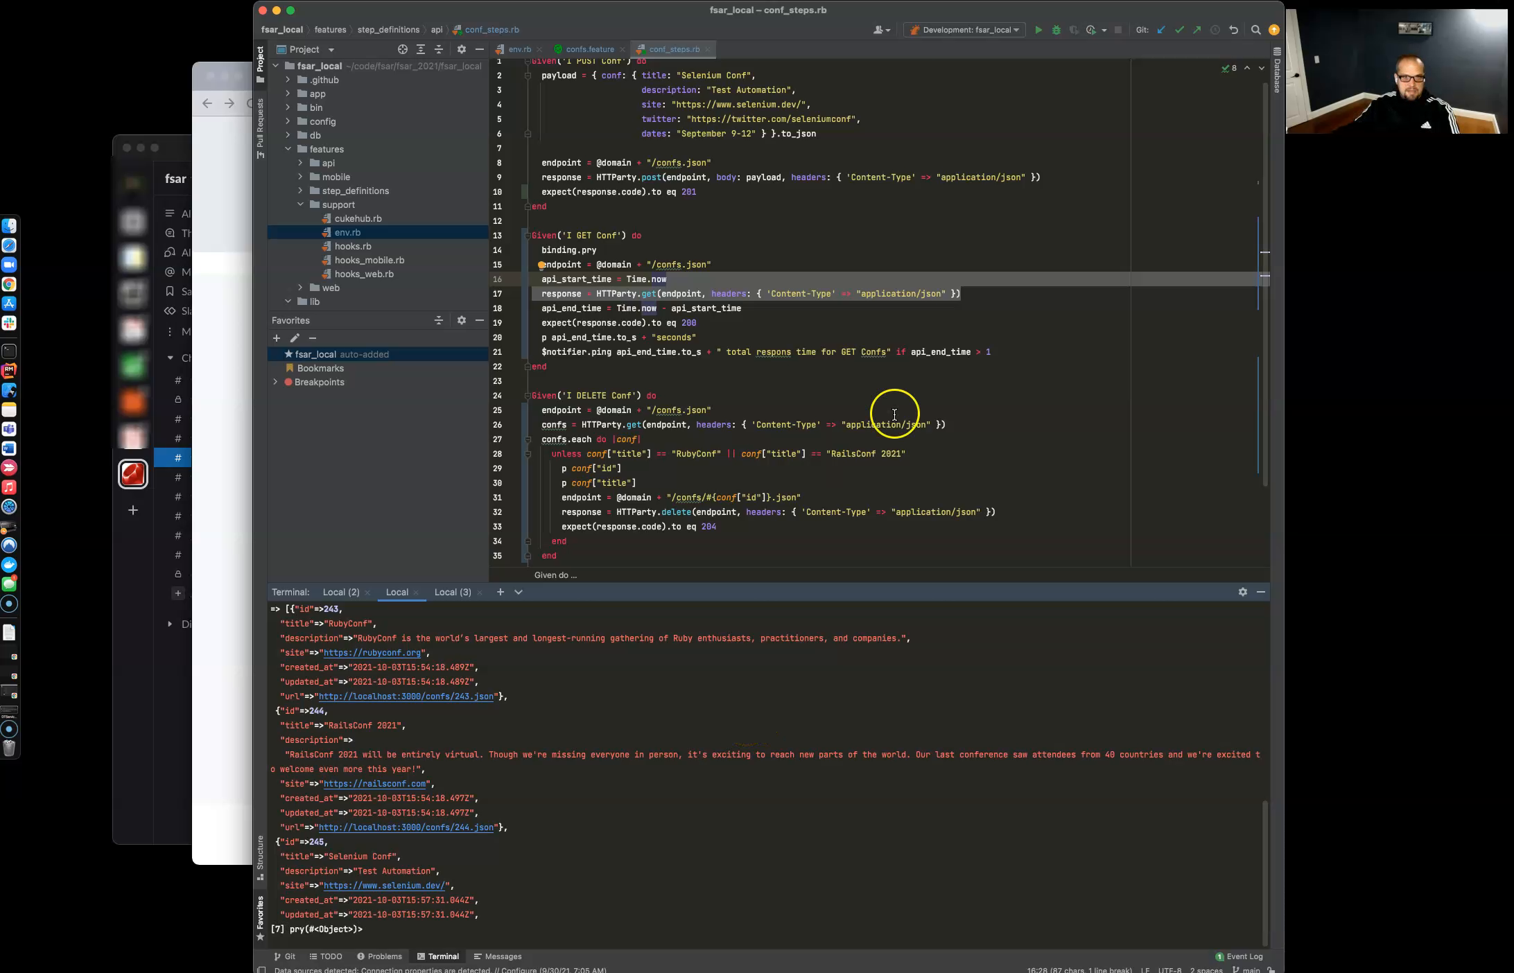
pyautogui.moveTo(658, 307)
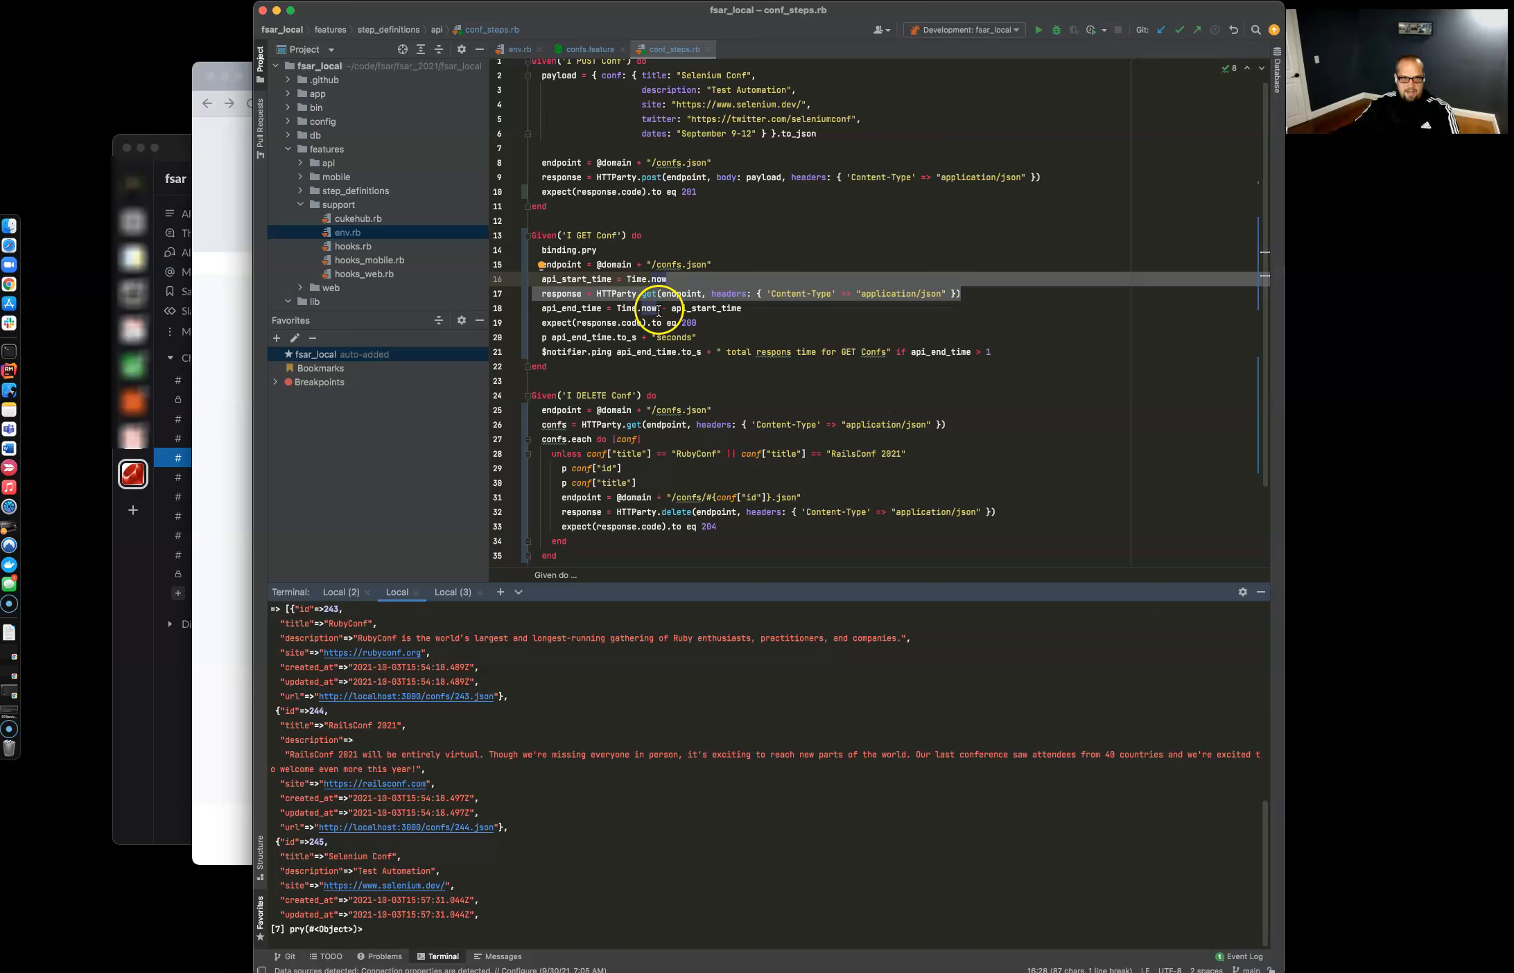
pyautogui.moveTo(820, 309)
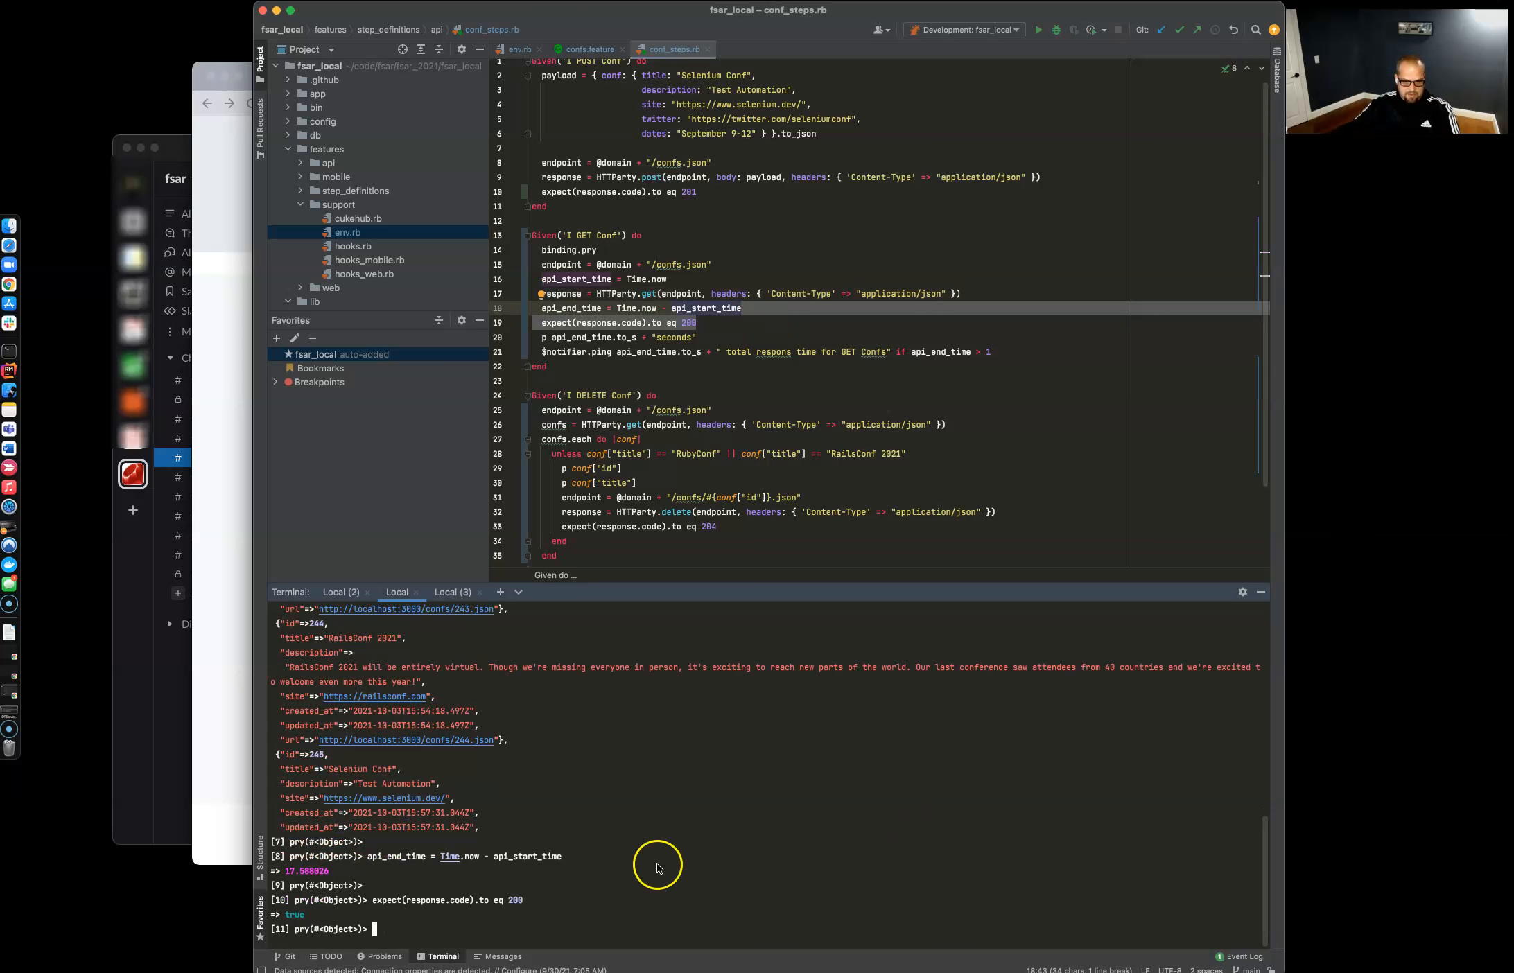
pyautogui.moveTo(896, 389)
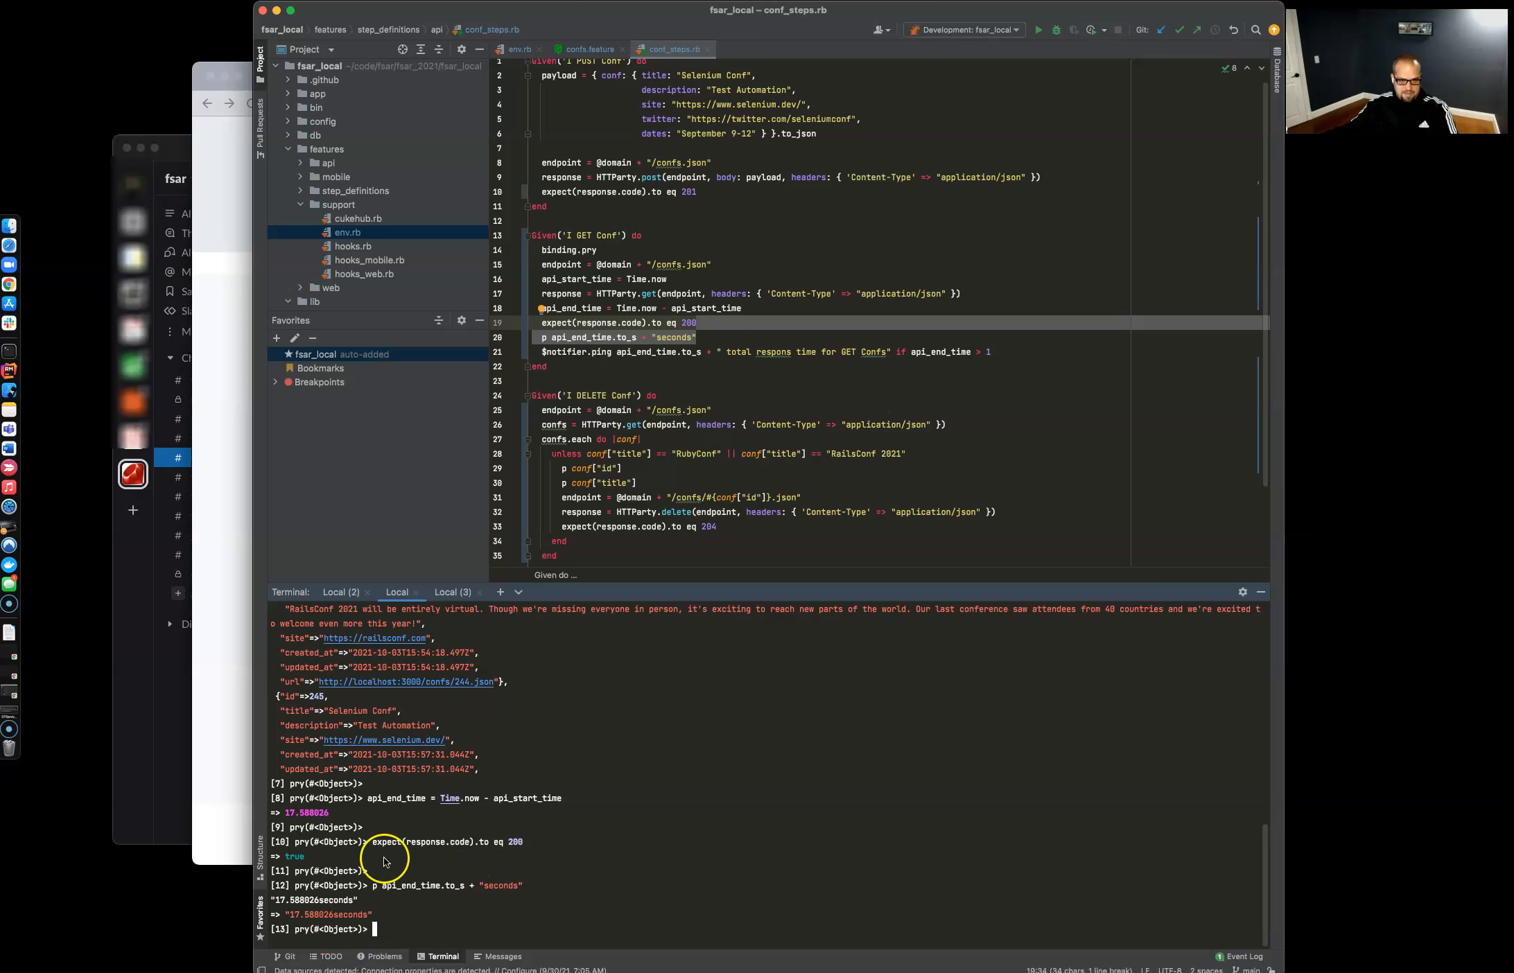
pyautogui.moveTo(660, 345)
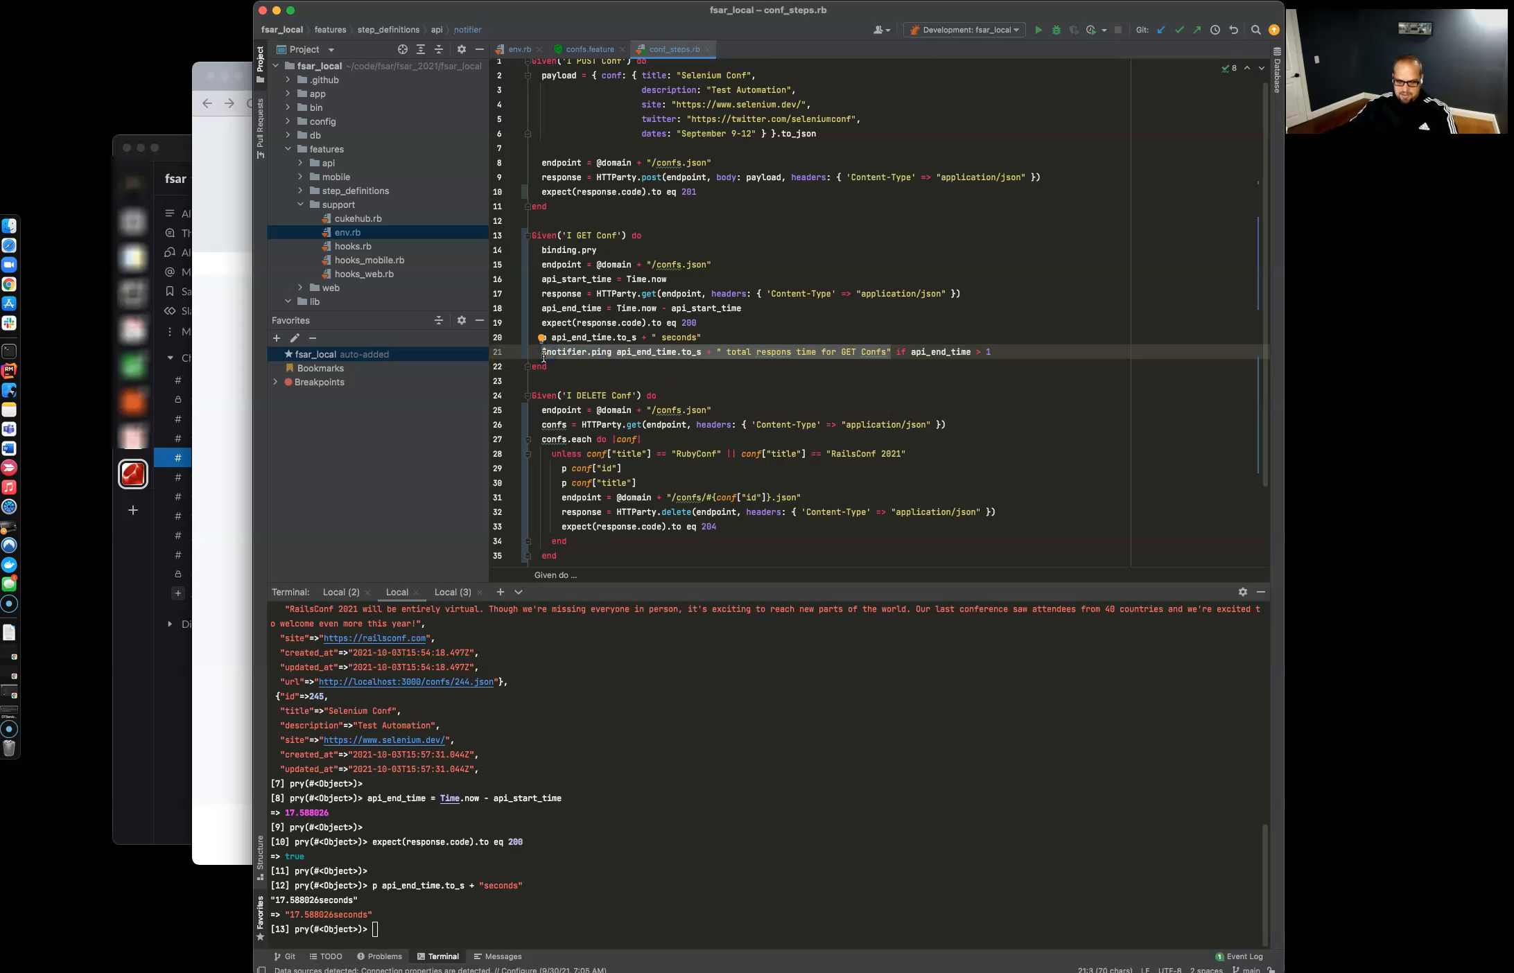
pyautogui.moveTo(998, 359)
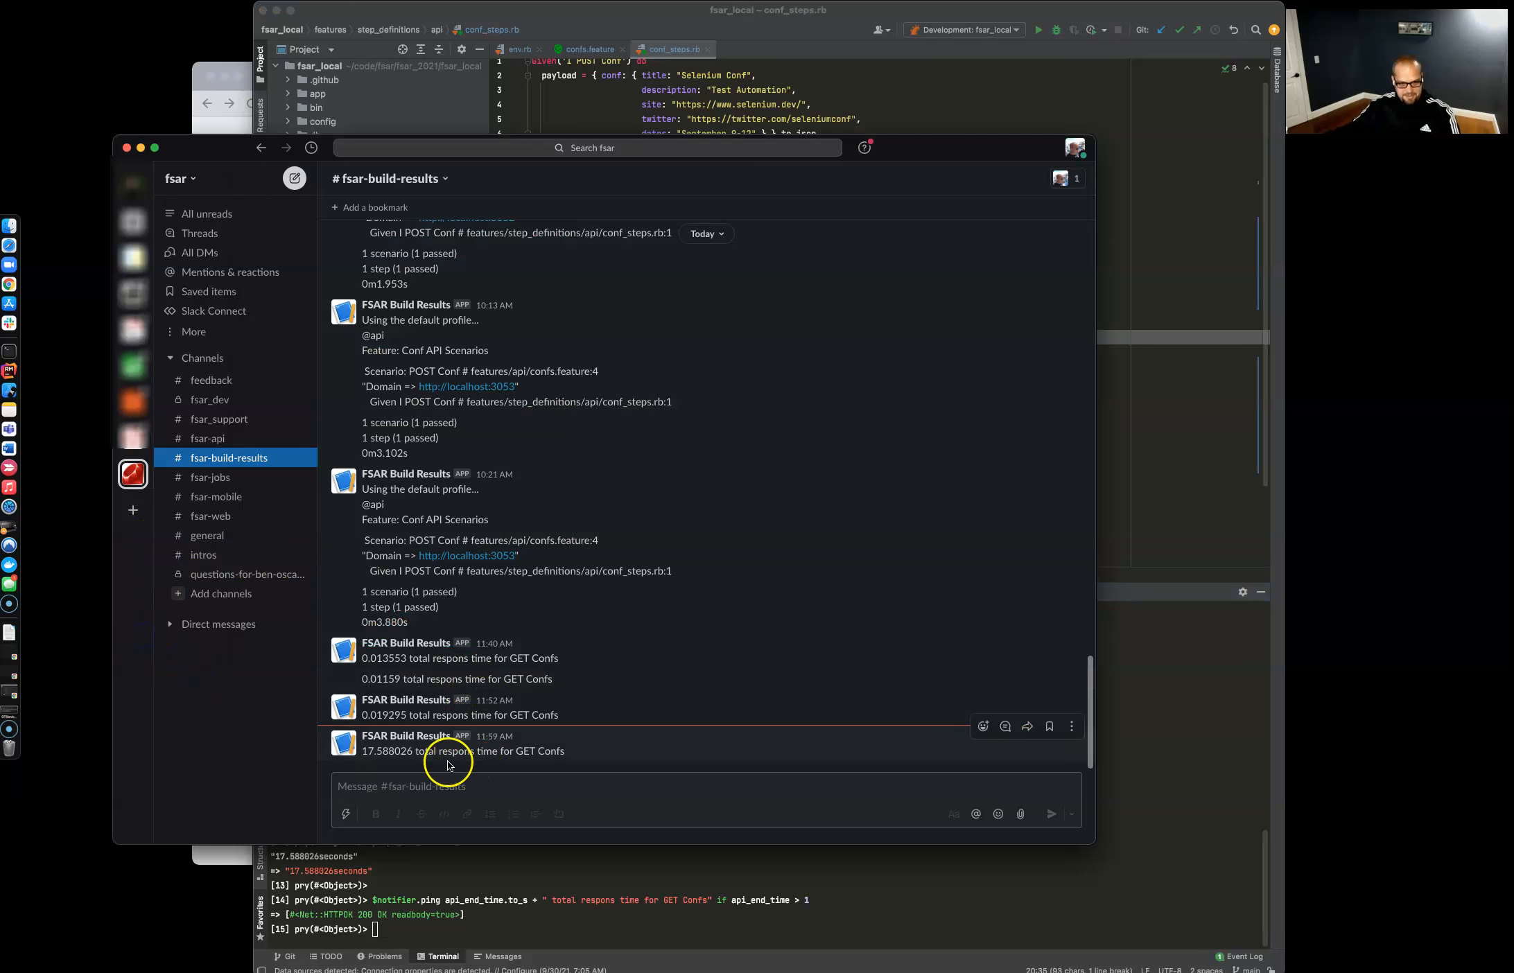
pyautogui.moveTo(381, 751)
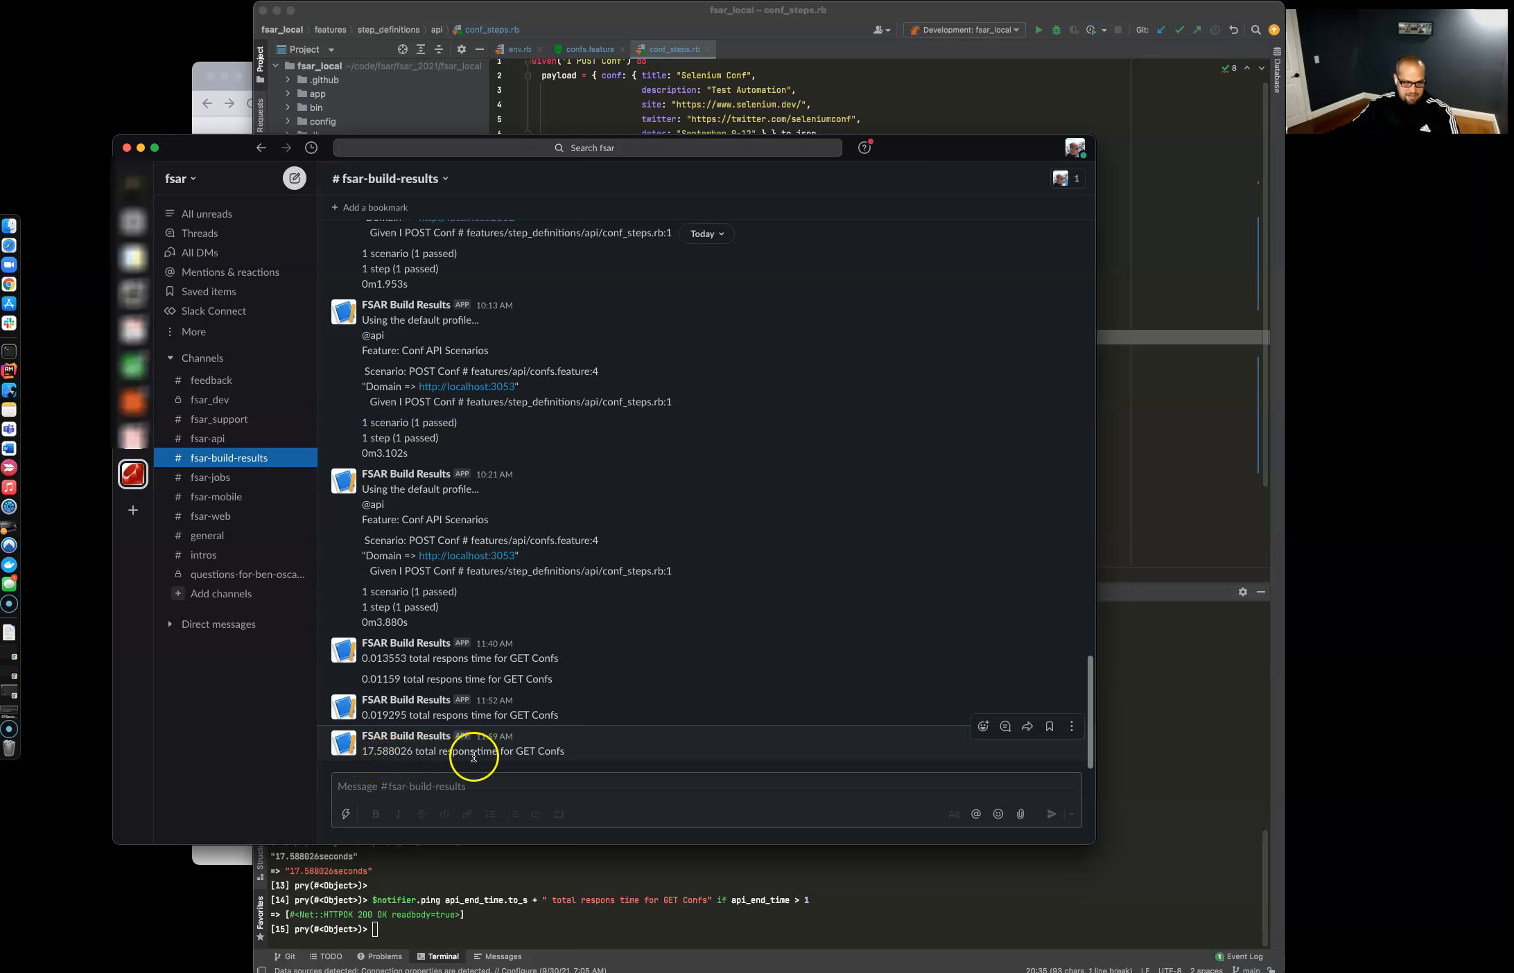
pyautogui.moveTo(1159, 511)
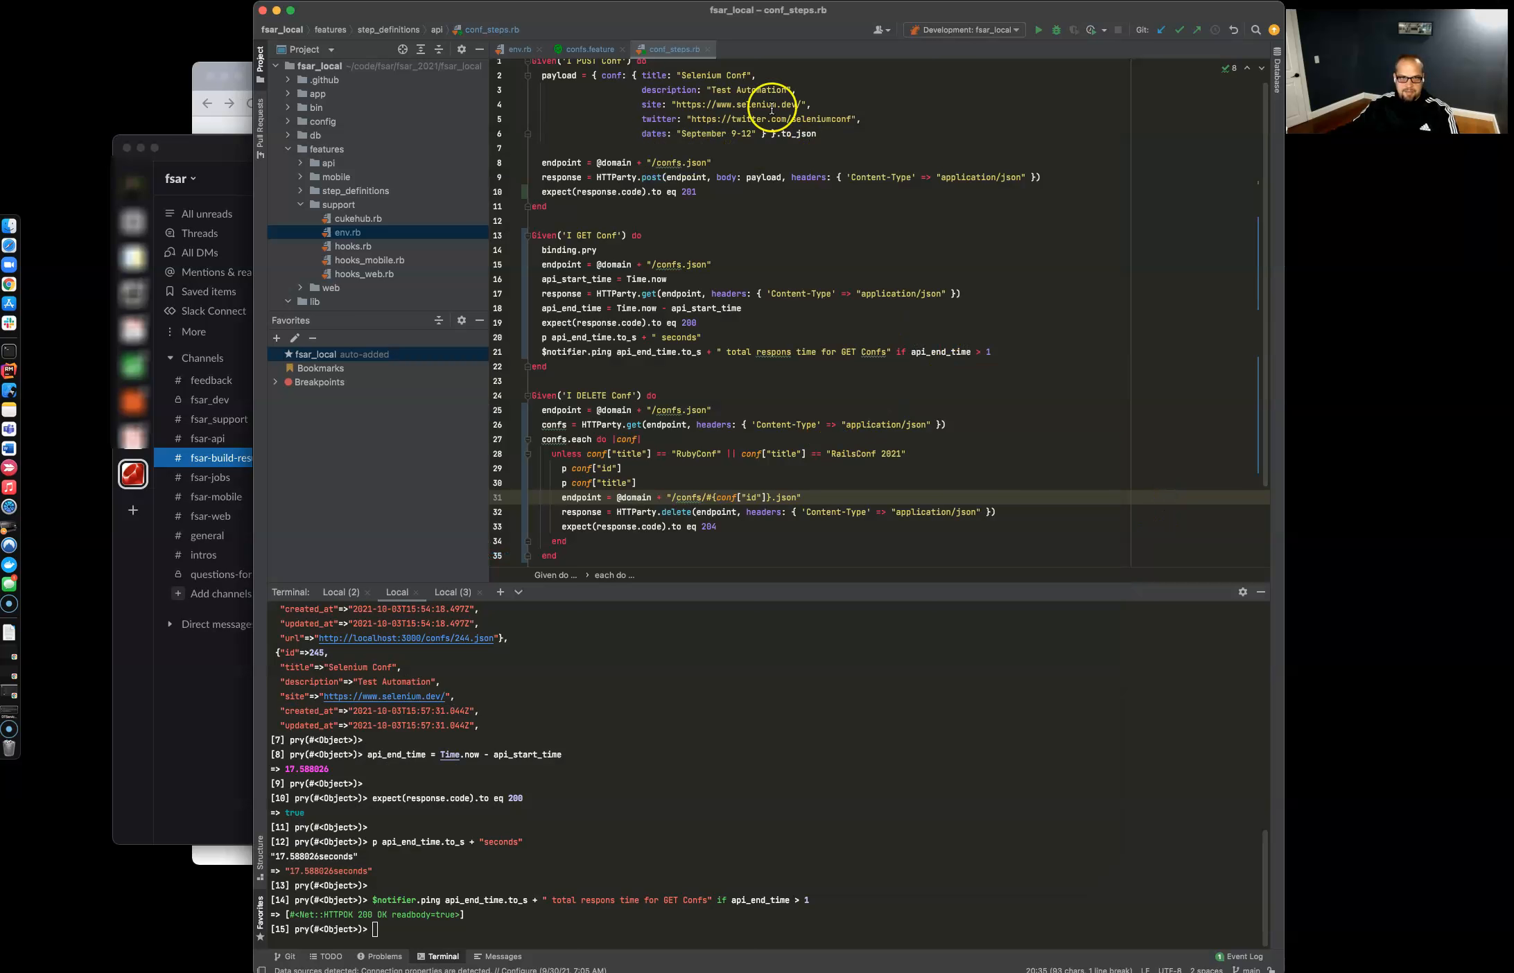
pyautogui.moveTo(787, 352)
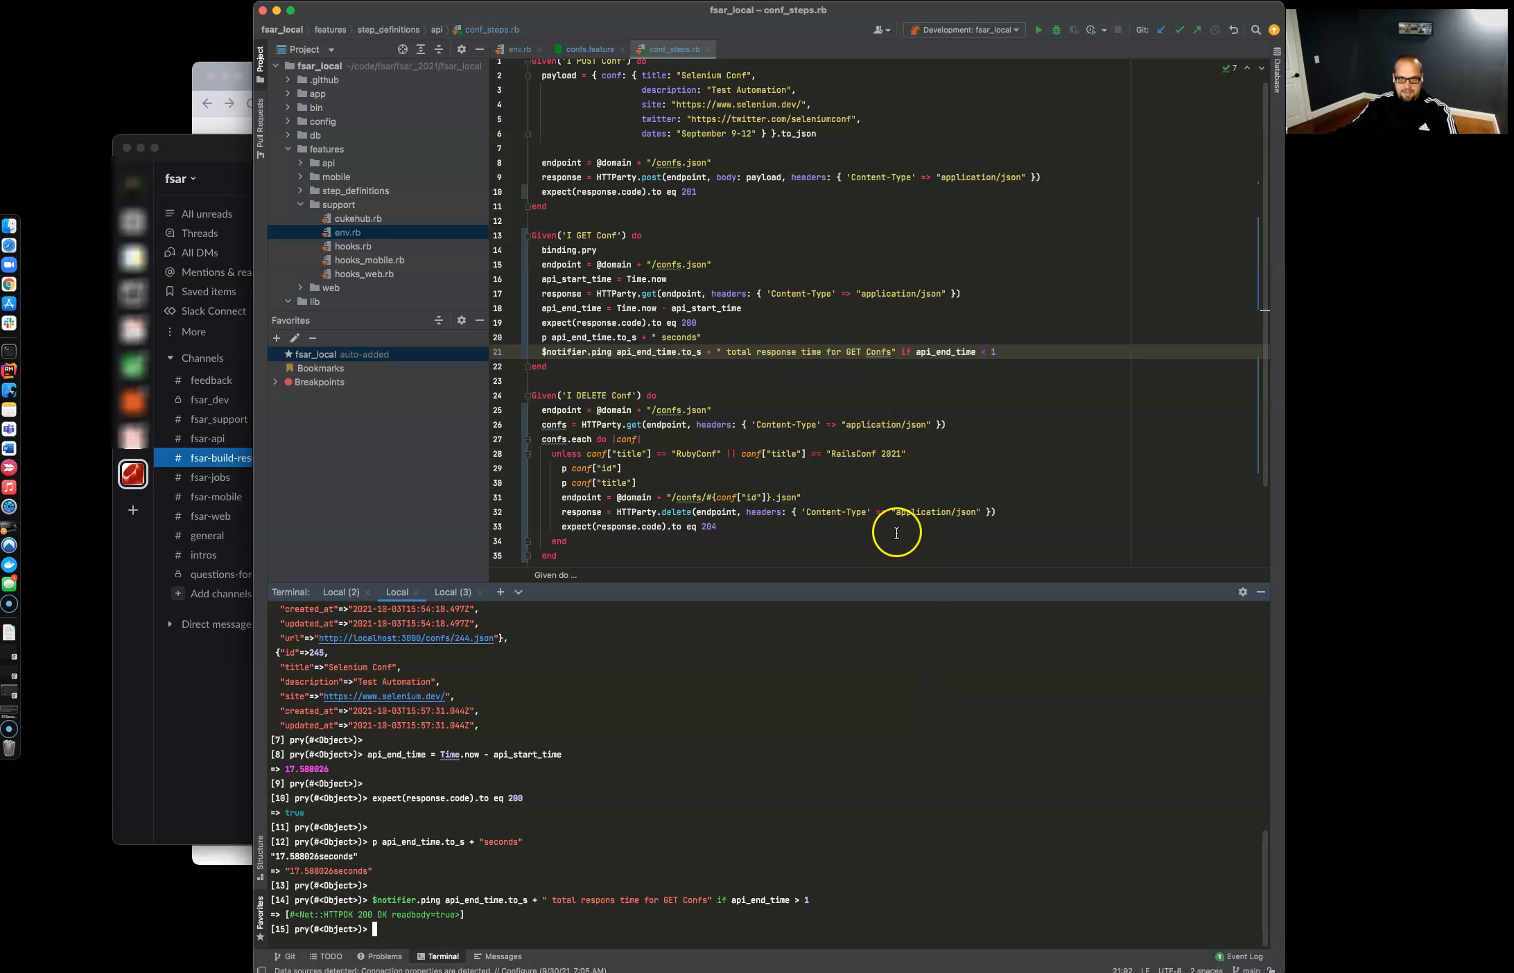
pyautogui.moveTo(864, 722)
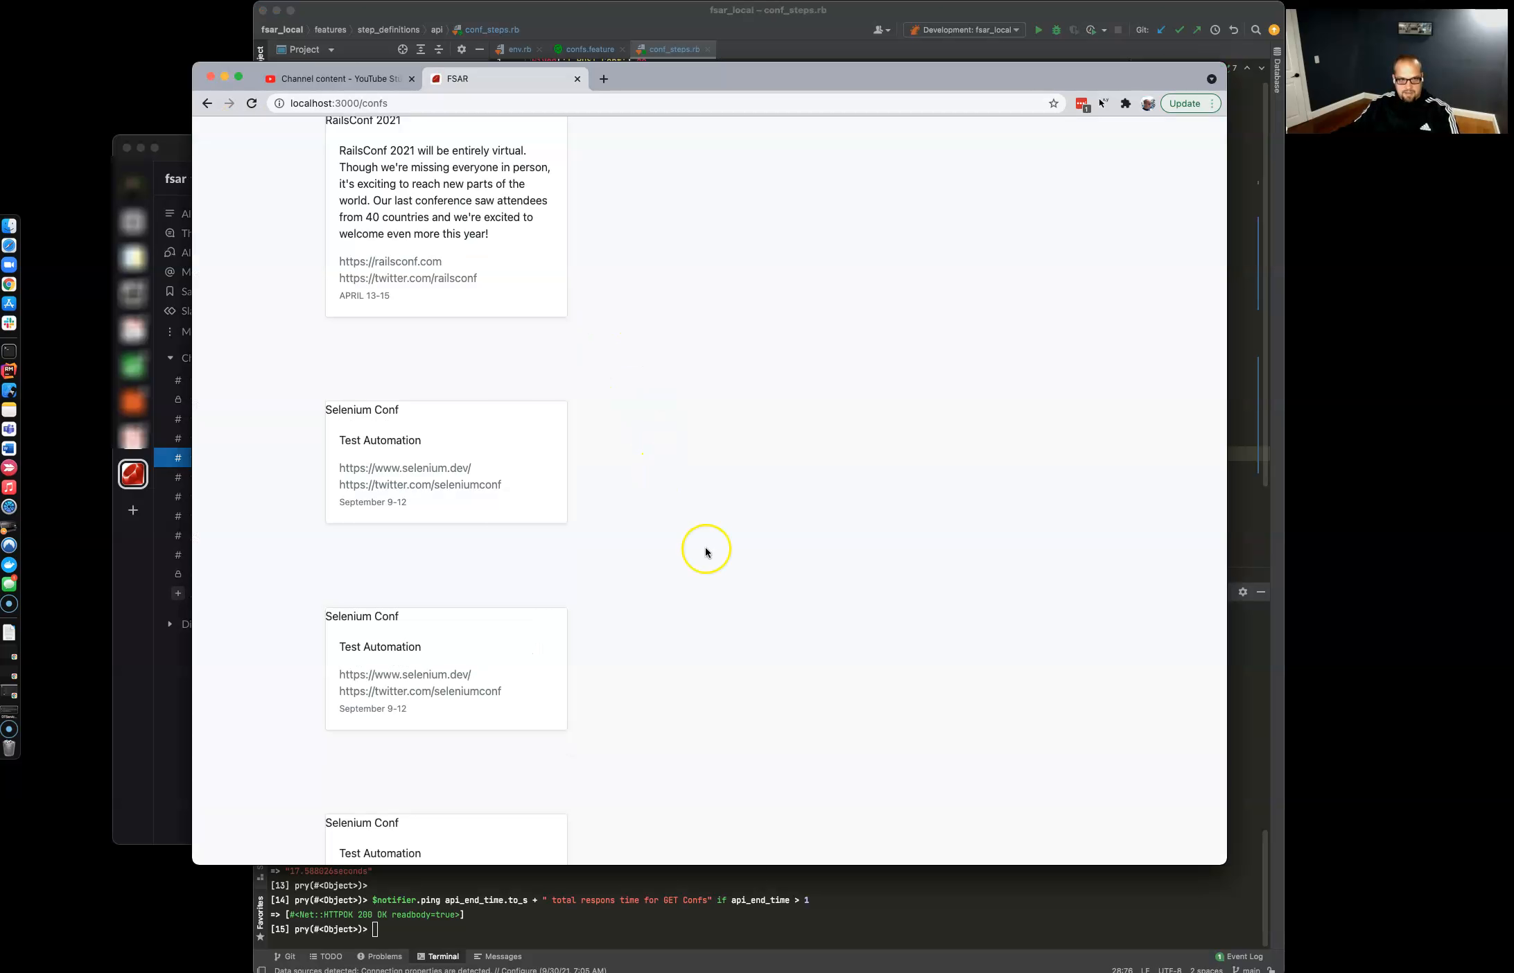
pyautogui.scroll(-3)
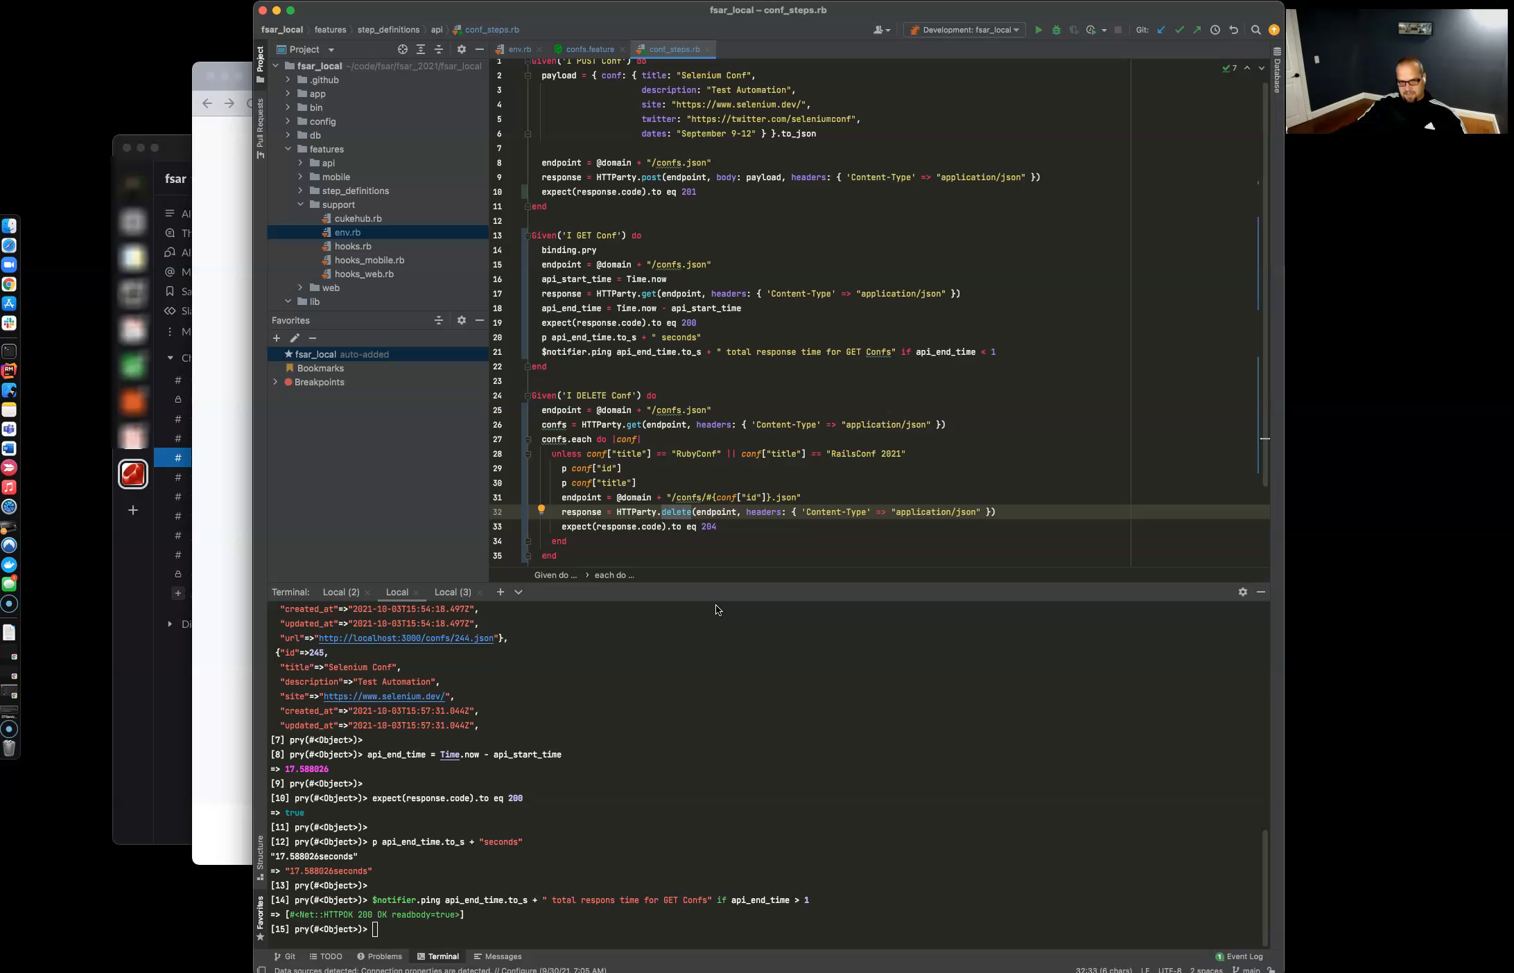
pyautogui.click(591, 400)
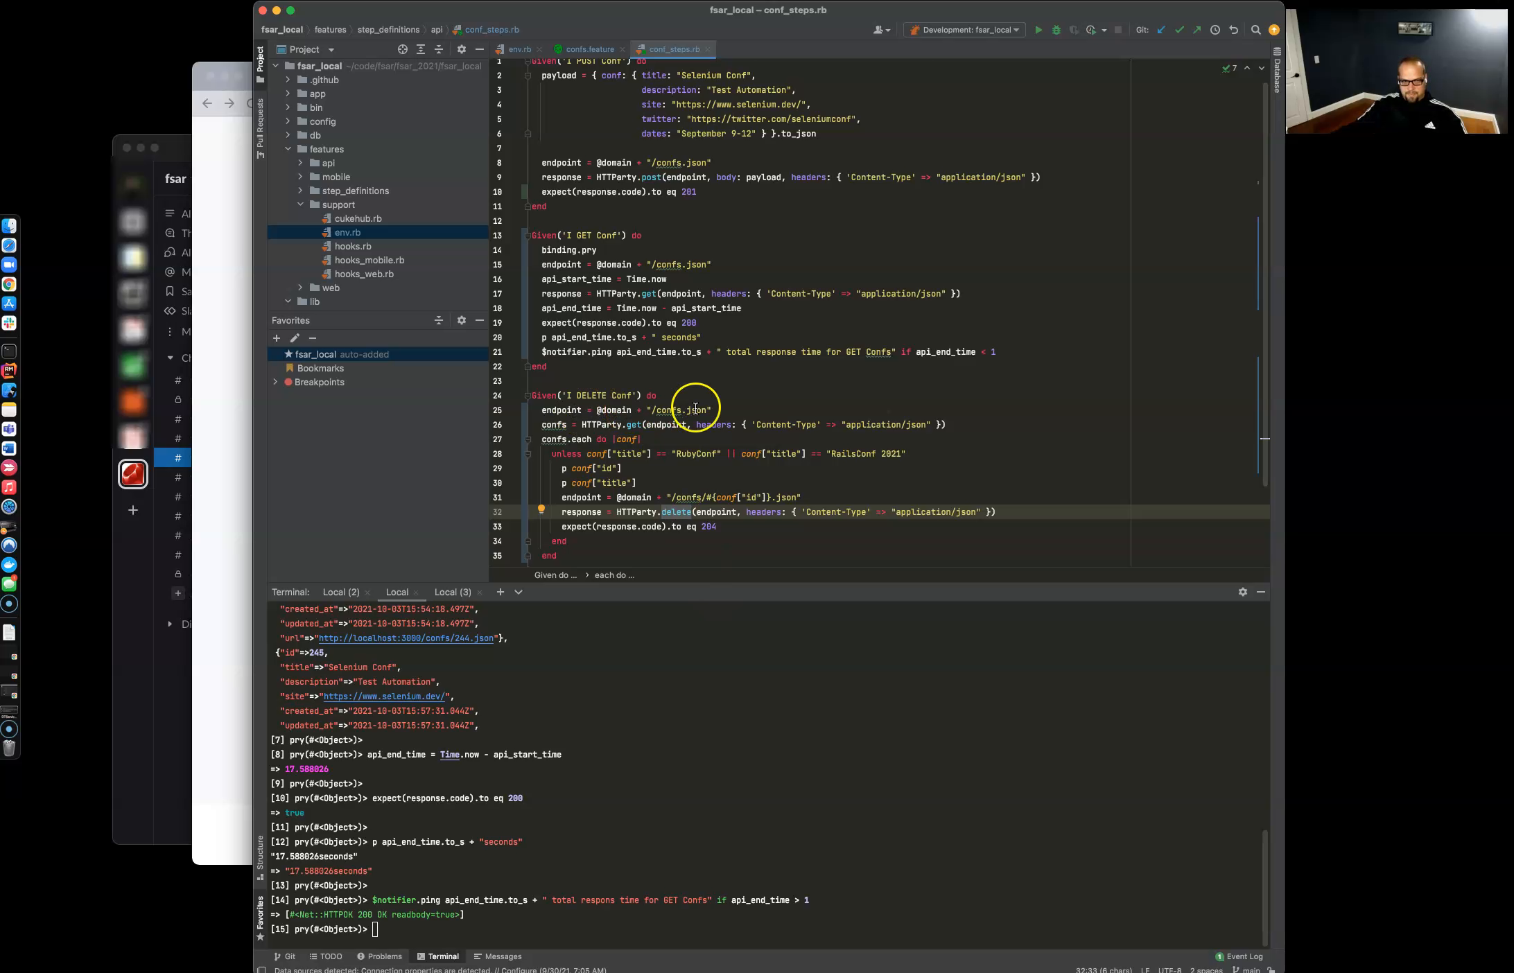
pyautogui.click(586, 50)
pyautogui.write('binding.pry')
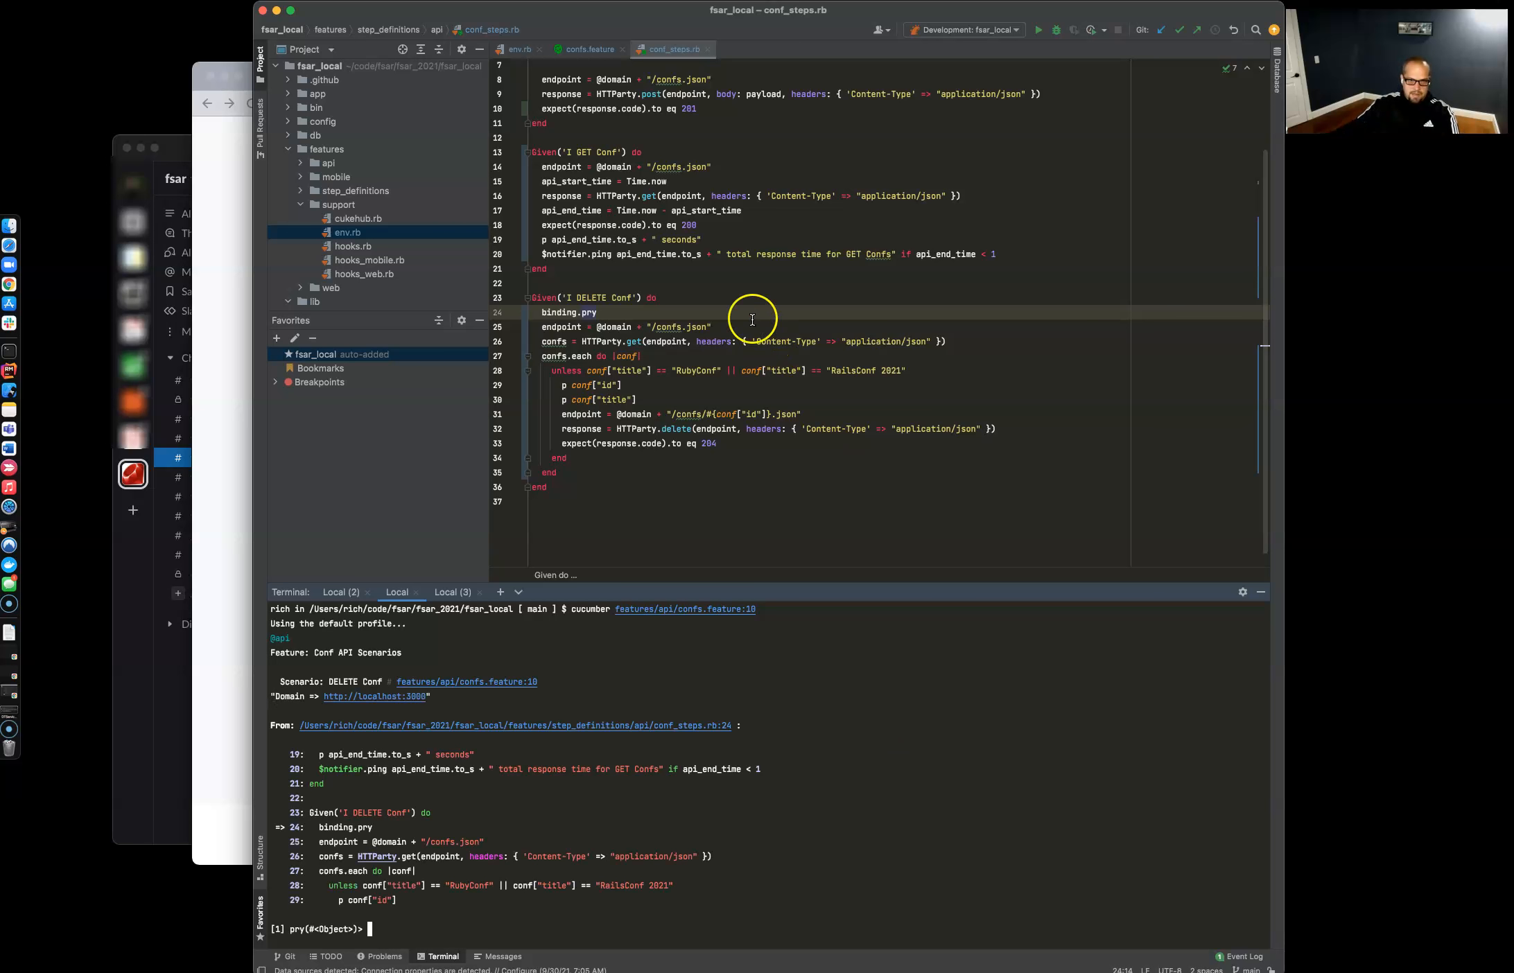
pyautogui.click(739, 326)
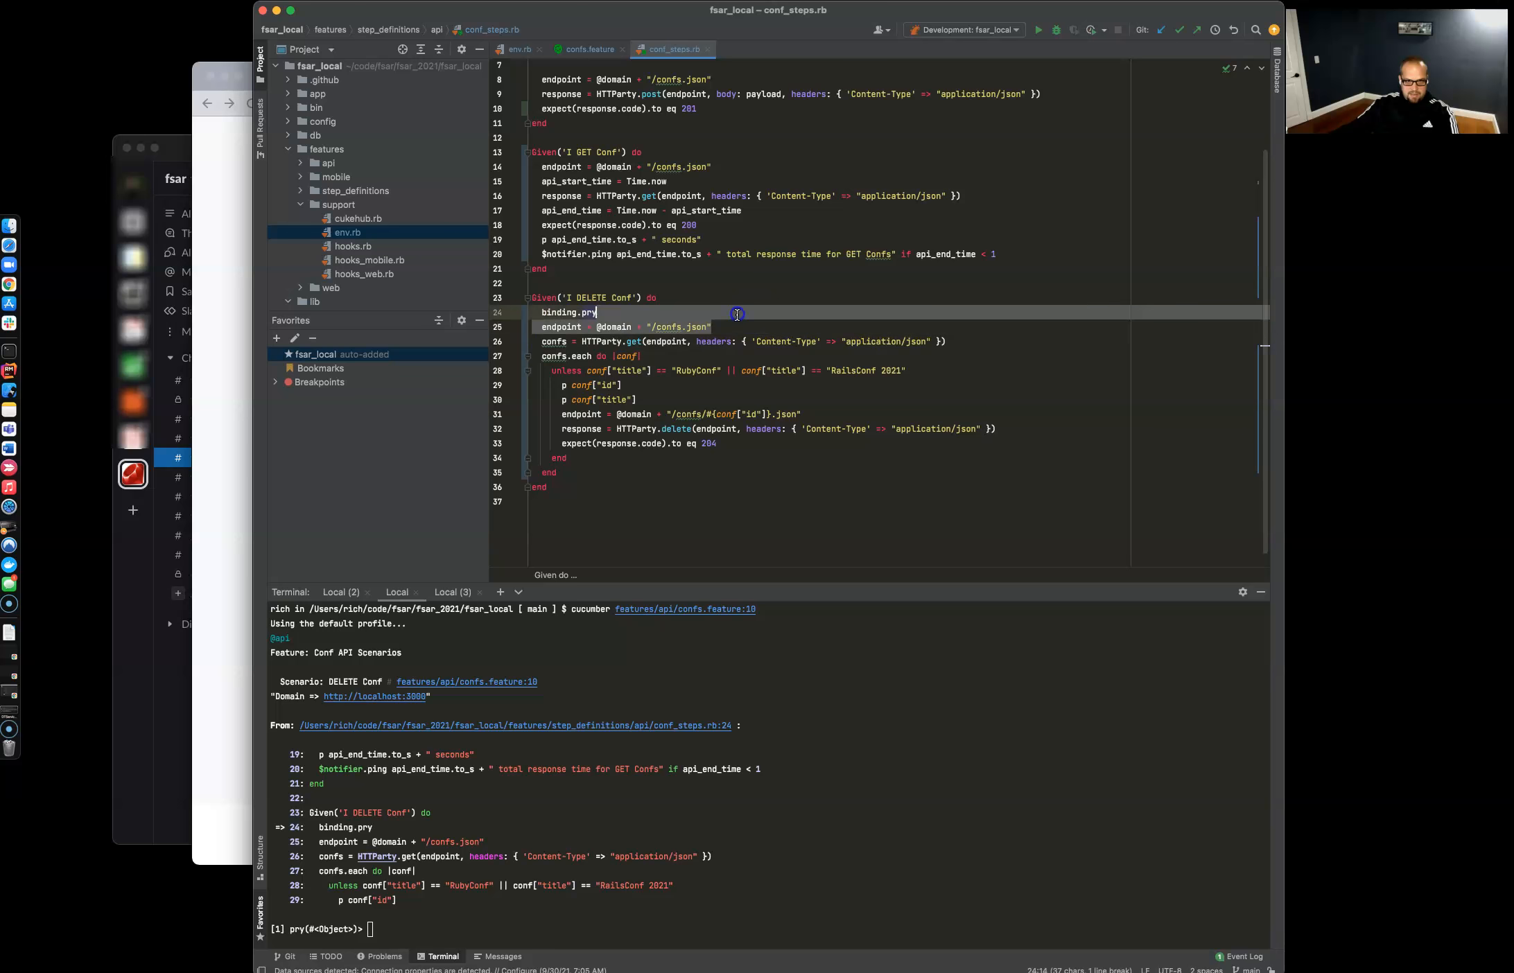
pyautogui.write('endpoint = @domain + "/confs.json"')
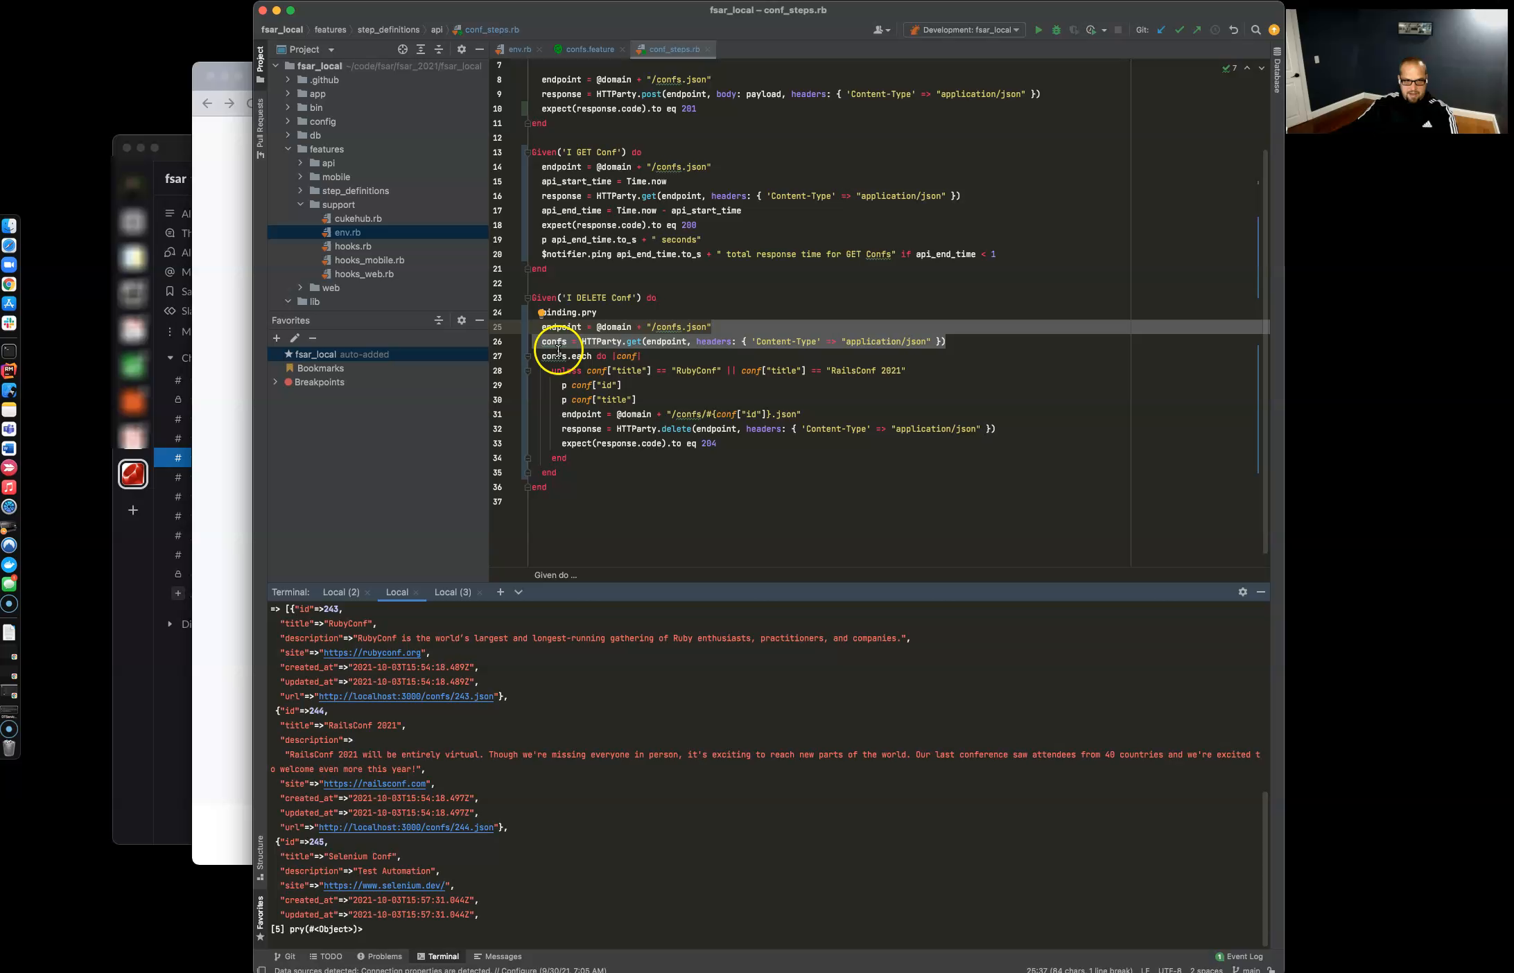
pyautogui.moveTo(707, 365)
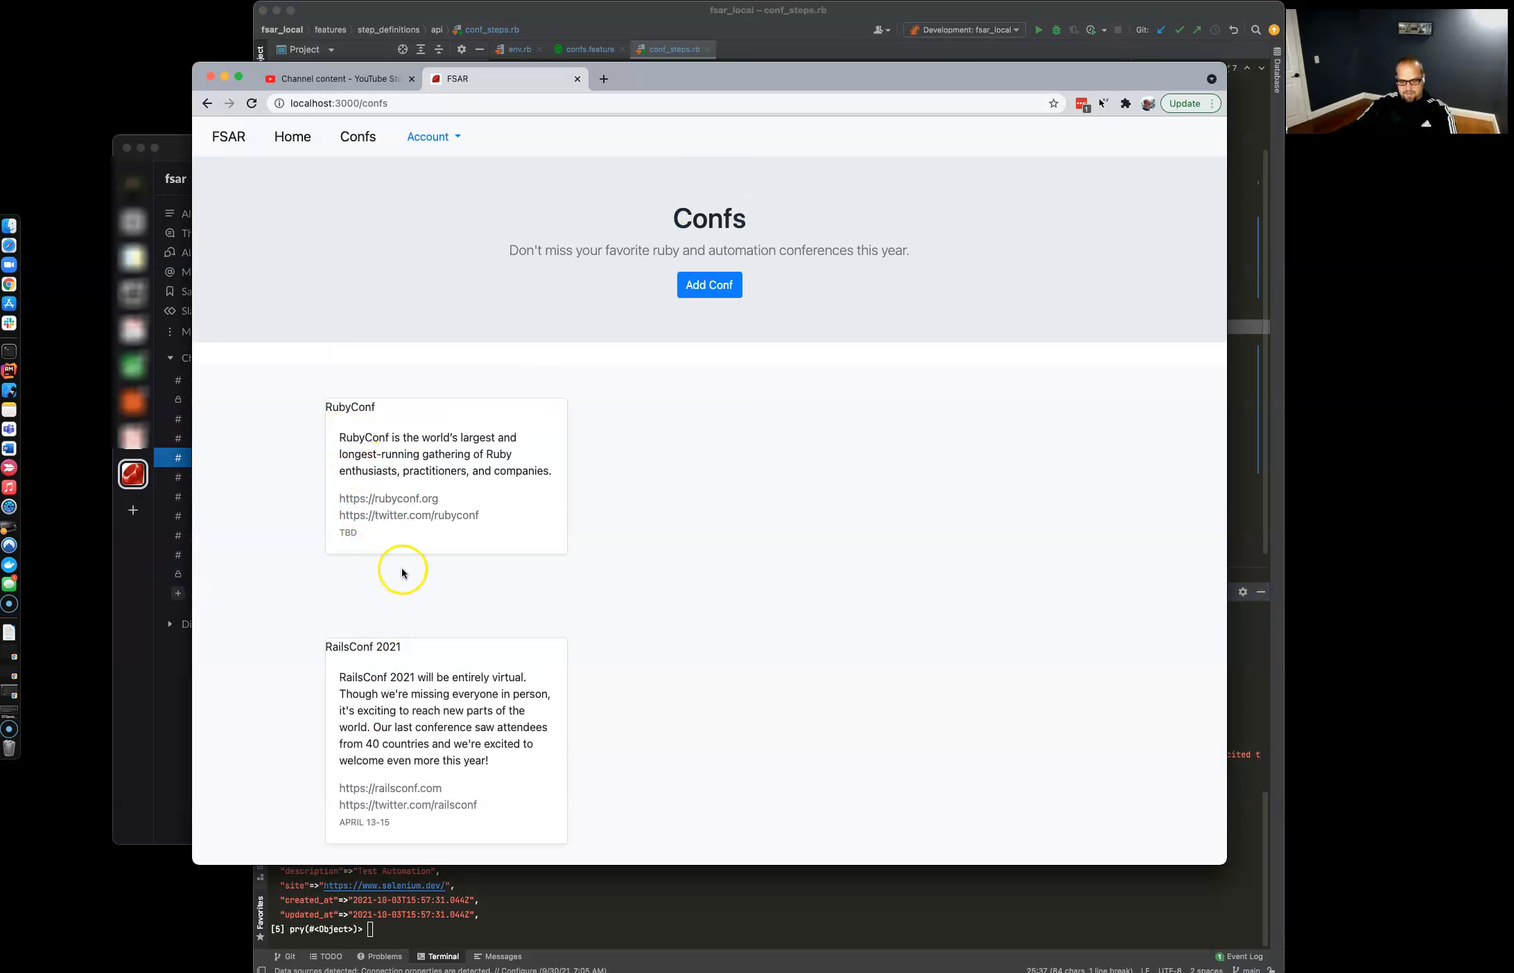
pyautogui.moveTo(635, 431)
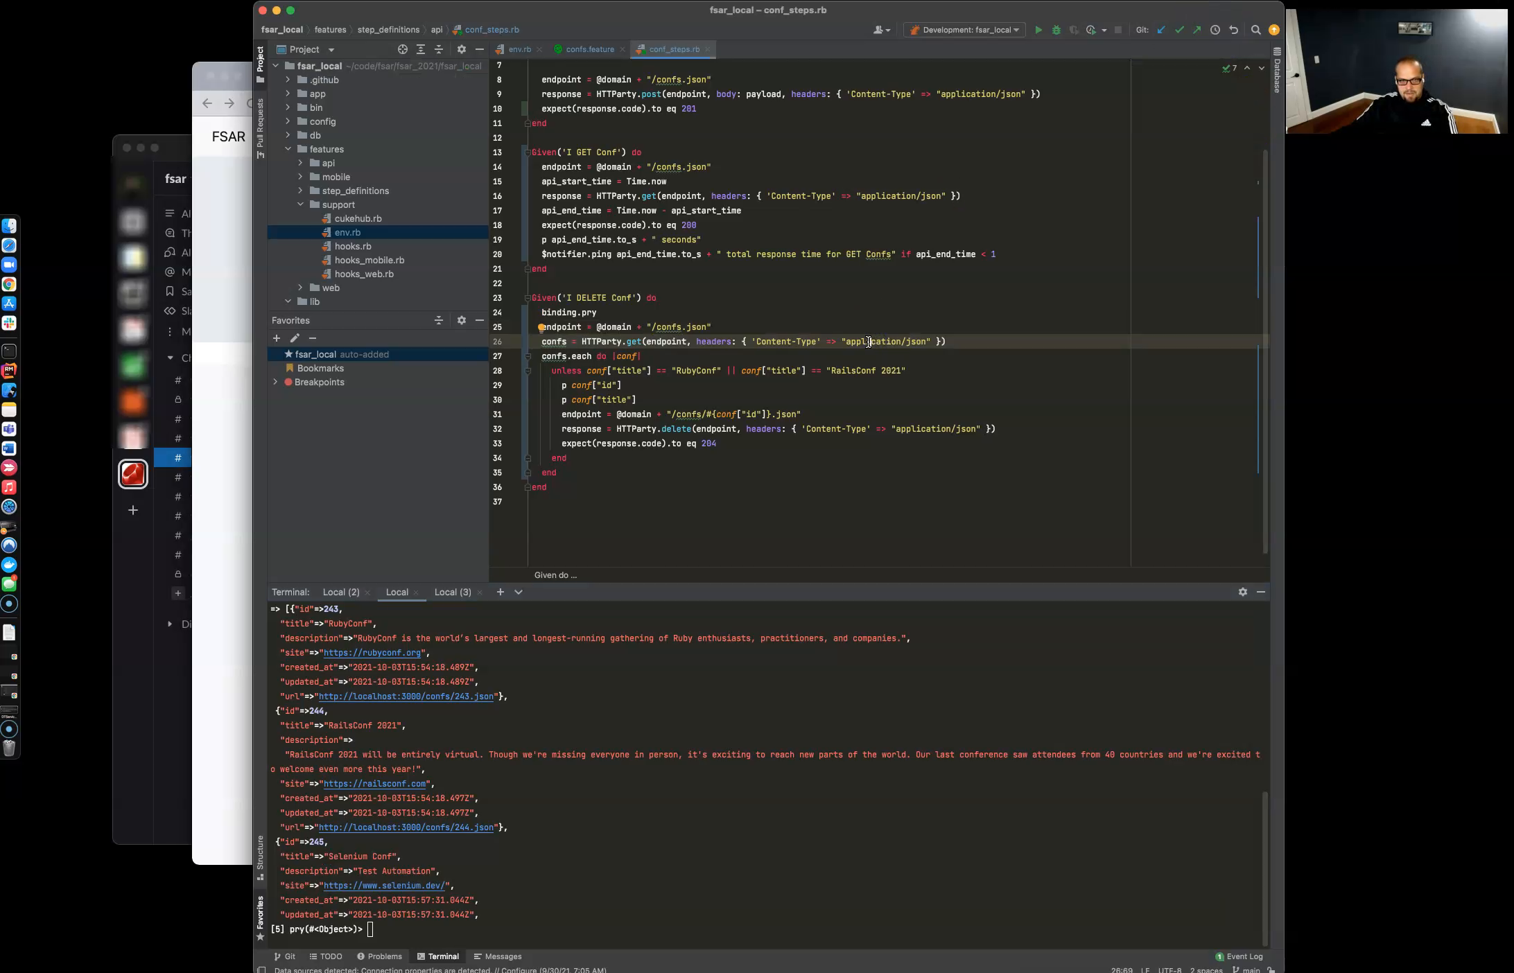
pyautogui.moveTo(644, 374)
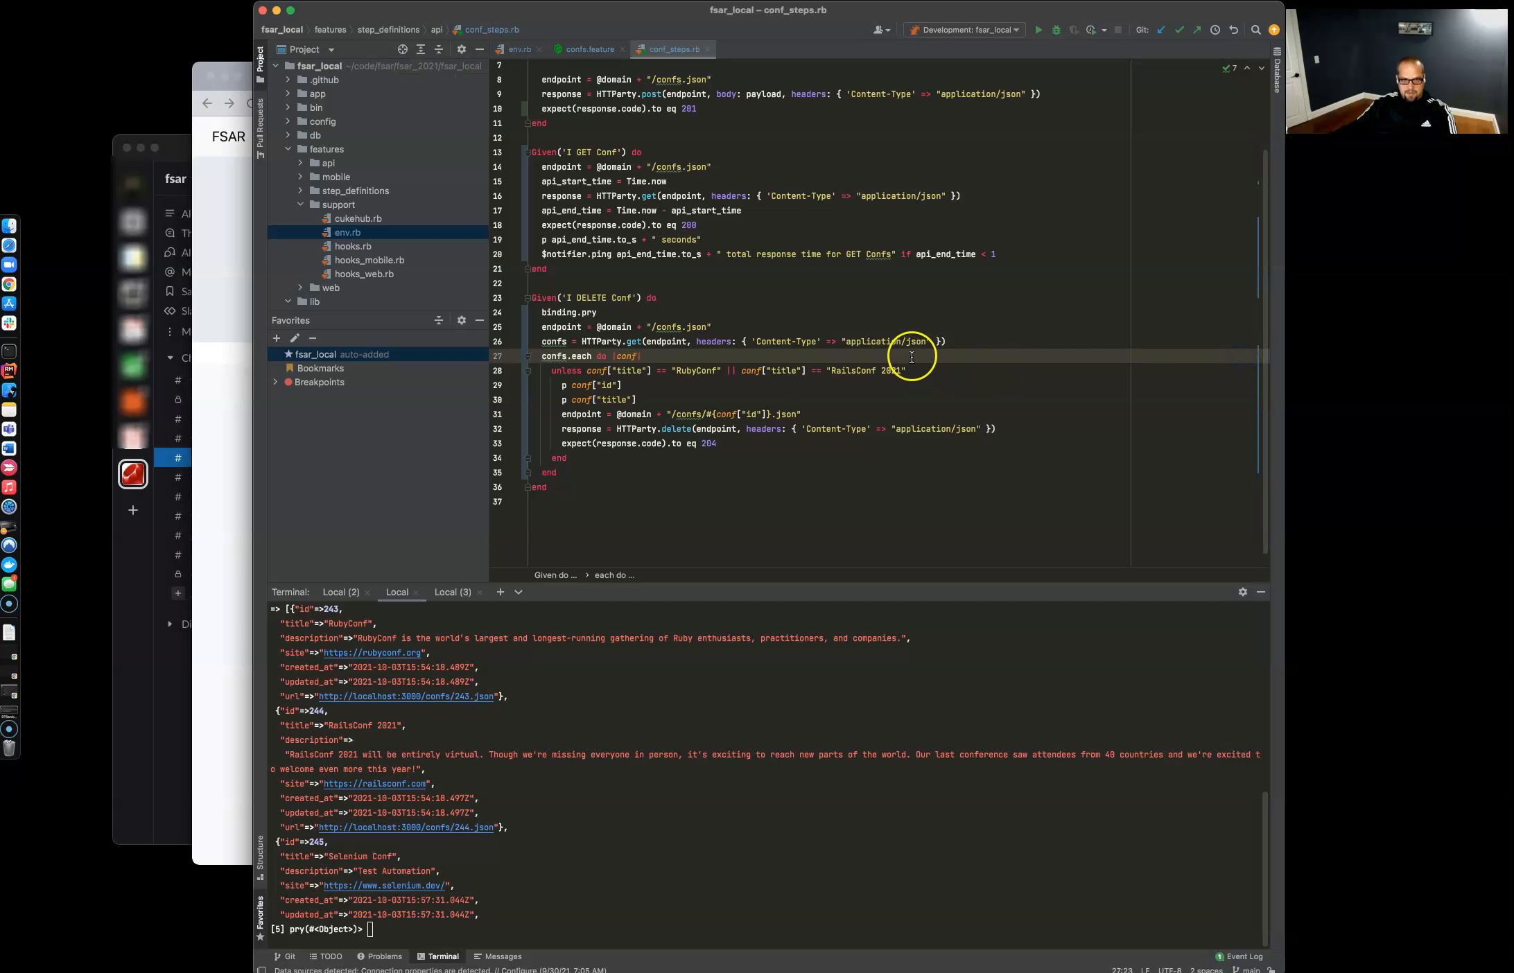
pyautogui.moveTo(695, 383)
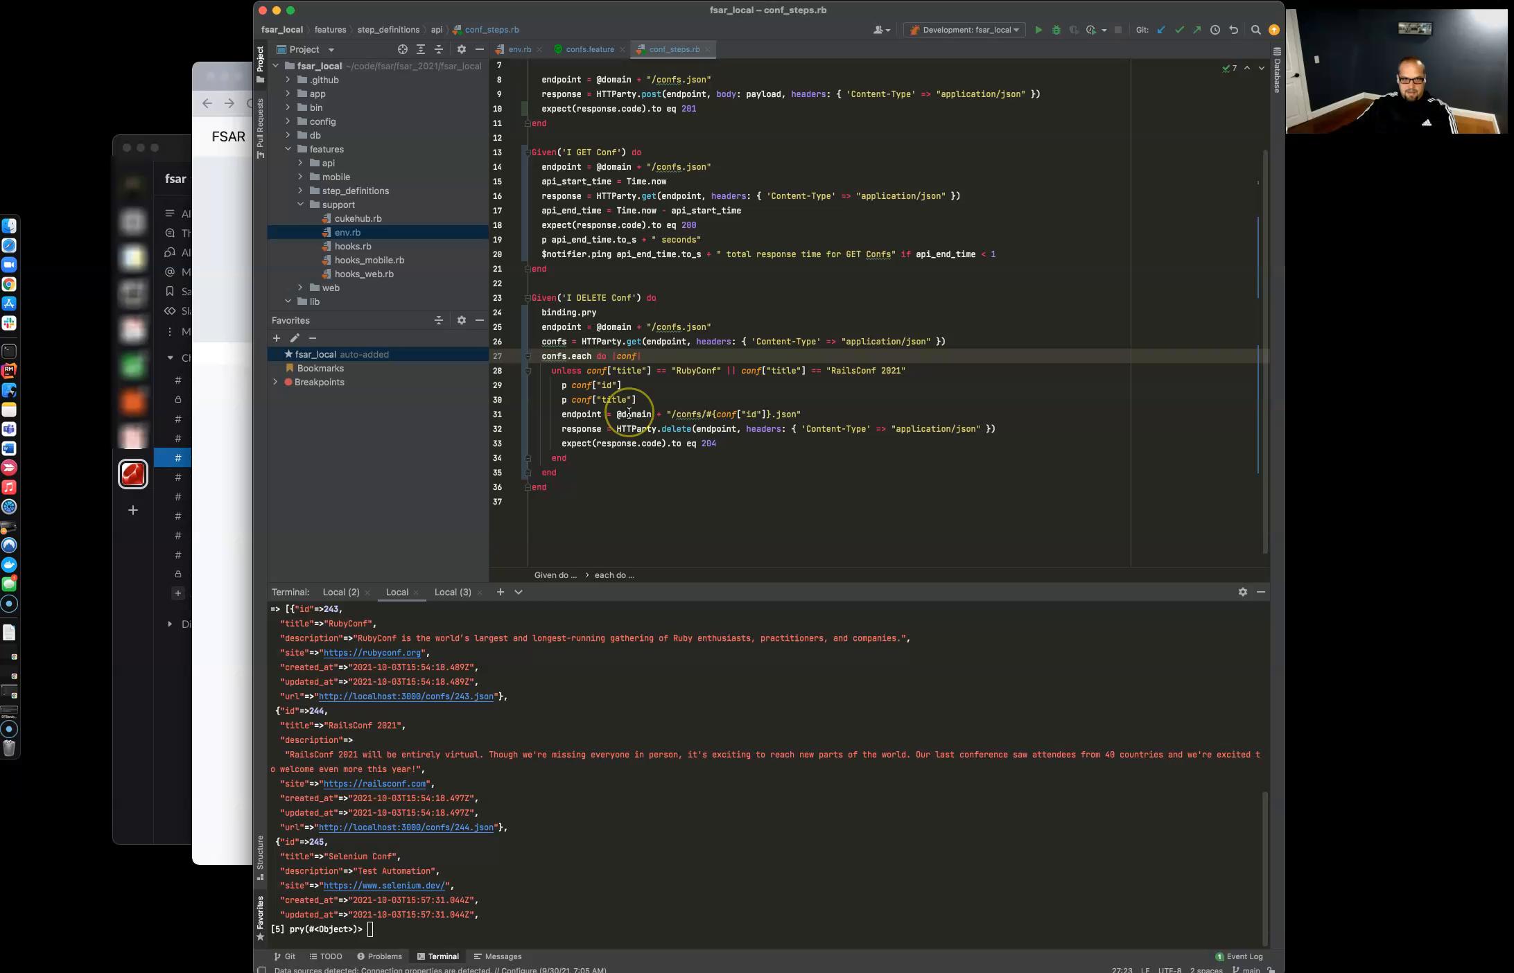
pyautogui.moveTo(577, 428)
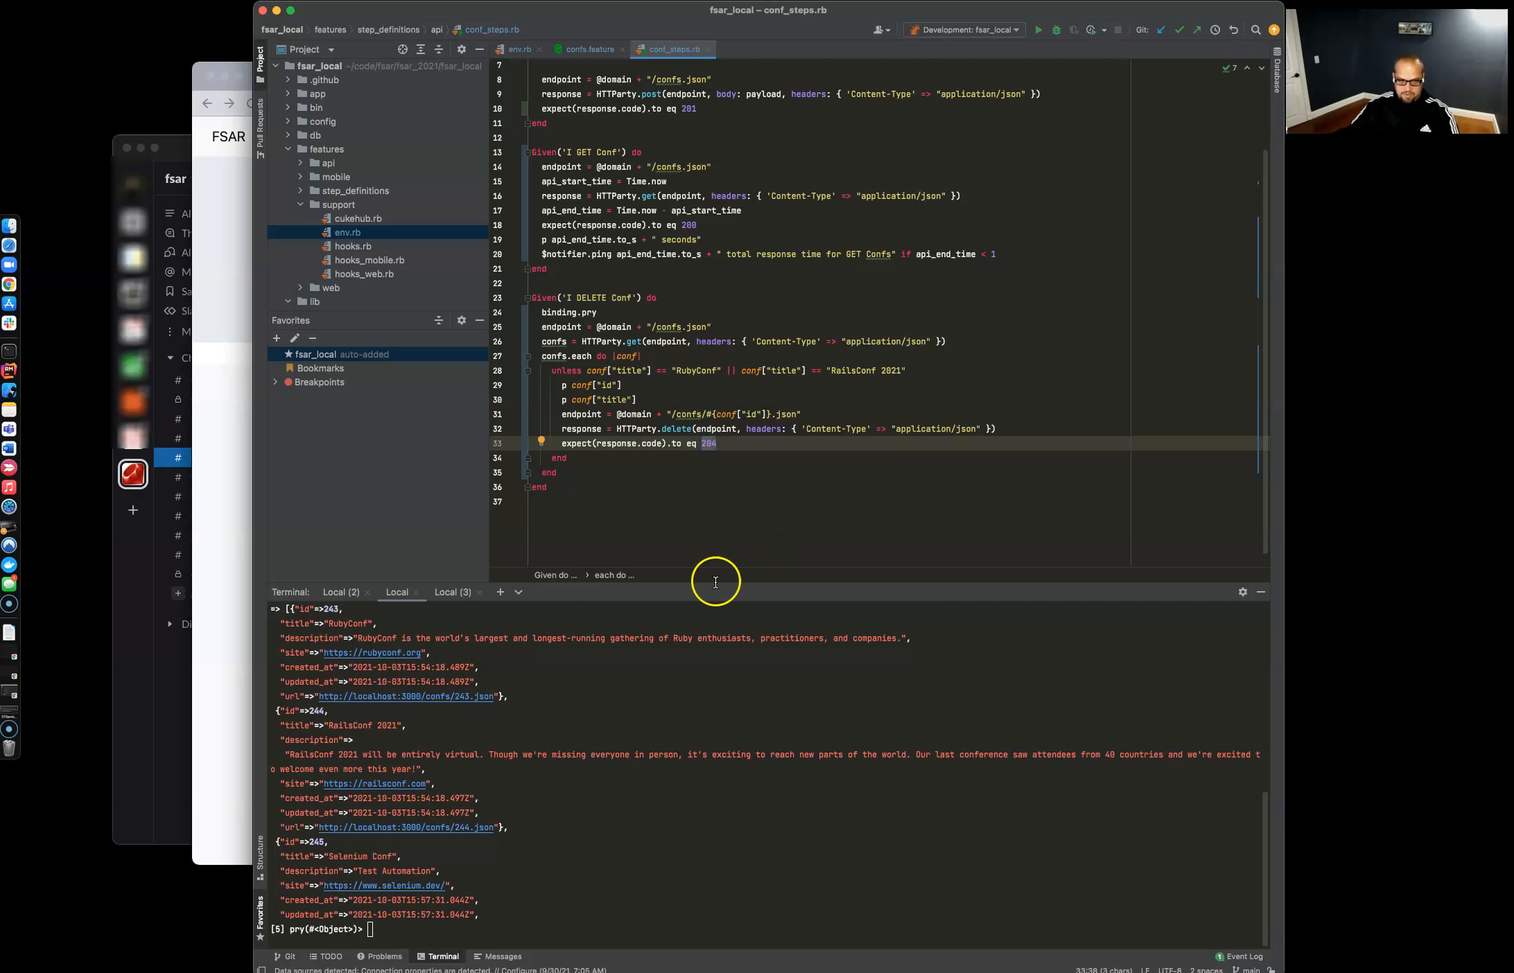
pyautogui.write('exi')
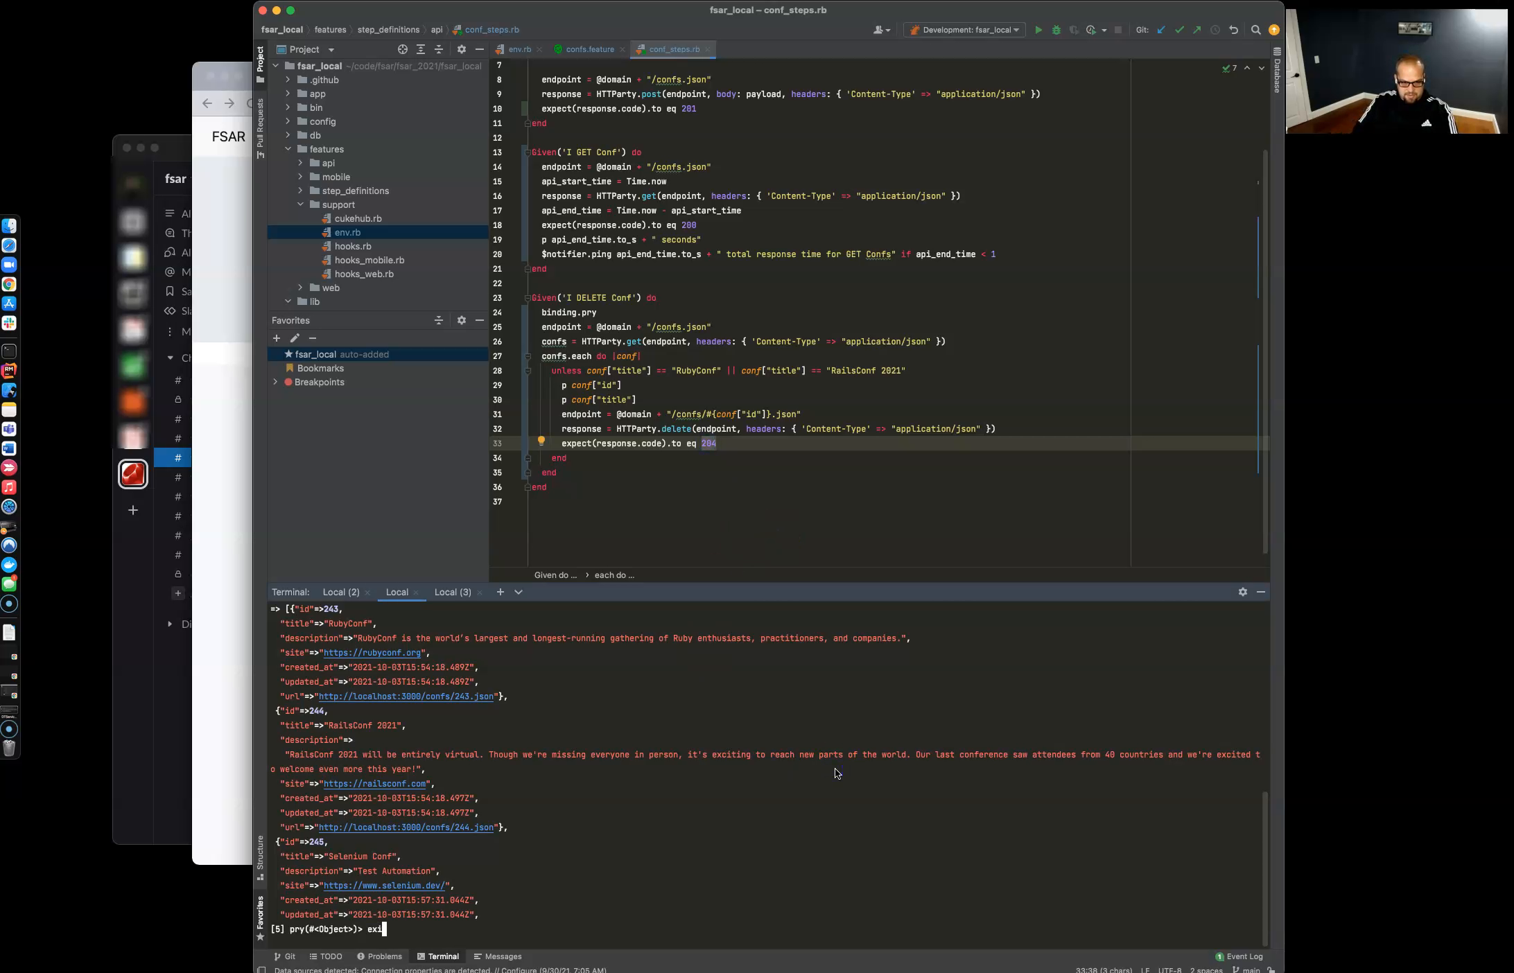
# Step: Exit pry so DELETE removes the Selenium Conf entries, then drop its binding.pry line
pyautogui.press('Return')
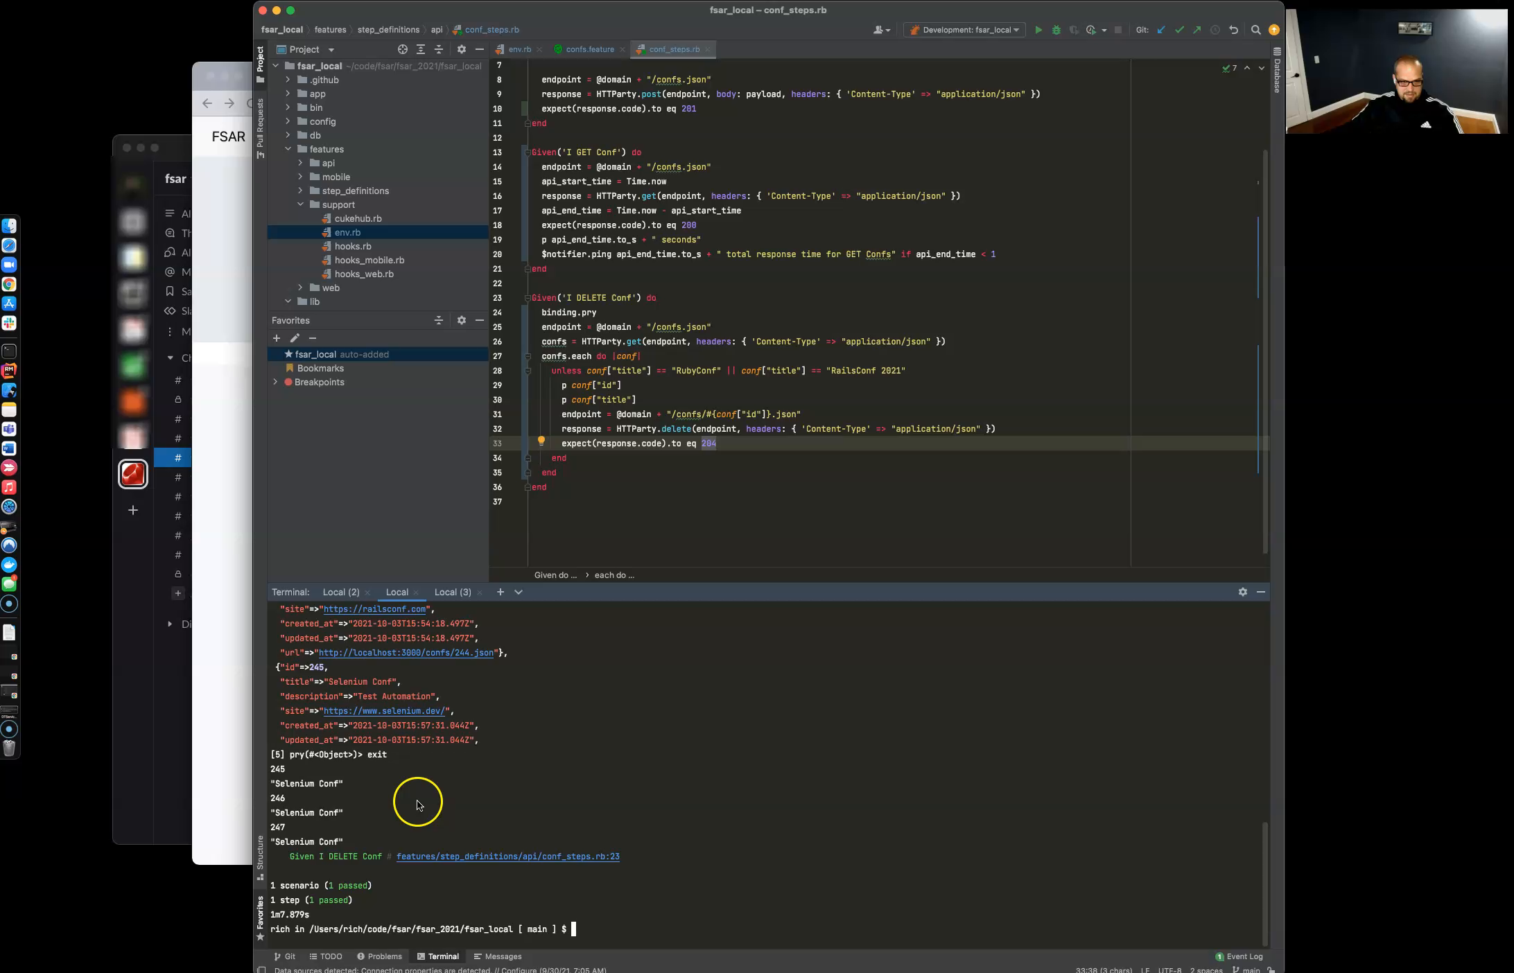
pyautogui.moveTo(280, 824)
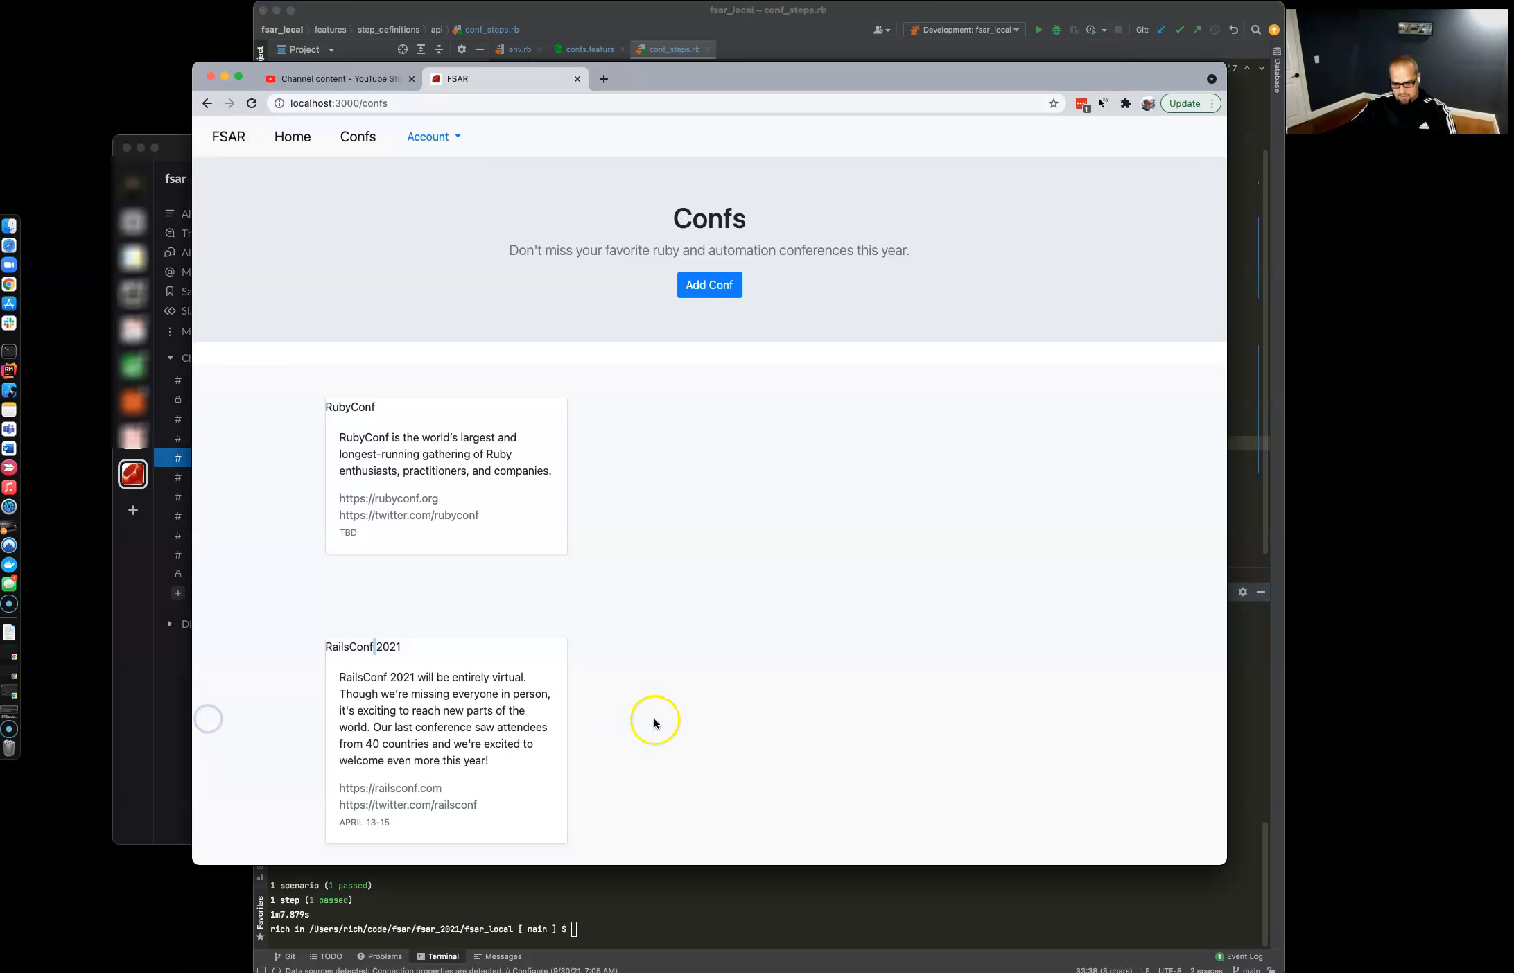
pyautogui.scroll(-3)
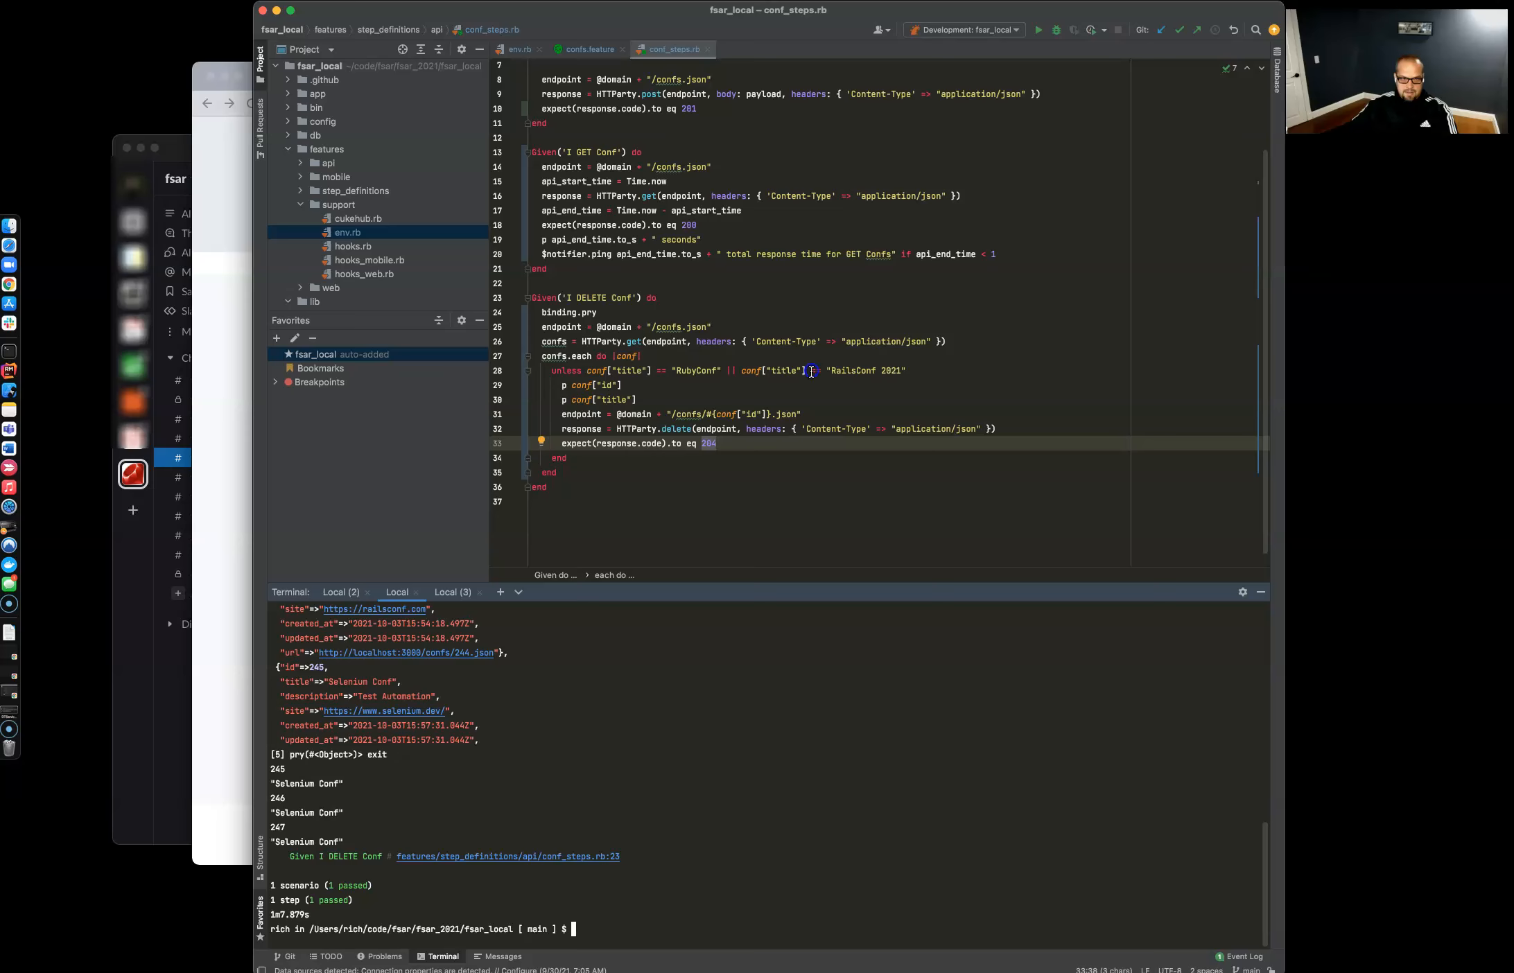
pyautogui.click(731, 306)
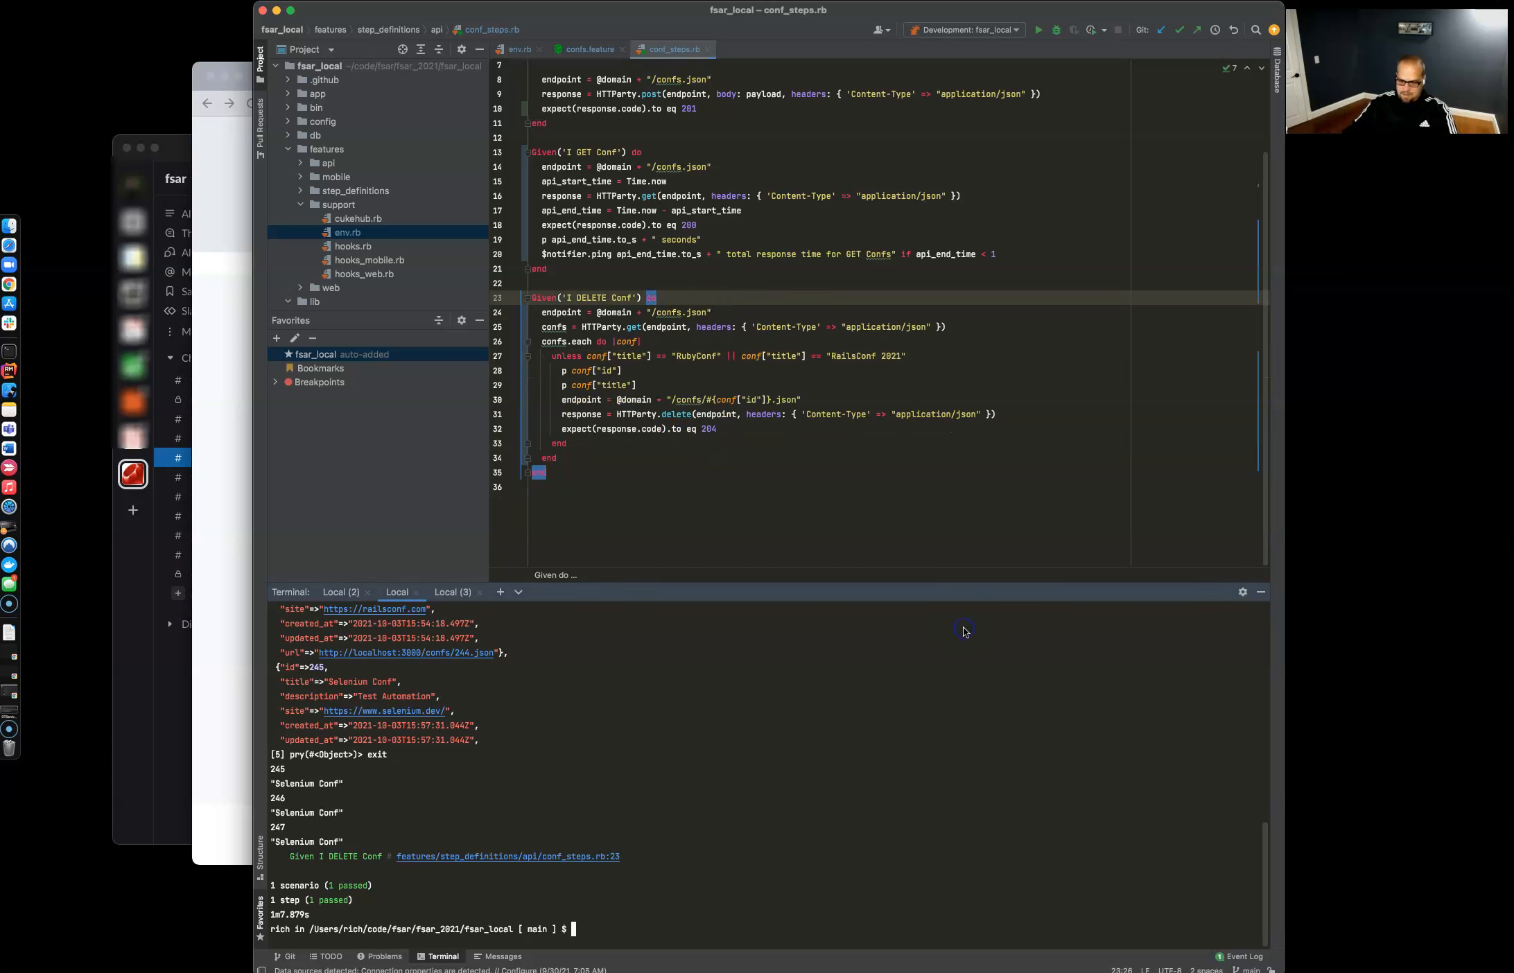
# Step: Run cucumber features/api and confirm all 3 Conf scenarios pass
pyautogui.write('cucumber')
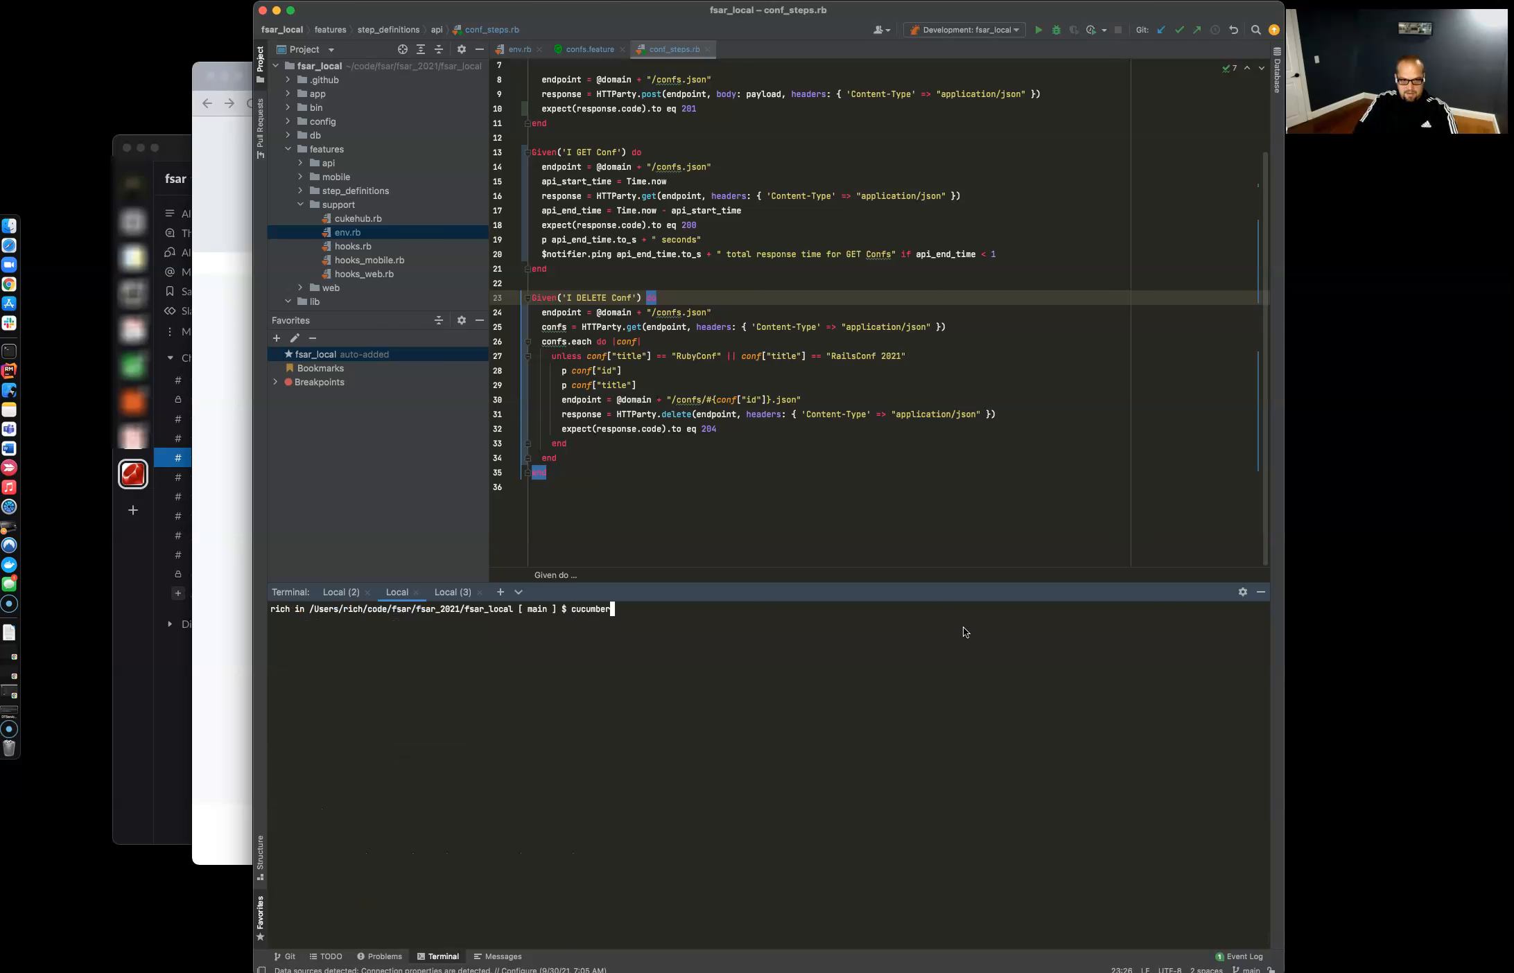
pyautogui.write('features/api')
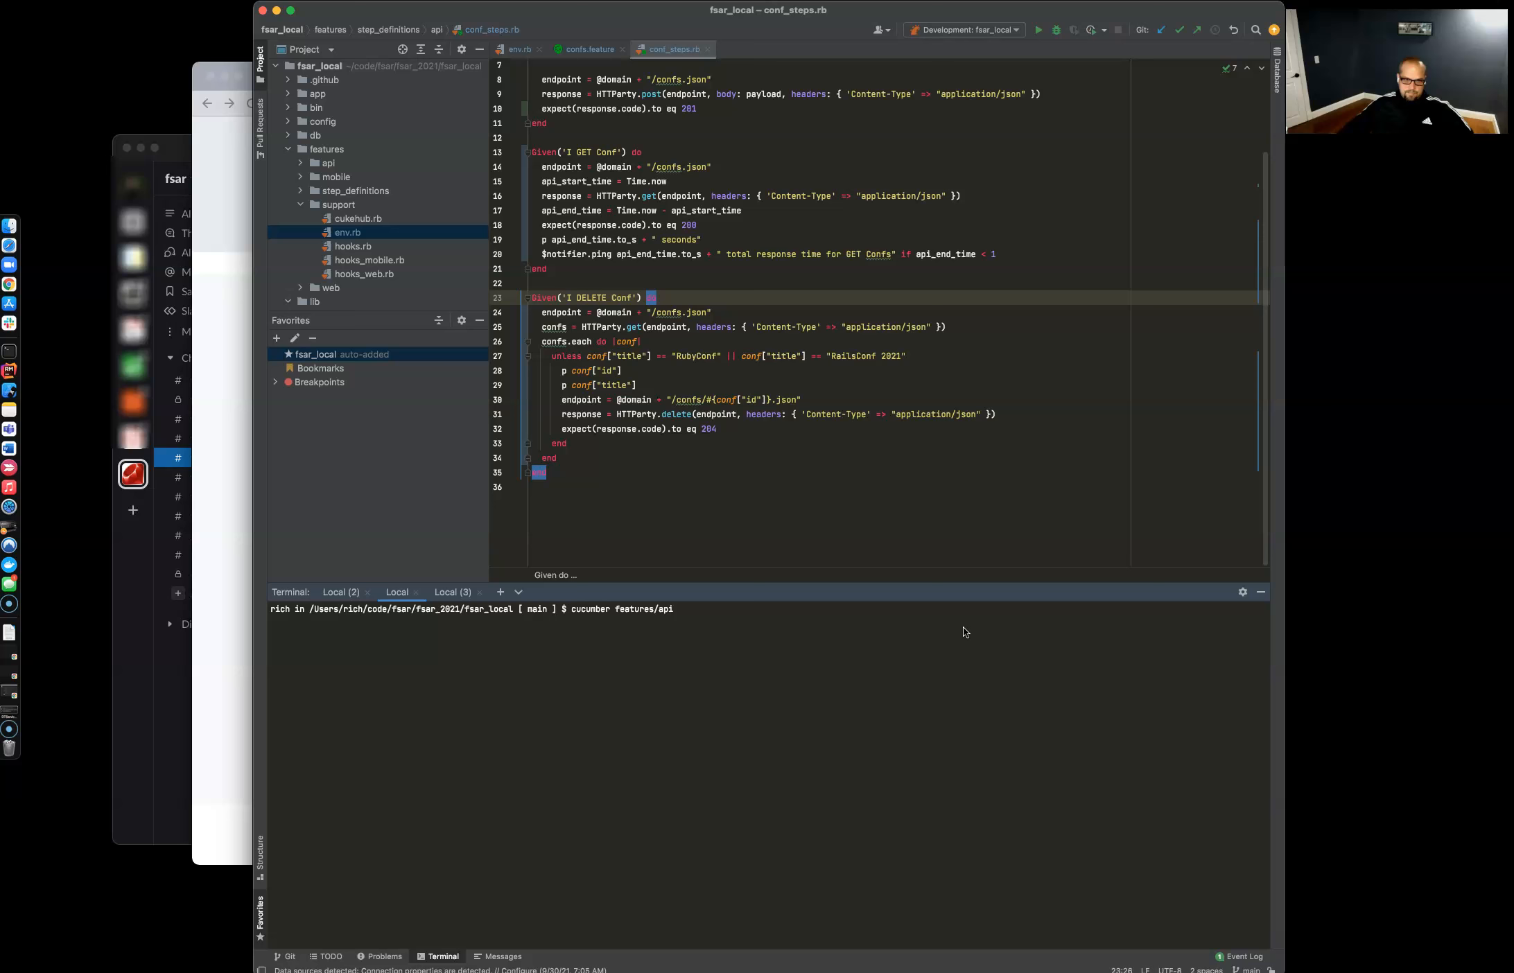
pyautogui.press('enter')
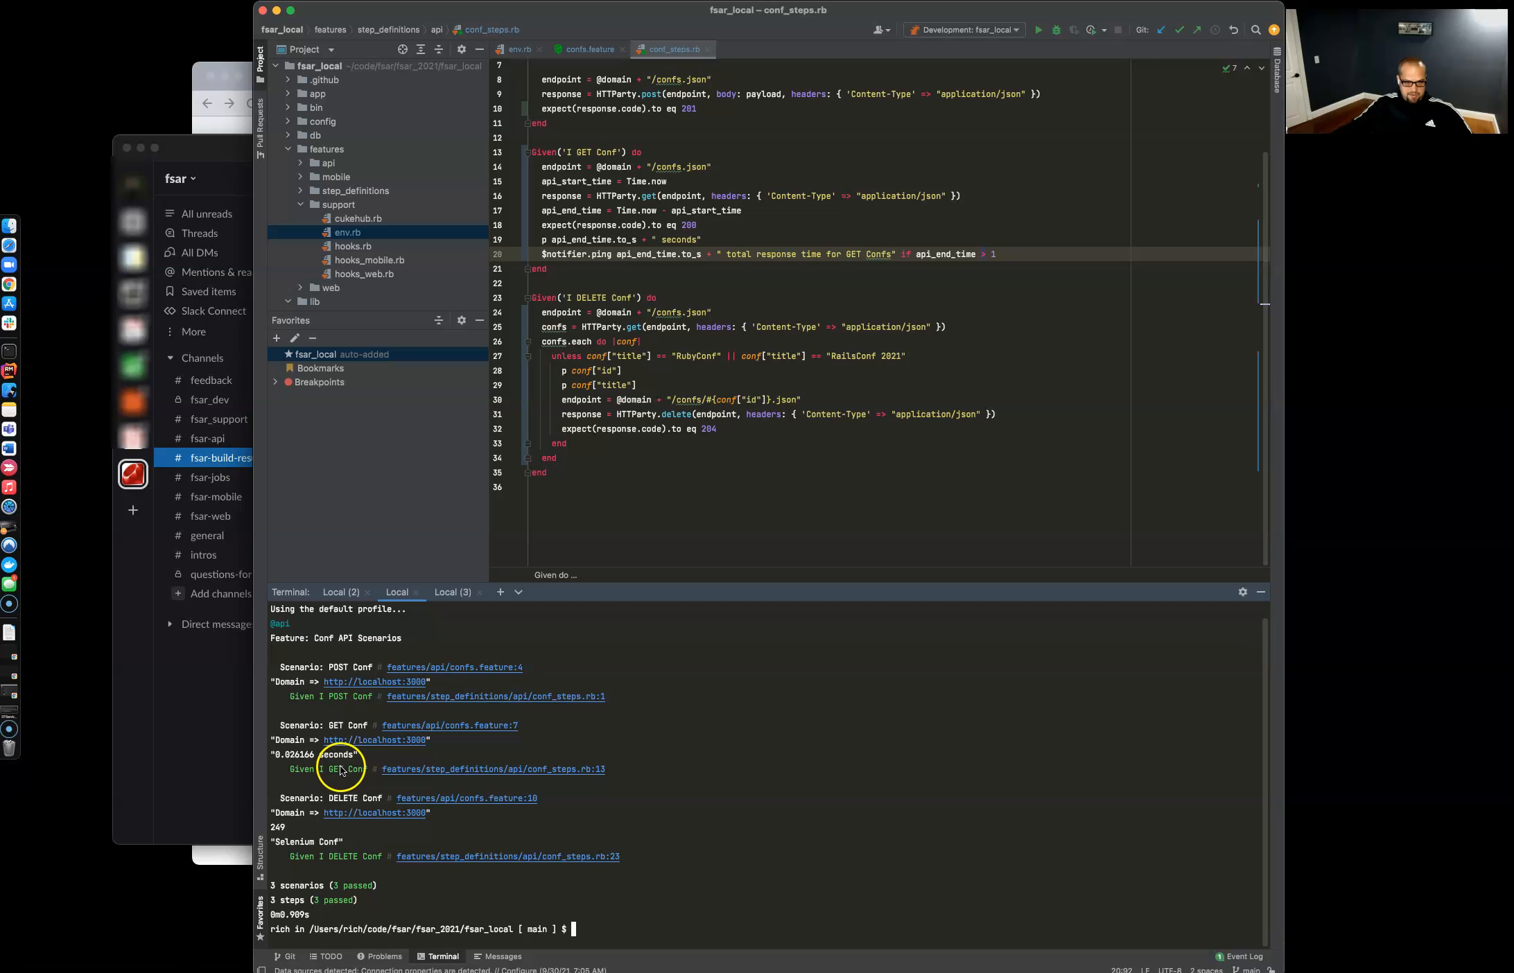
pyautogui.moveTo(362, 856)
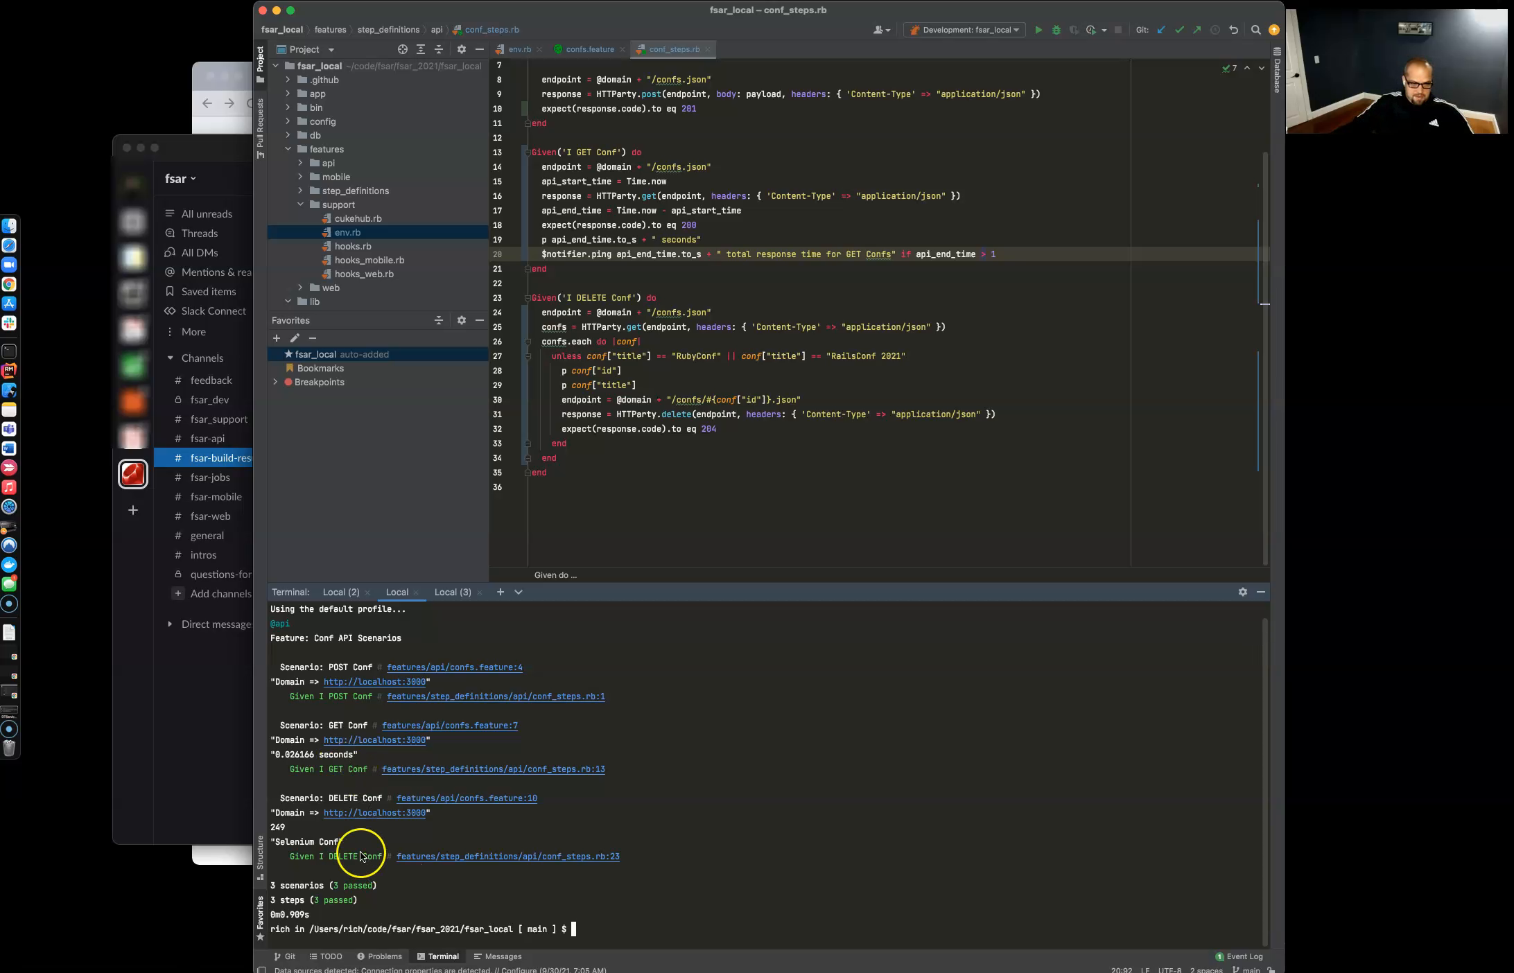